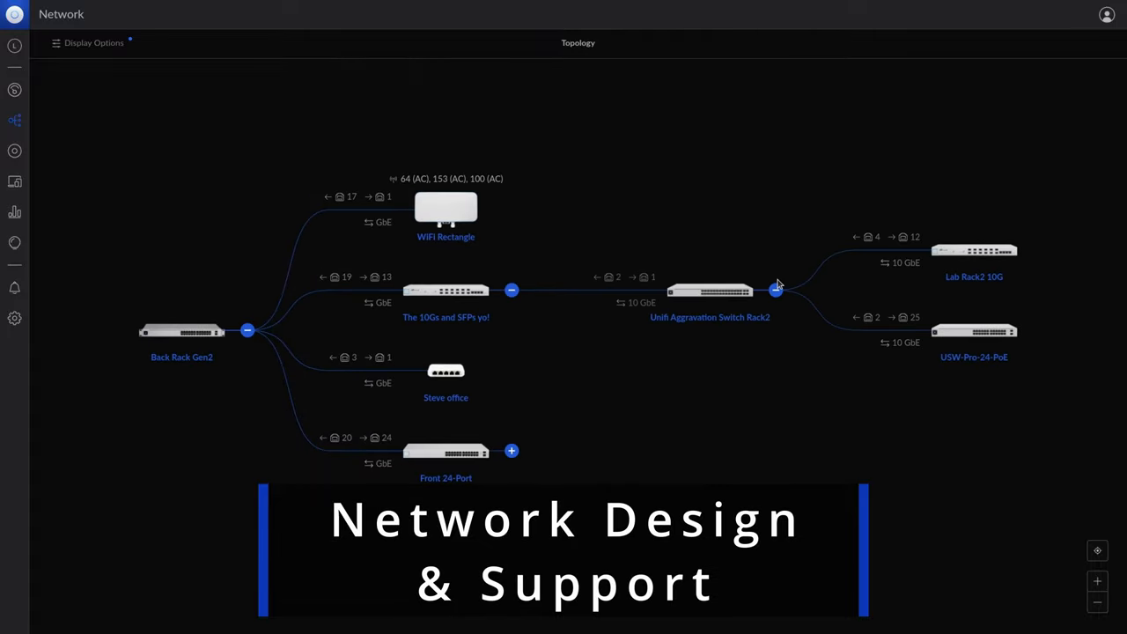
# Step: Navigate to the 13.0 Release Notes page and read down to the quality lifecycle table
pyautogui.click(511, 451)
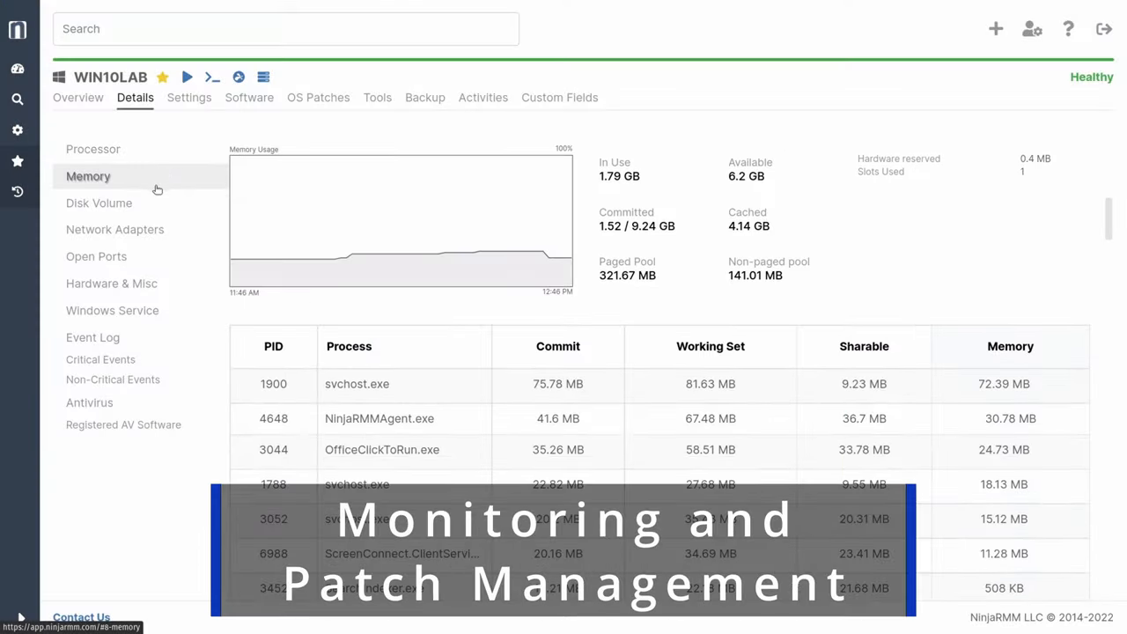
pyautogui.click(99, 202)
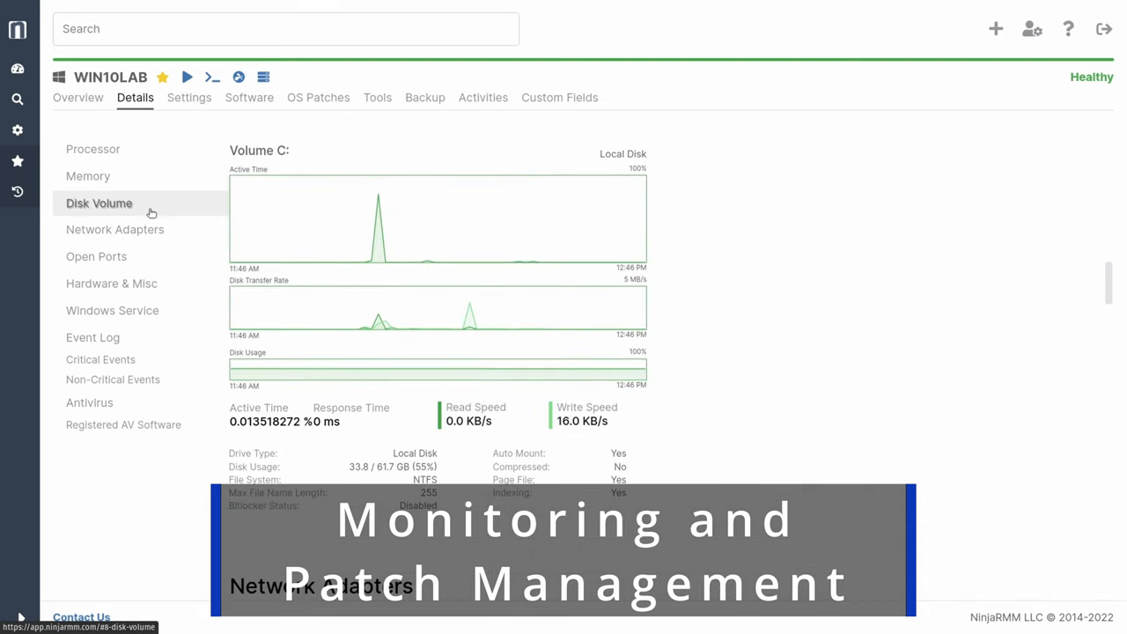
pyautogui.click(115, 229)
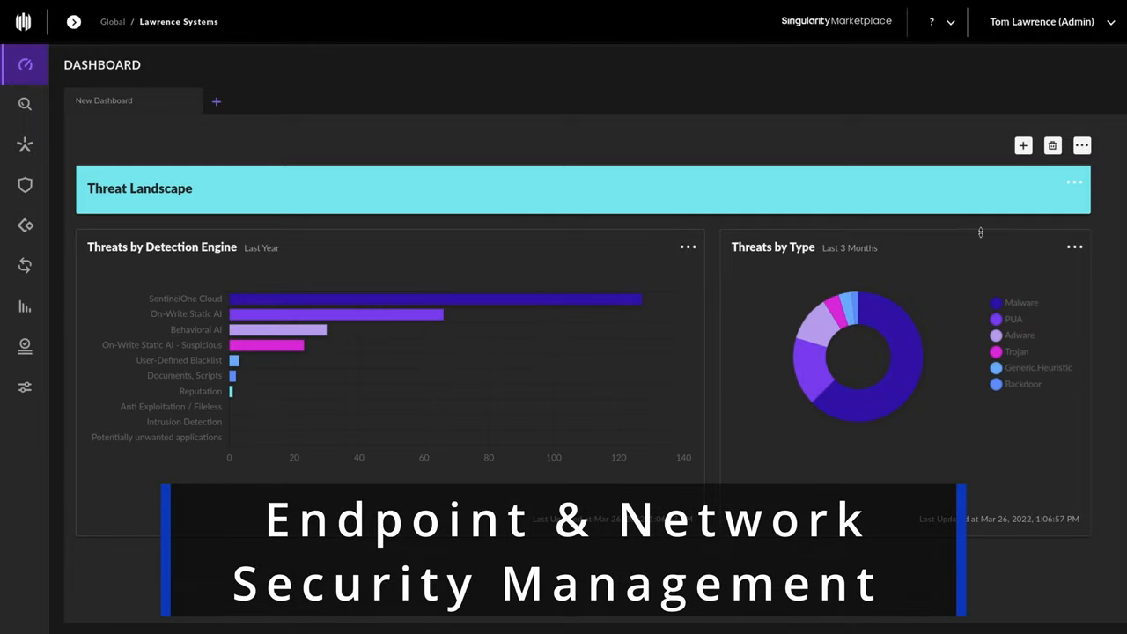
pyautogui.moveTo(440, 316)
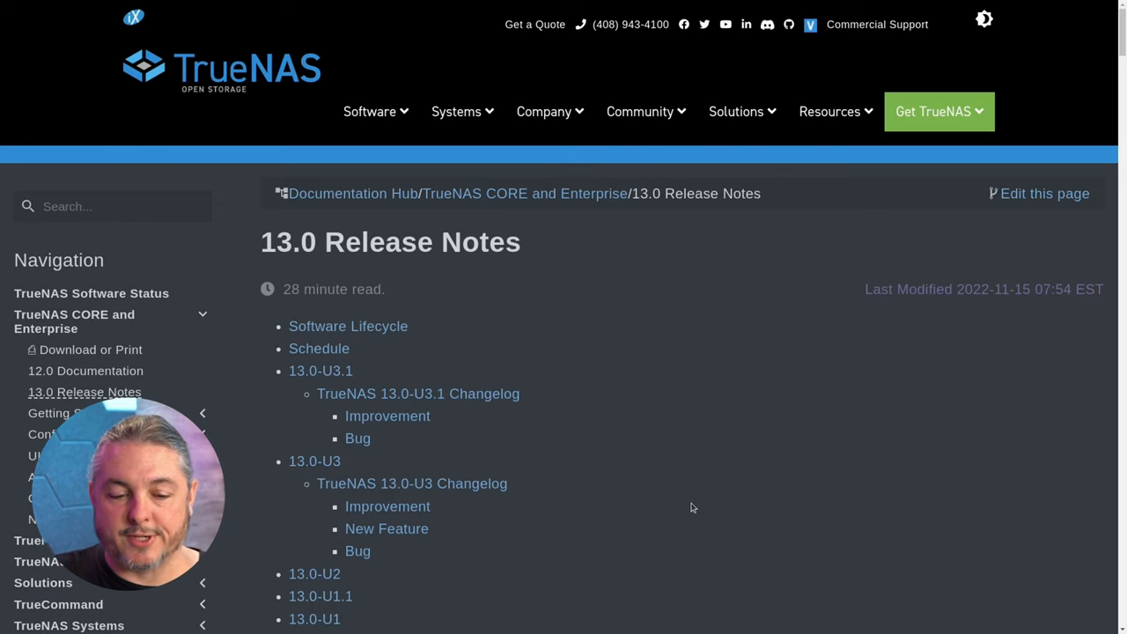
pyautogui.scroll(-3)
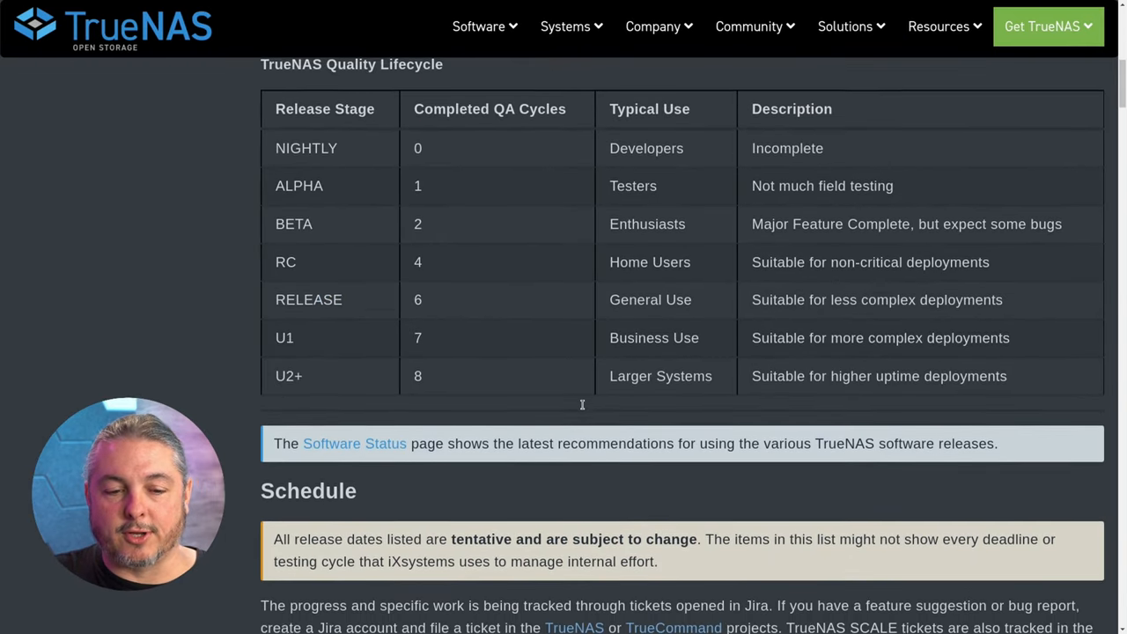
pyautogui.scroll(-3)
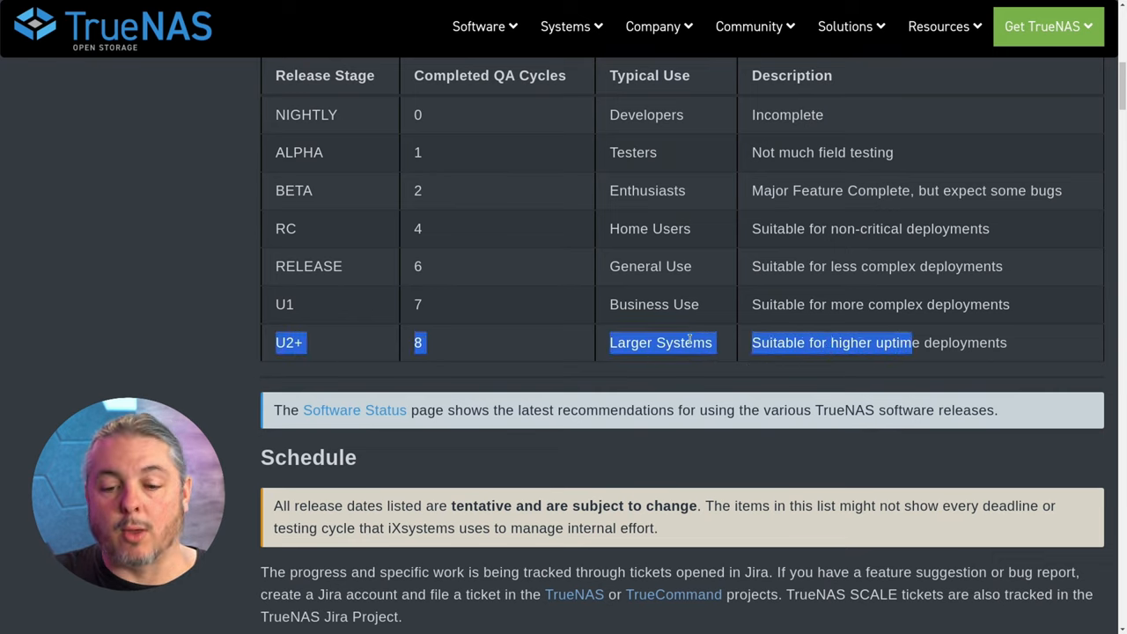
# Step: Continue past the lifecycle table and schedule down to the 13.0-U3.1 changelog
pyautogui.click(493, 342)
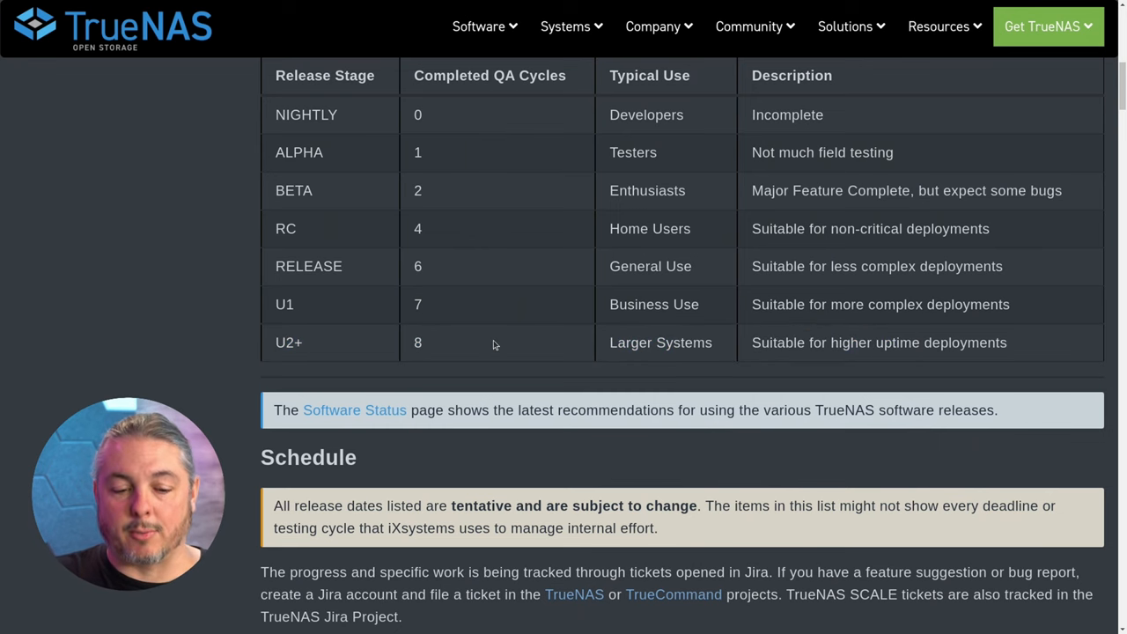
pyautogui.scroll(-3)
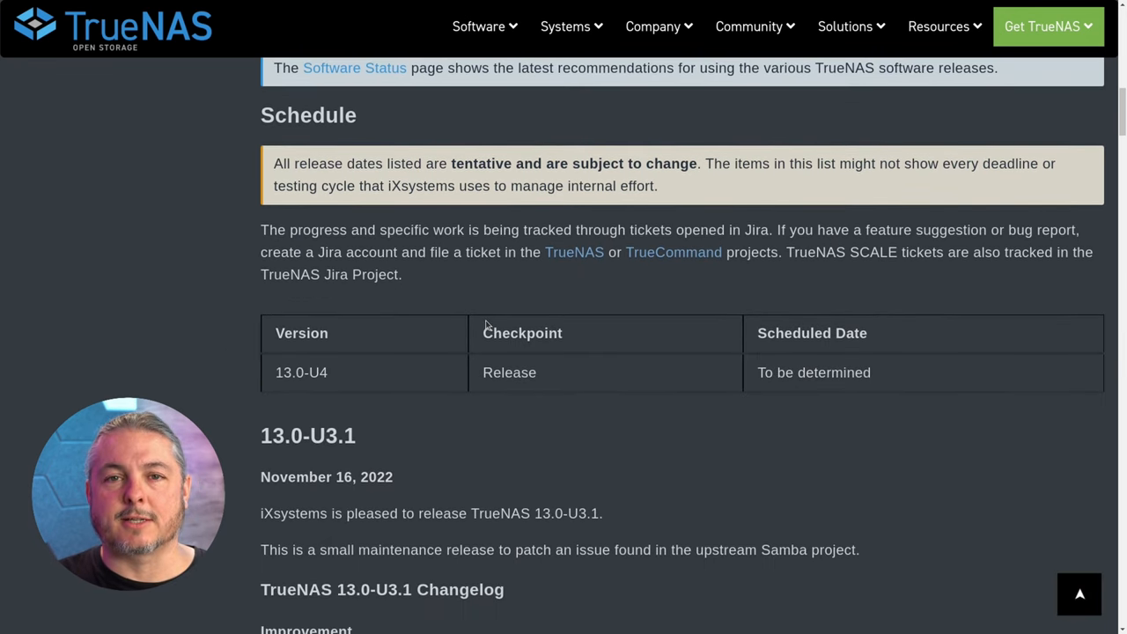
pyautogui.scroll(-3)
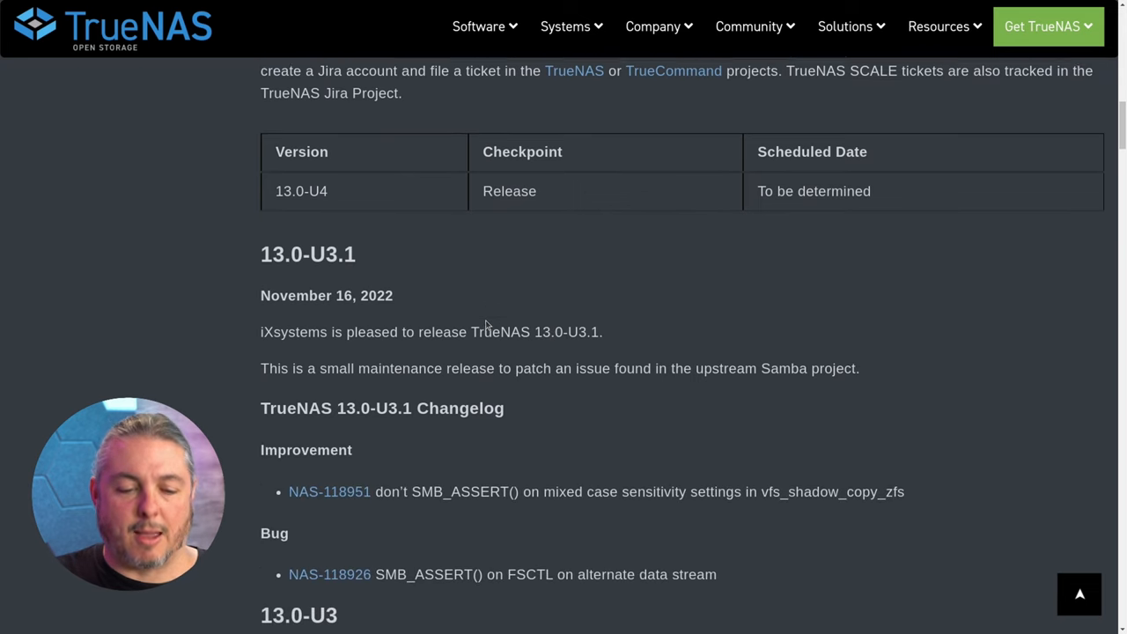
pyautogui.scroll(-3)
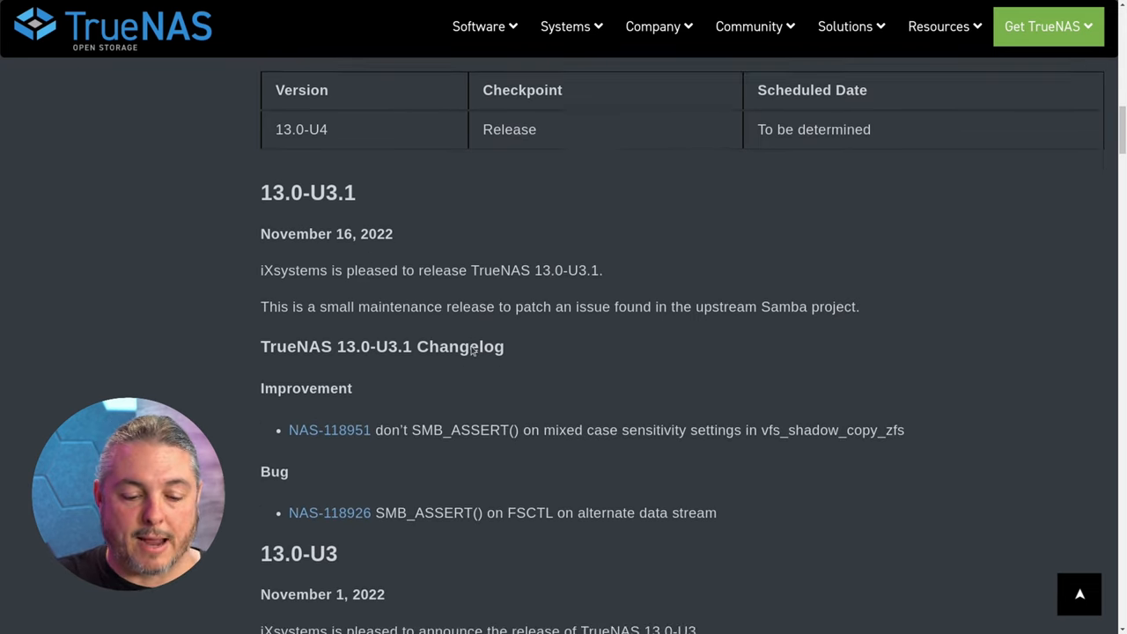
pyautogui.scroll(-3)
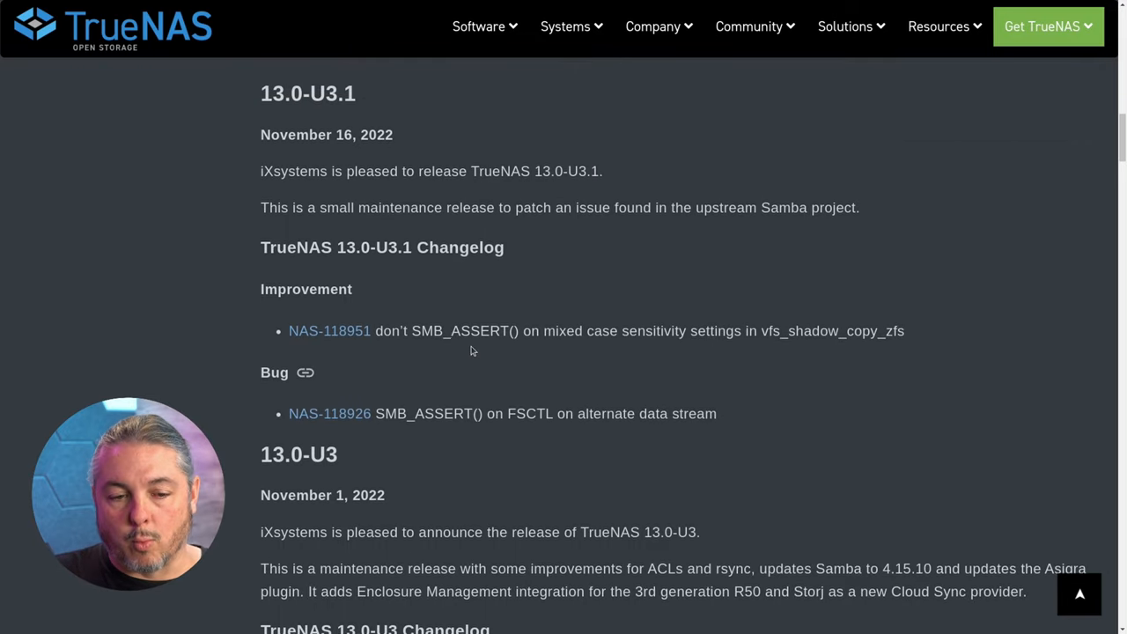
pyautogui.scroll(-3)
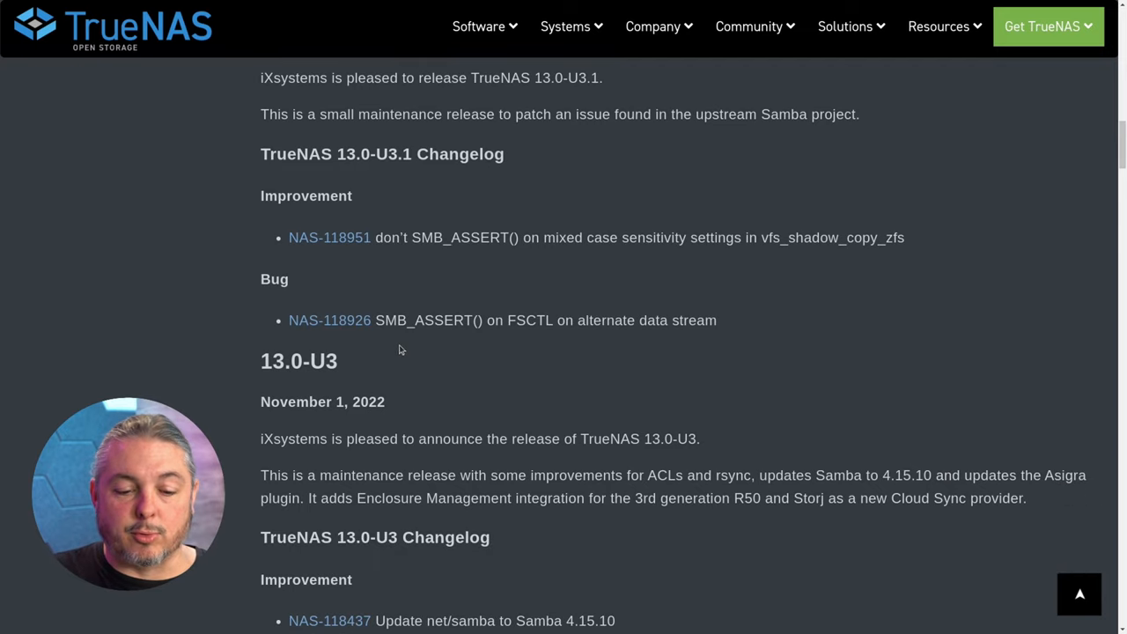
pyautogui.scroll(3)
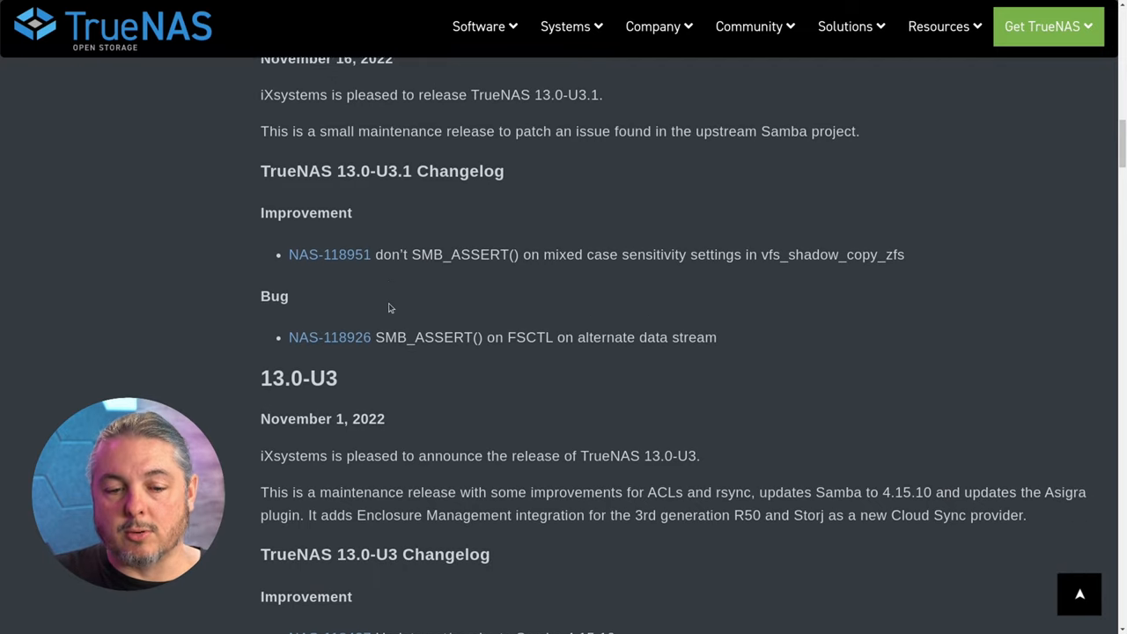
pyautogui.scroll(3)
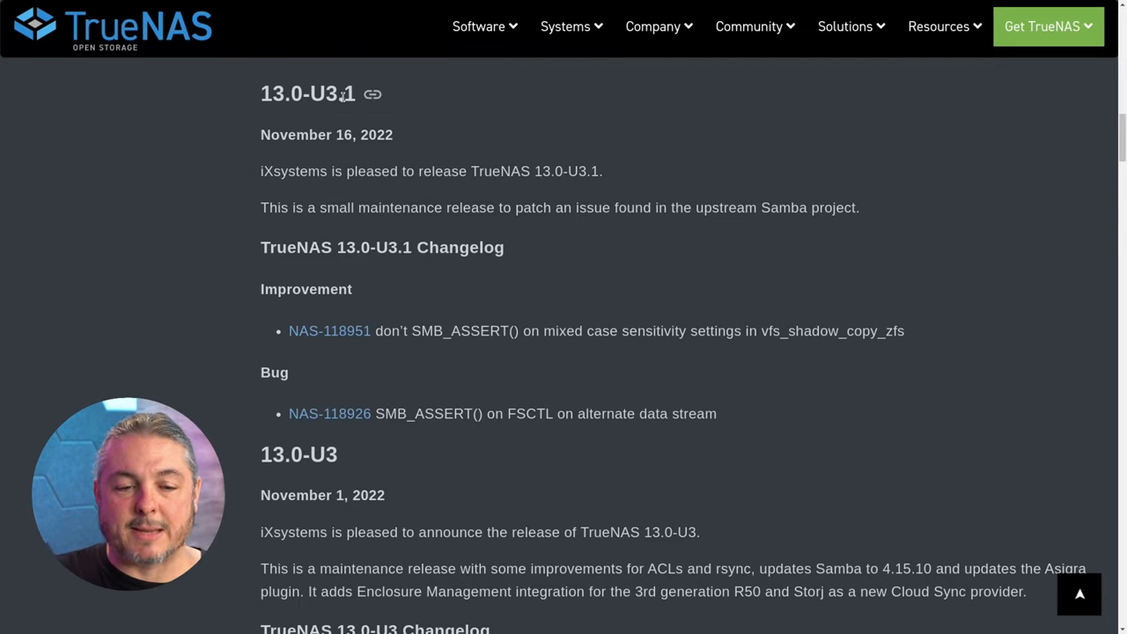
pyautogui.moveTo(468, 229)
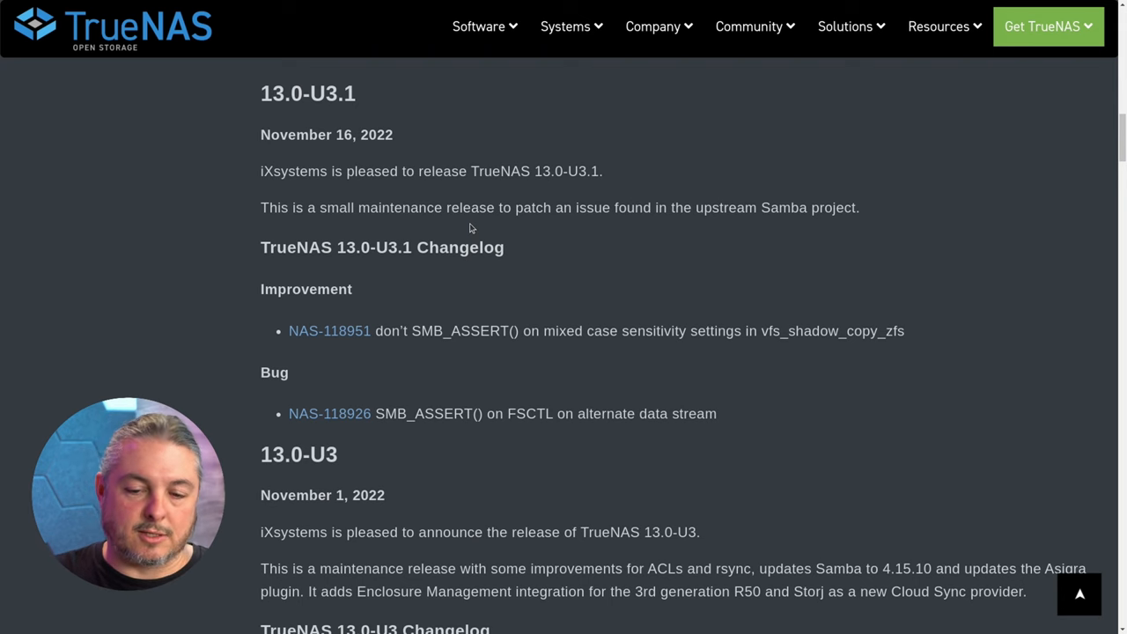
pyautogui.scroll(-3)
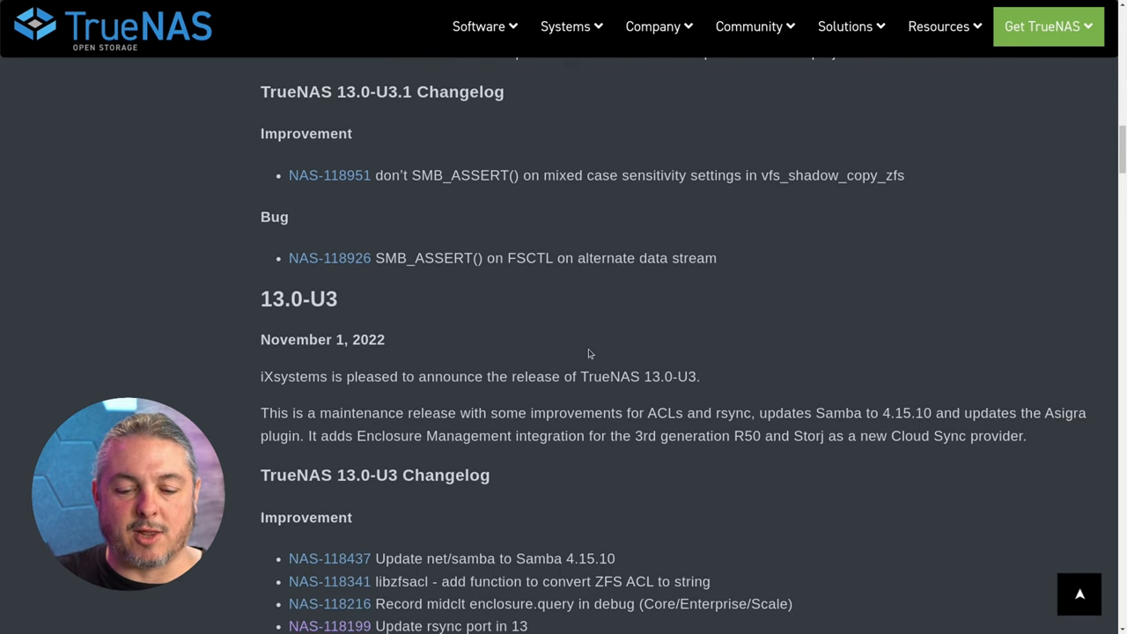
pyautogui.scroll(3)
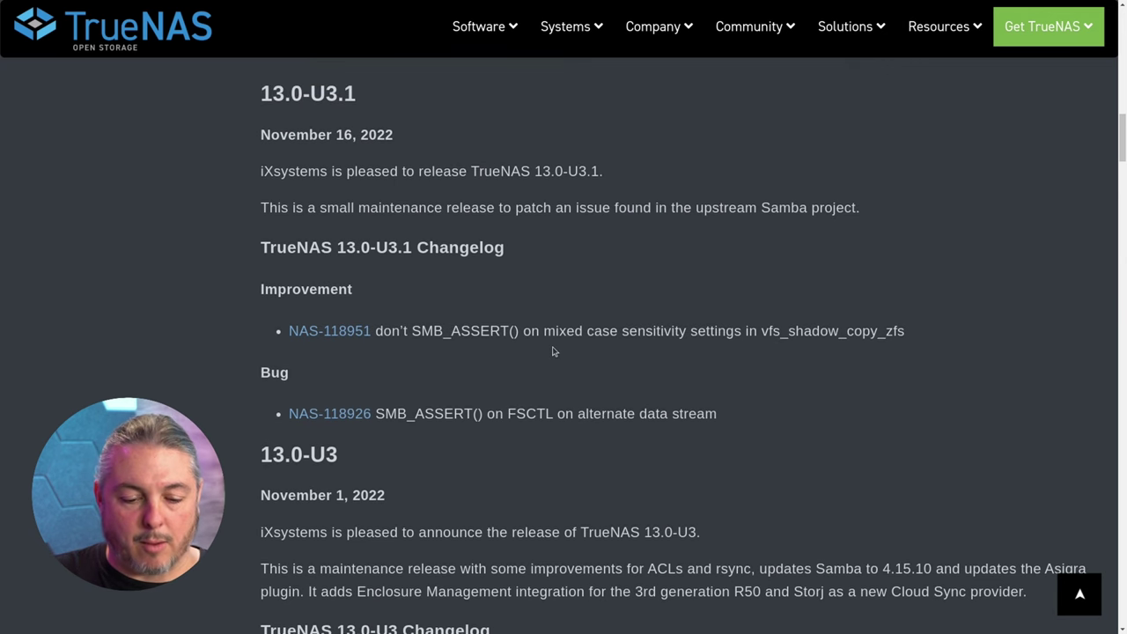
# Step: Read through the 13.0-U3 changelog's improvements, features and bugs, returning to the 13.0-U3 heading
pyautogui.scroll(-3)
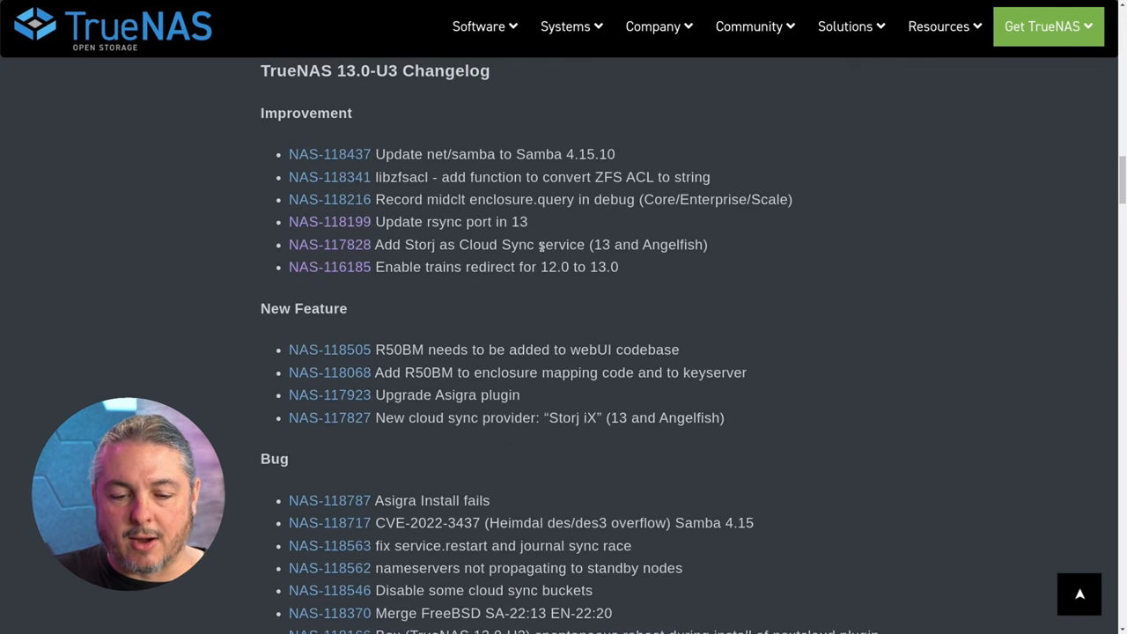
pyautogui.scroll(-3)
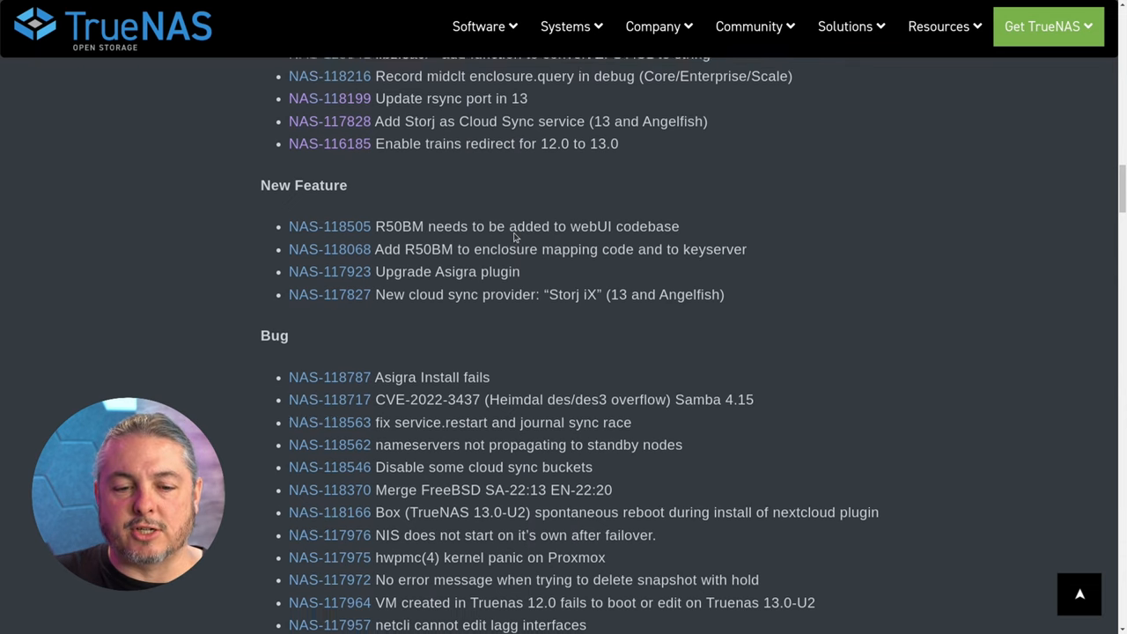
pyautogui.scroll(3)
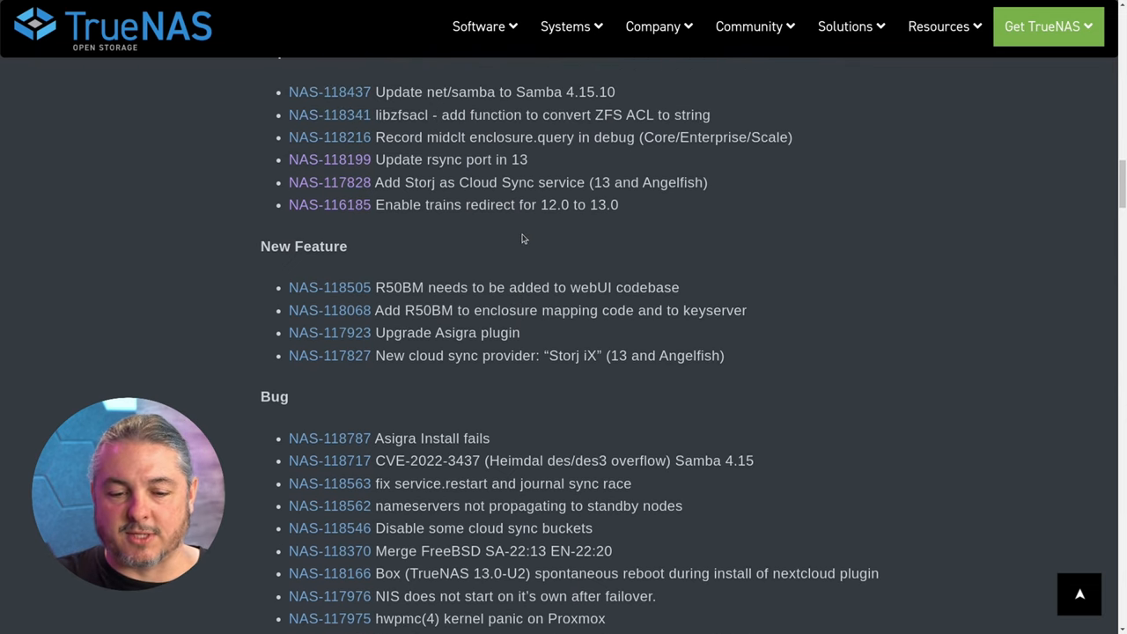
pyautogui.moveTo(380, 187)
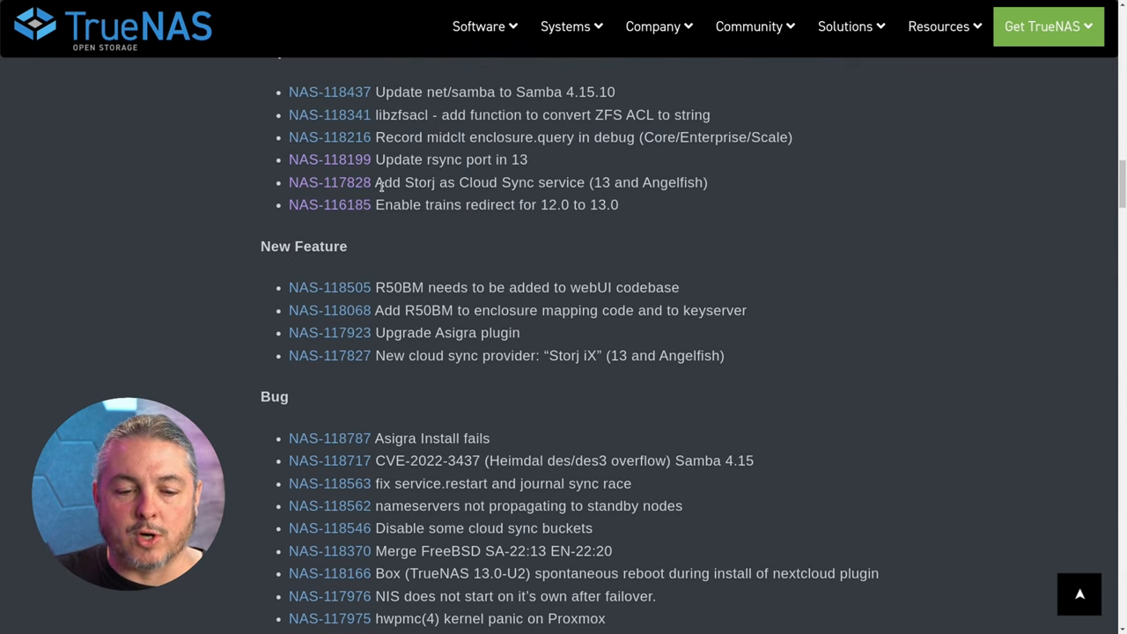
pyautogui.doubleClick(475, 181)
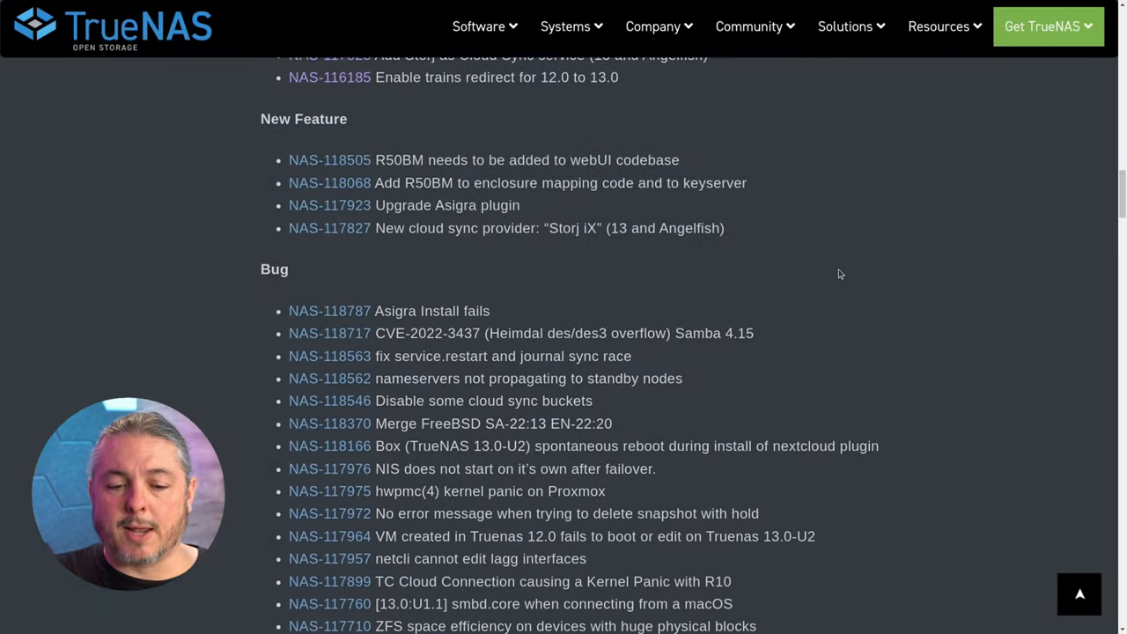
pyautogui.scroll(-3)
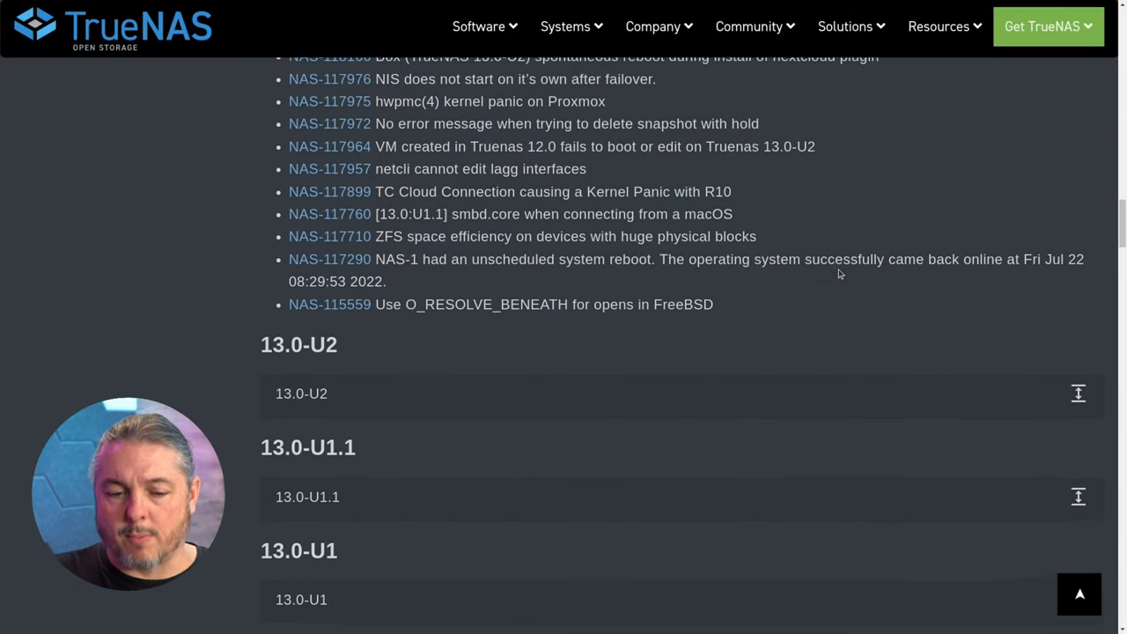
pyautogui.scroll(3)
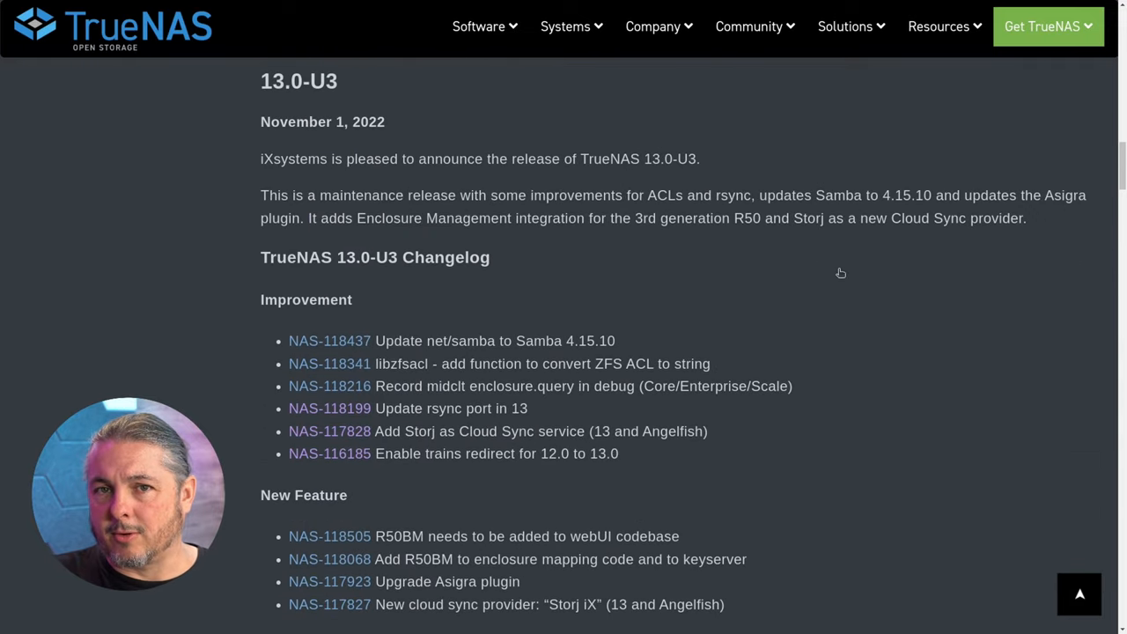
pyautogui.scroll(-3)
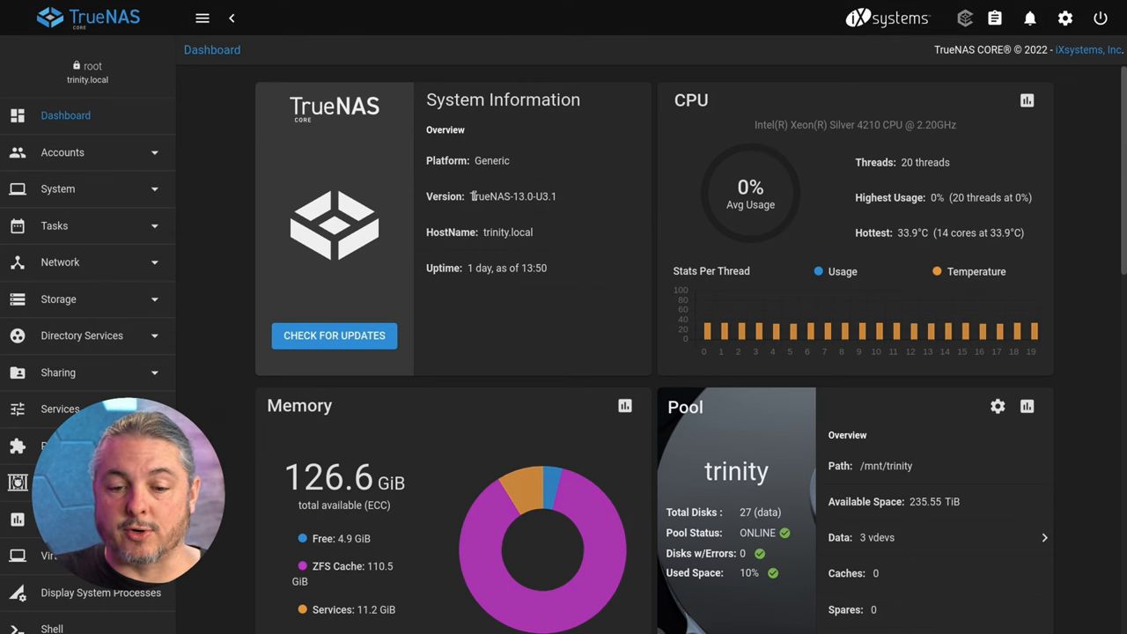
pyautogui.scroll(-3)
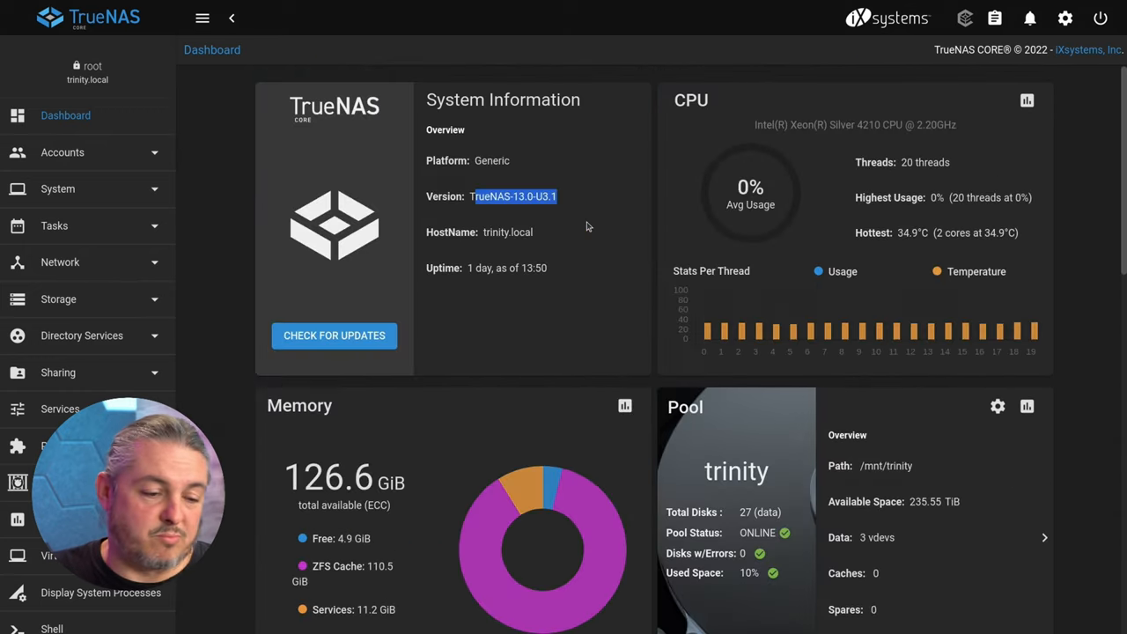
pyautogui.click(58, 300)
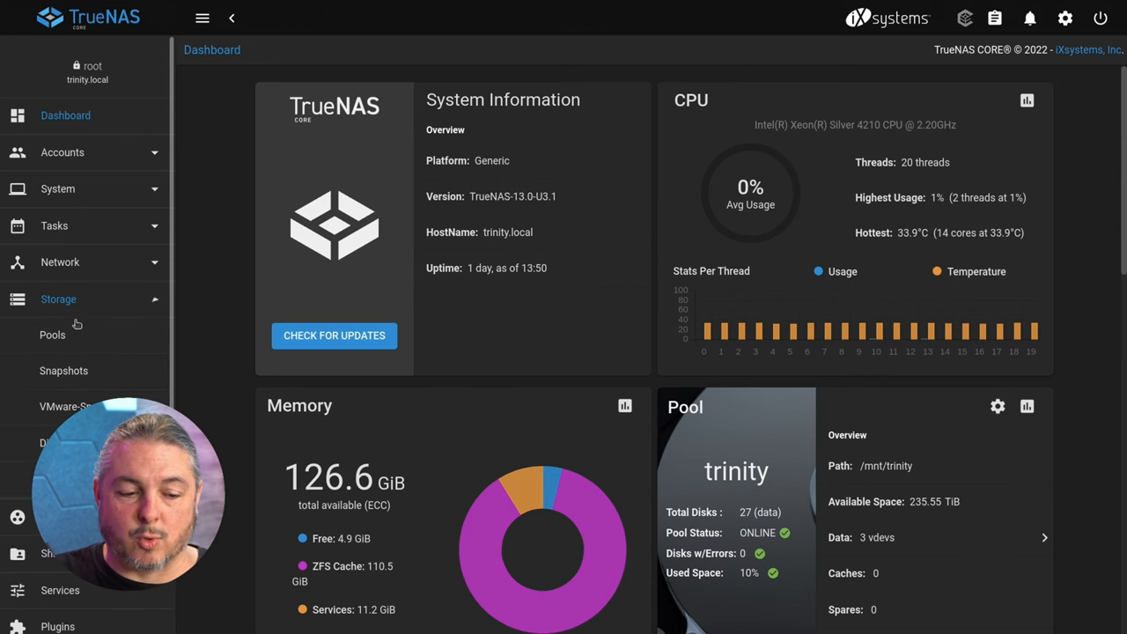
pyautogui.click(53, 335)
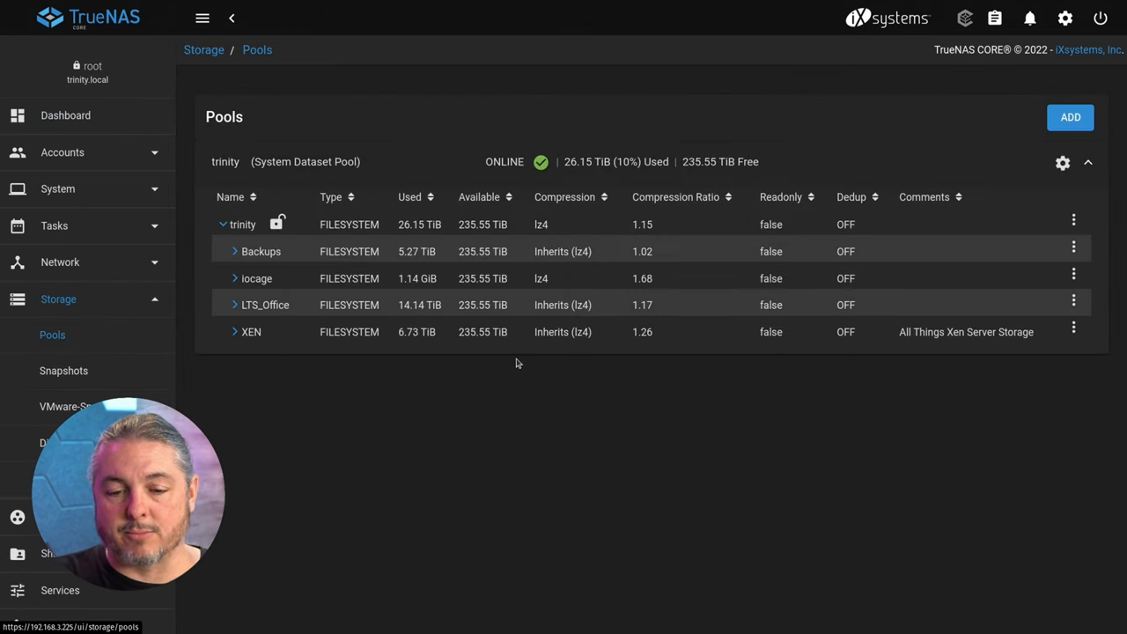
pyautogui.click(65, 116)
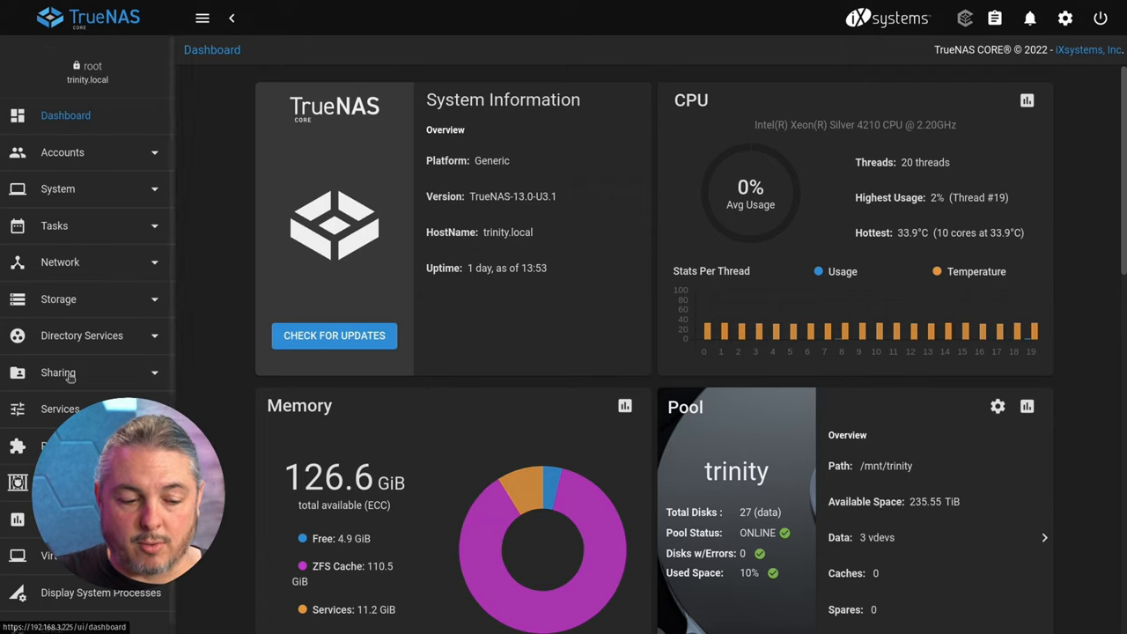
pyautogui.click(18, 472)
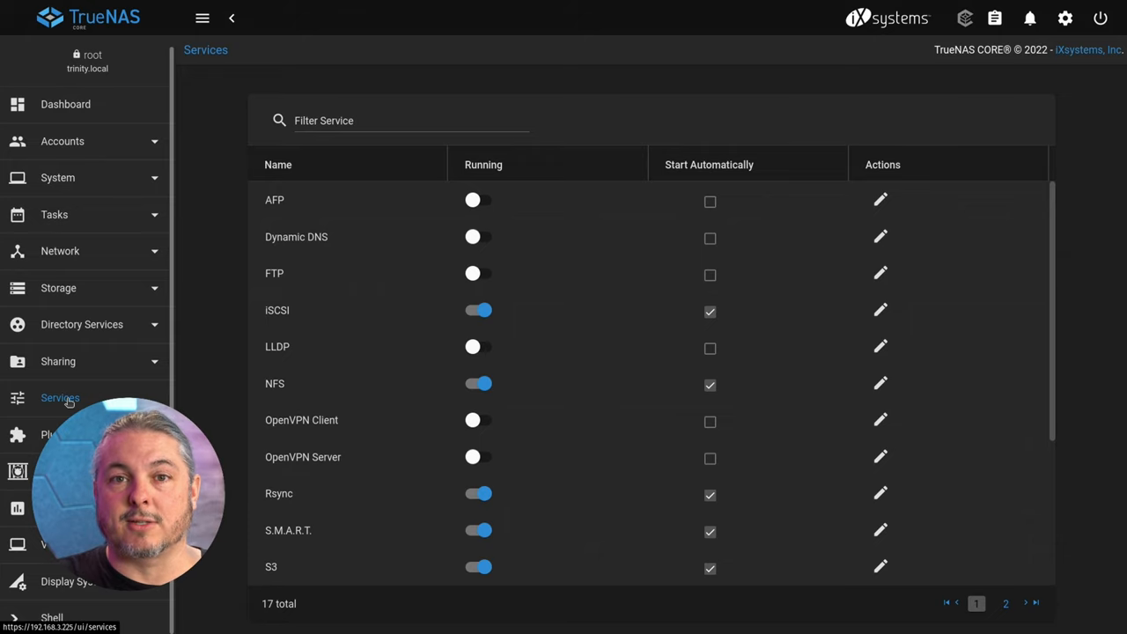
pyautogui.moveTo(55, 215)
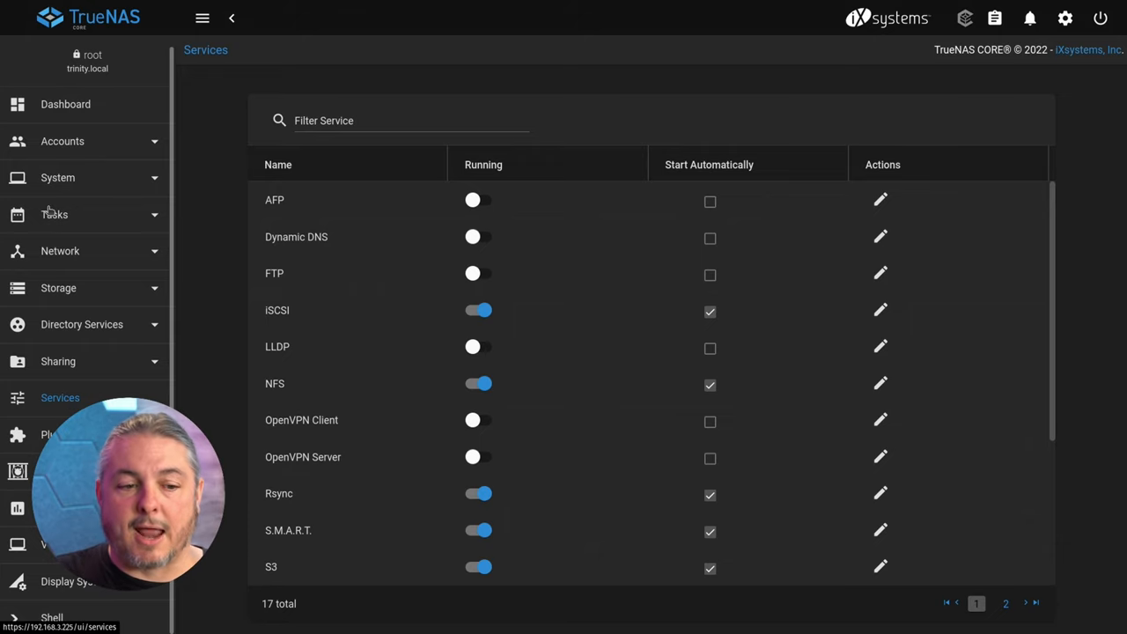
pyautogui.click(65, 104)
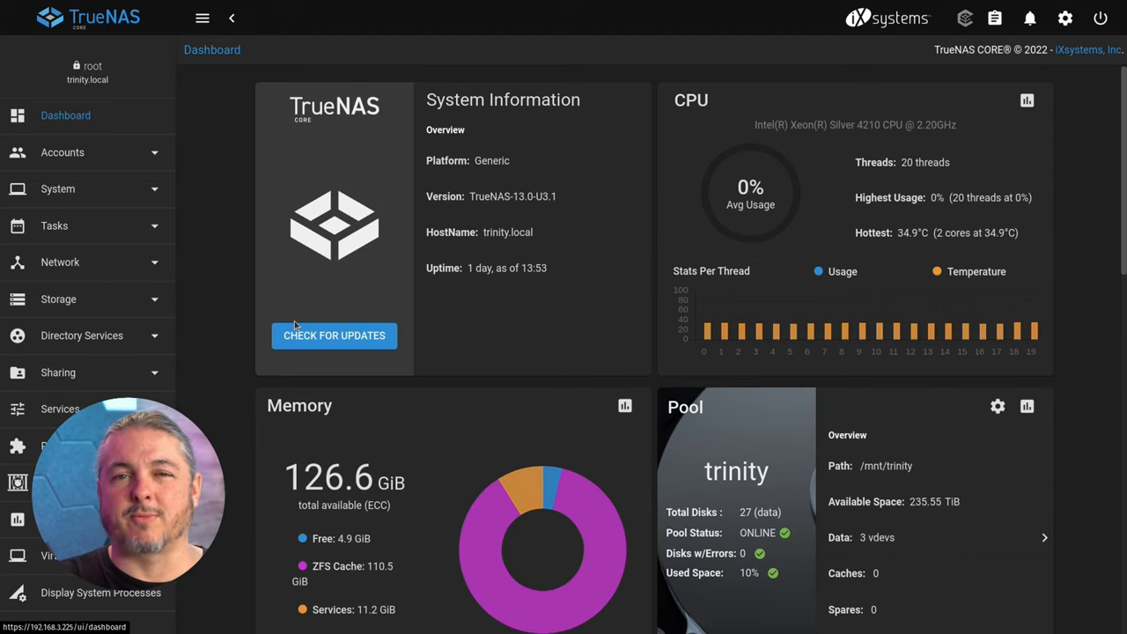
pyautogui.scroll(-3)
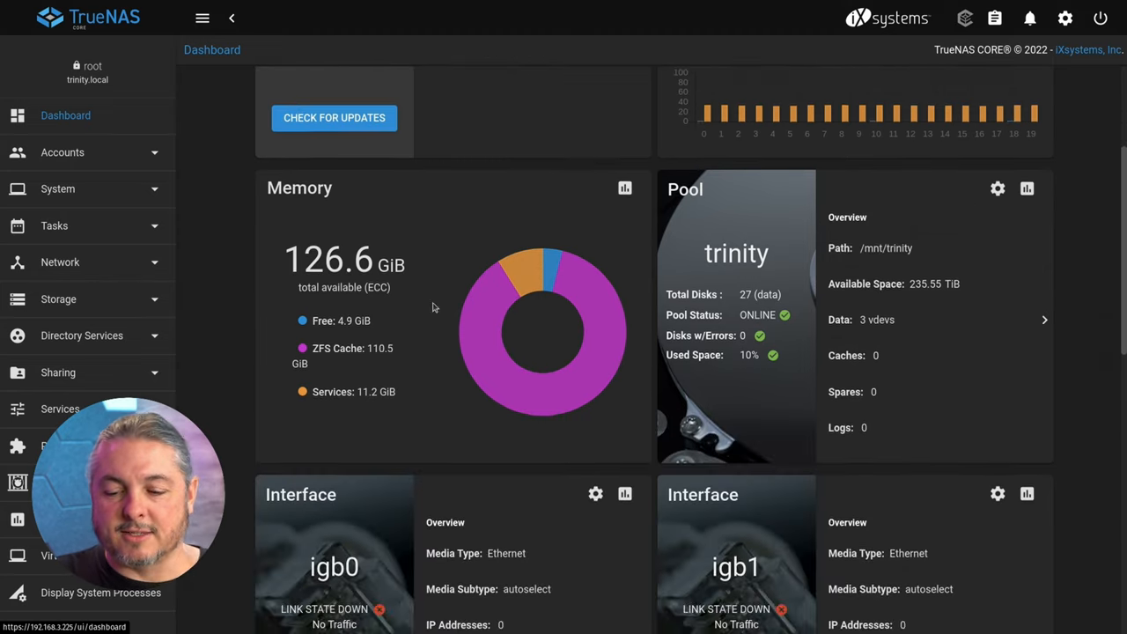
pyautogui.scroll(3)
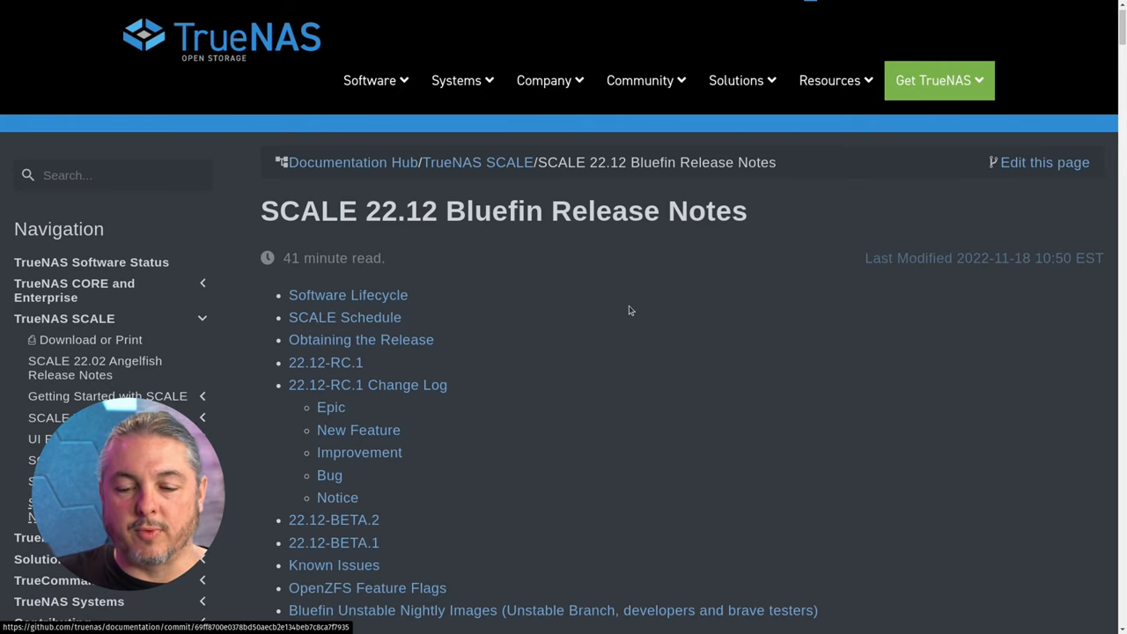
# Step: Read the SCALE 22.12 Bluefin release notes through Software Lifecycle, SCALE Schedule and 22.12-RC.1
pyautogui.scroll(-3)
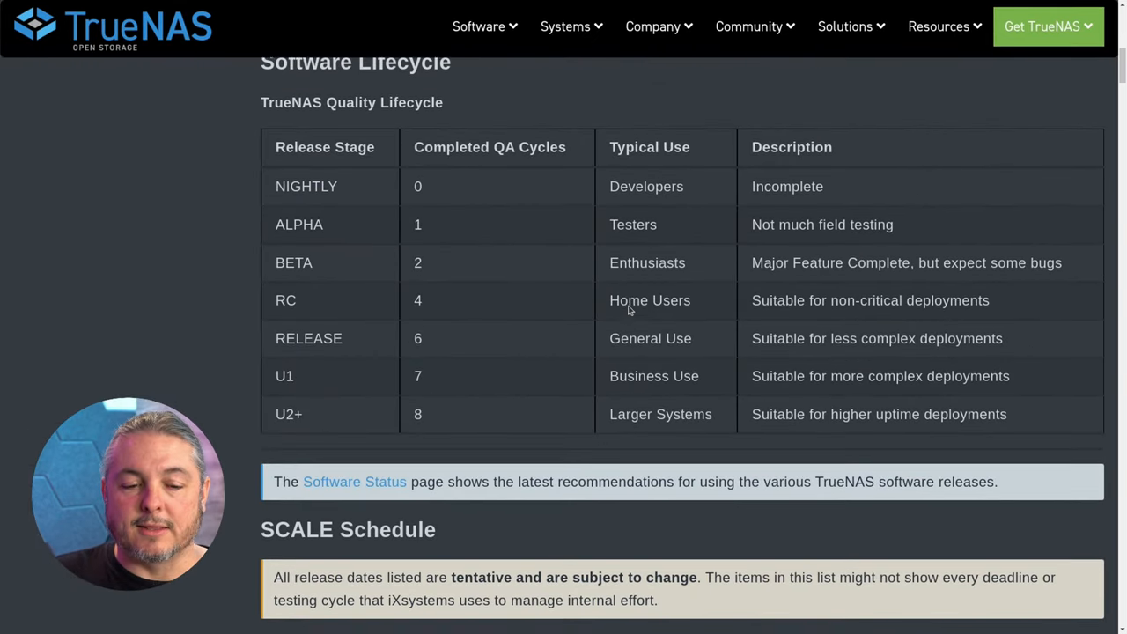
pyautogui.scroll(-3)
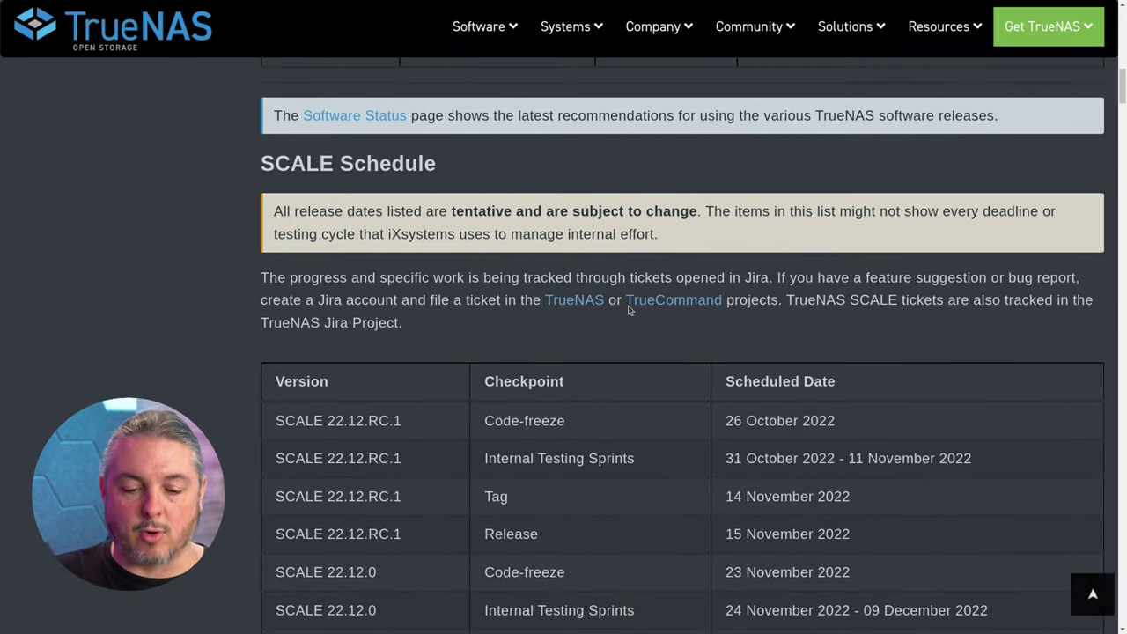
pyautogui.scroll(-3)
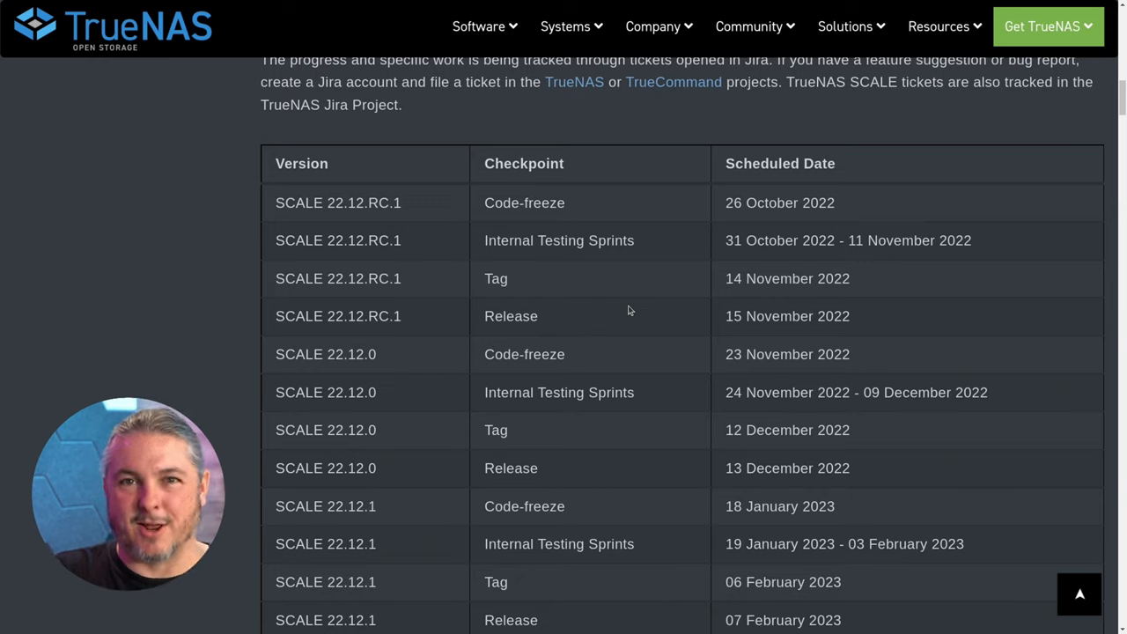
pyautogui.scroll(-3)
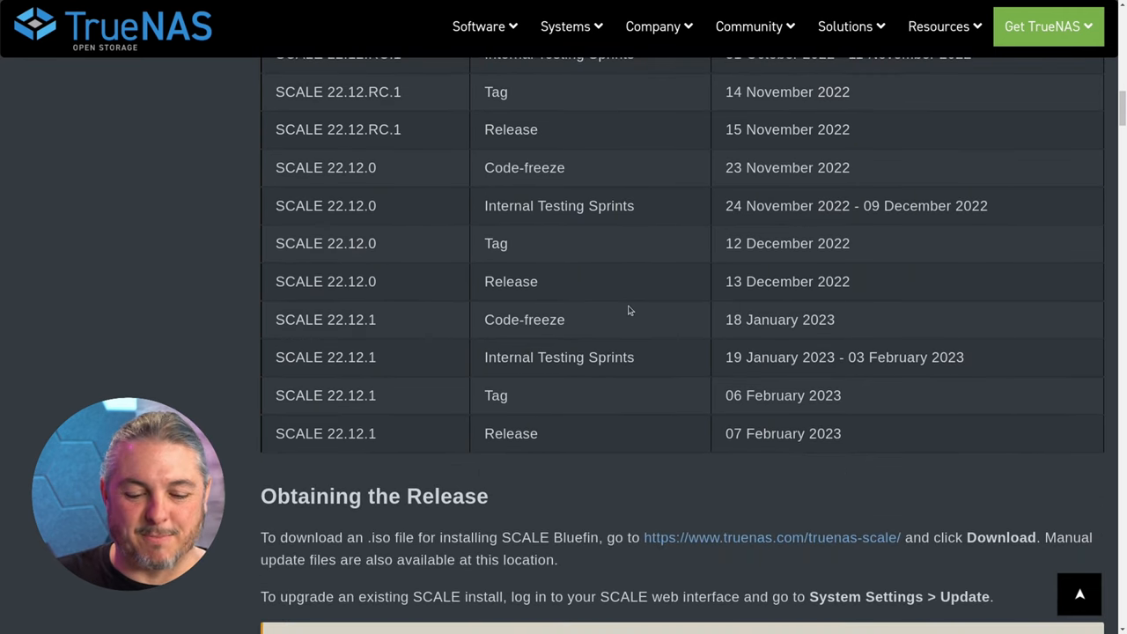
pyautogui.scroll(-3)
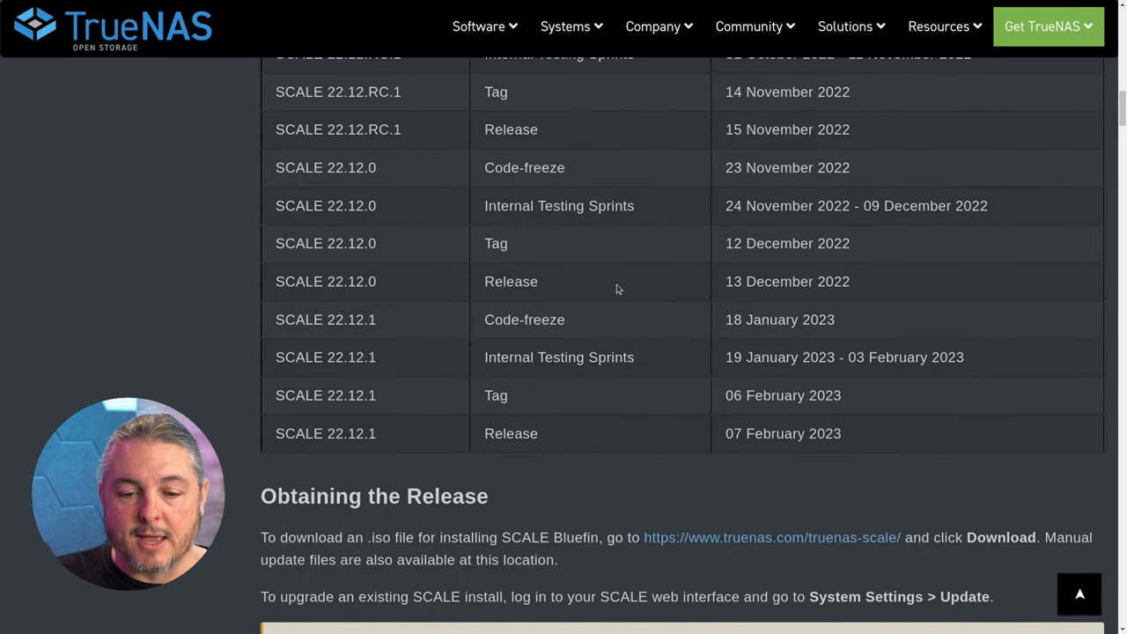
pyautogui.scroll(-3)
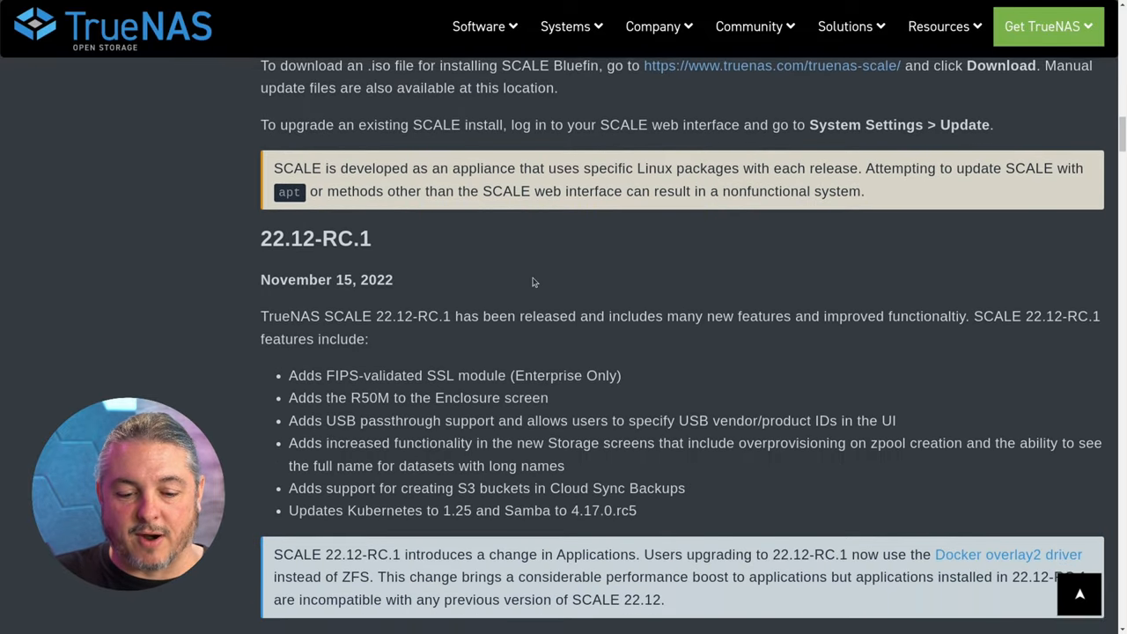
pyautogui.scroll(-3)
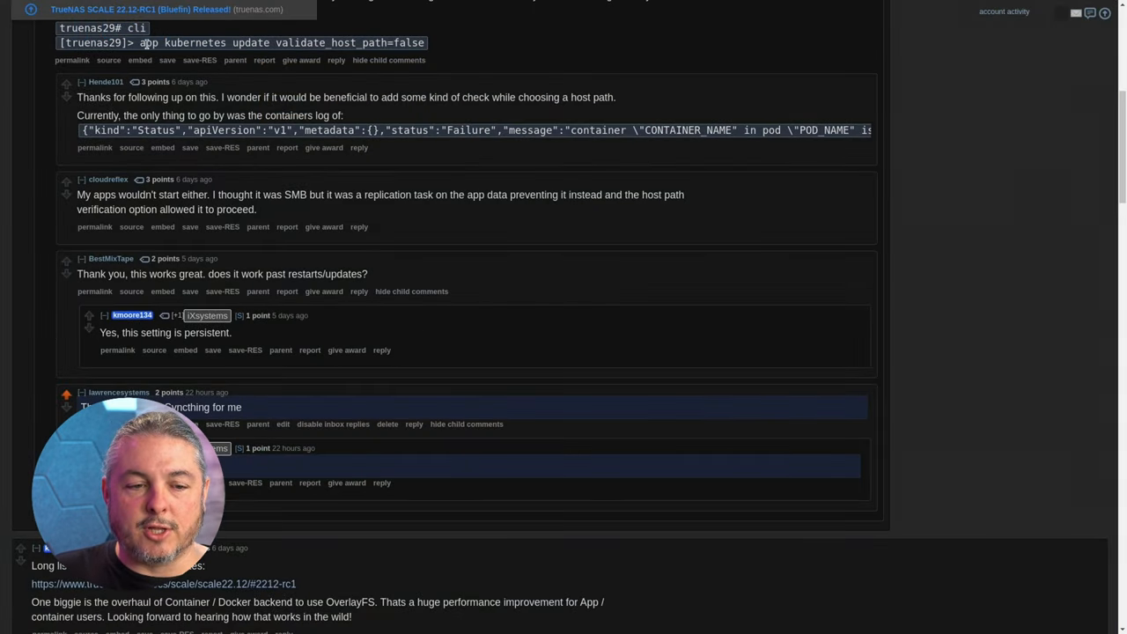
# Step: Read the Reddit thread's comments about the validate_host_path workaround for app host path checks
pyautogui.scroll(3)
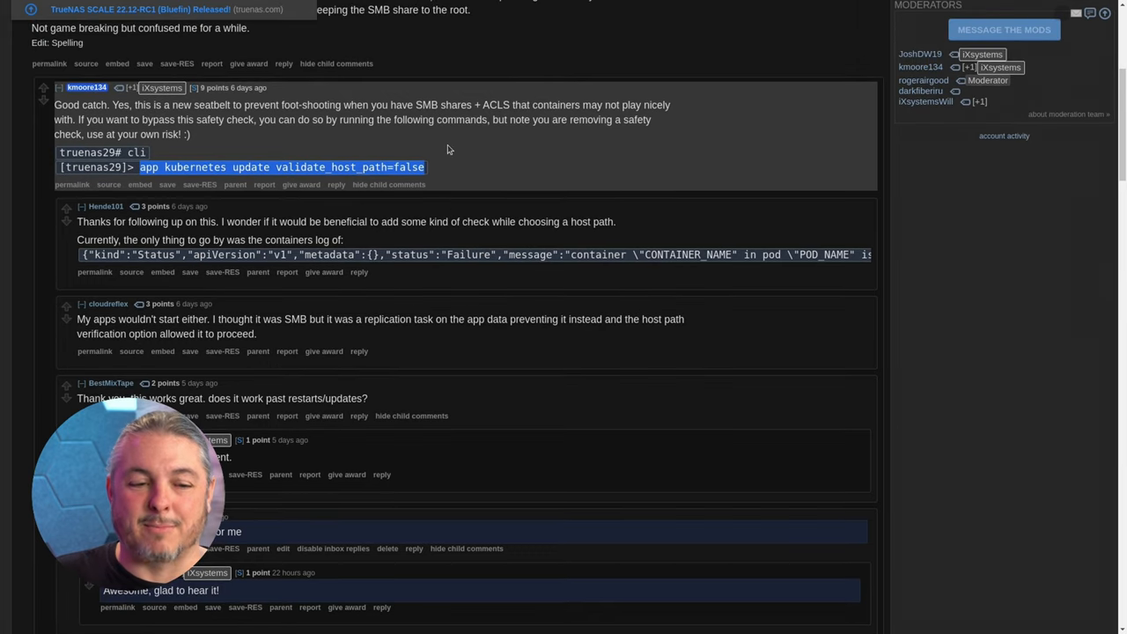
pyautogui.scroll(-3)
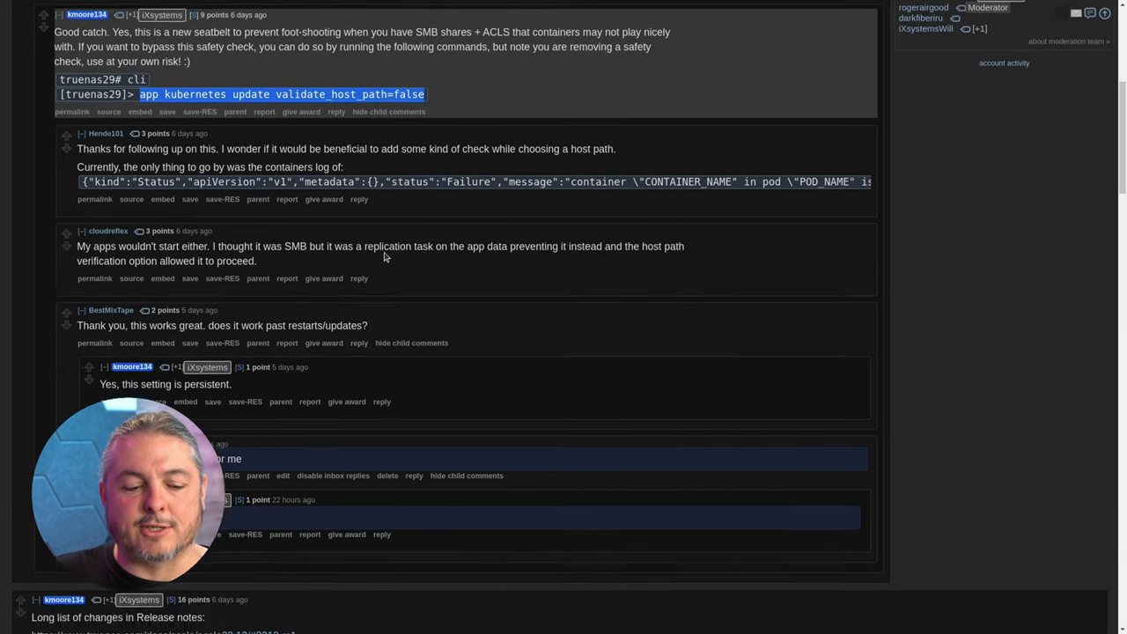
pyautogui.scroll(-3)
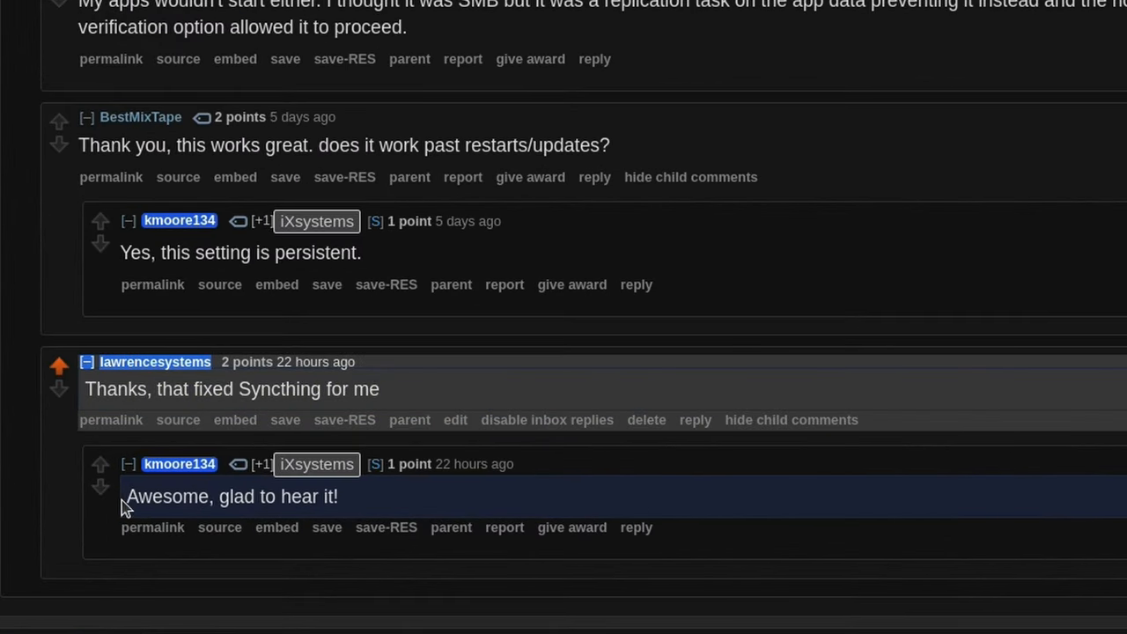
pyautogui.doubleClick(230, 497)
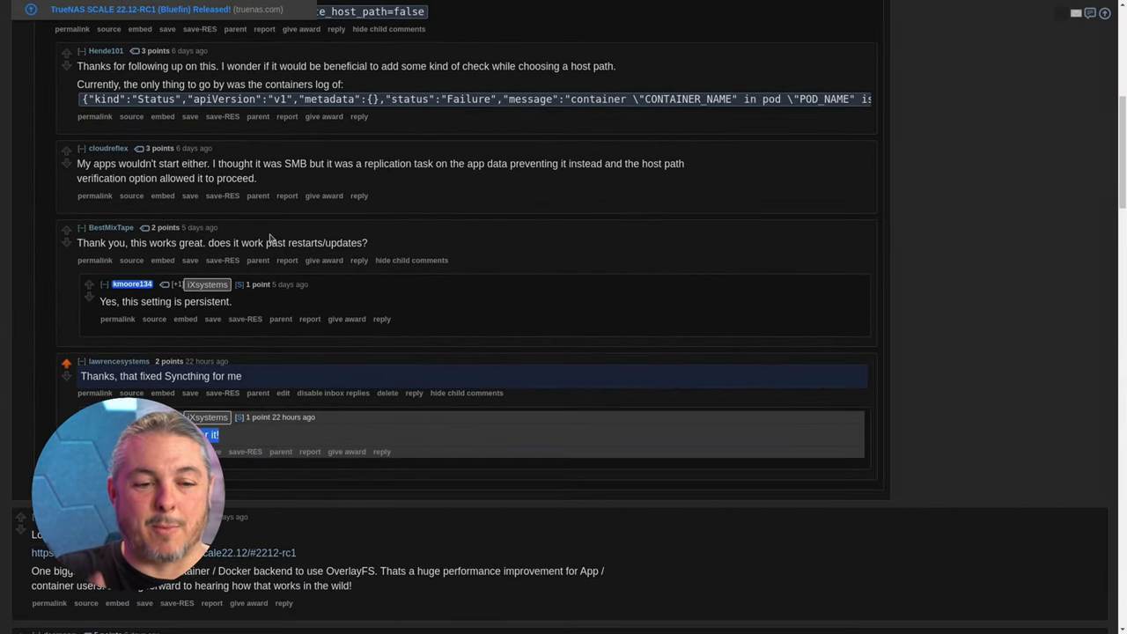
pyautogui.scroll(3)
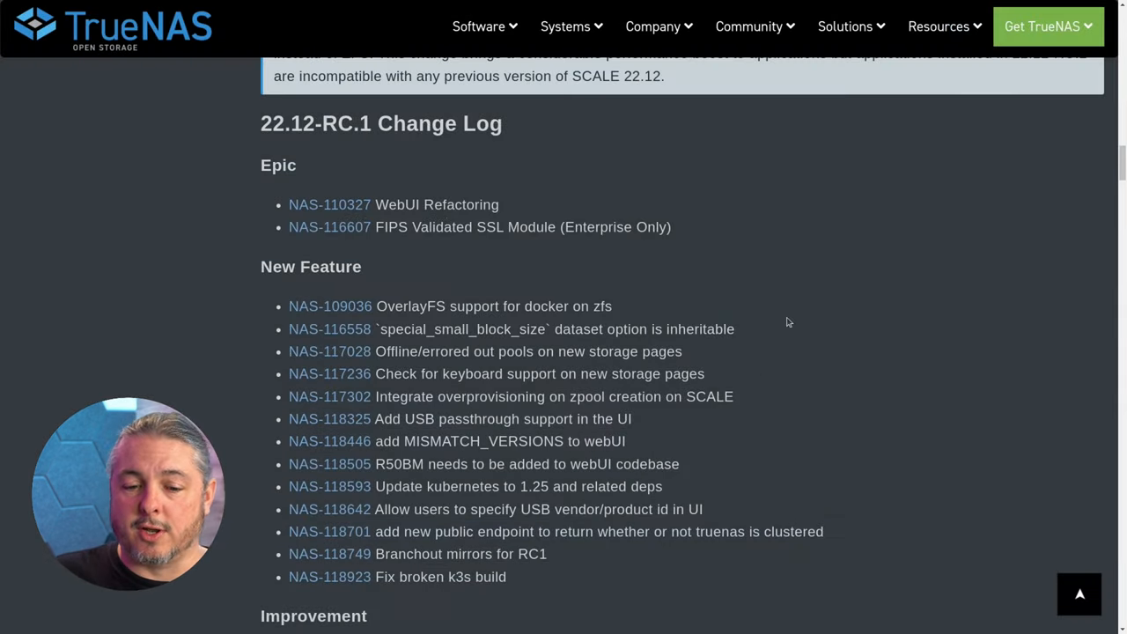
# Step: Mark the WebUI Refactoring epic in the 22.12-RC.1 Change Log and read through New Features
pyautogui.doubleClick(437, 204)
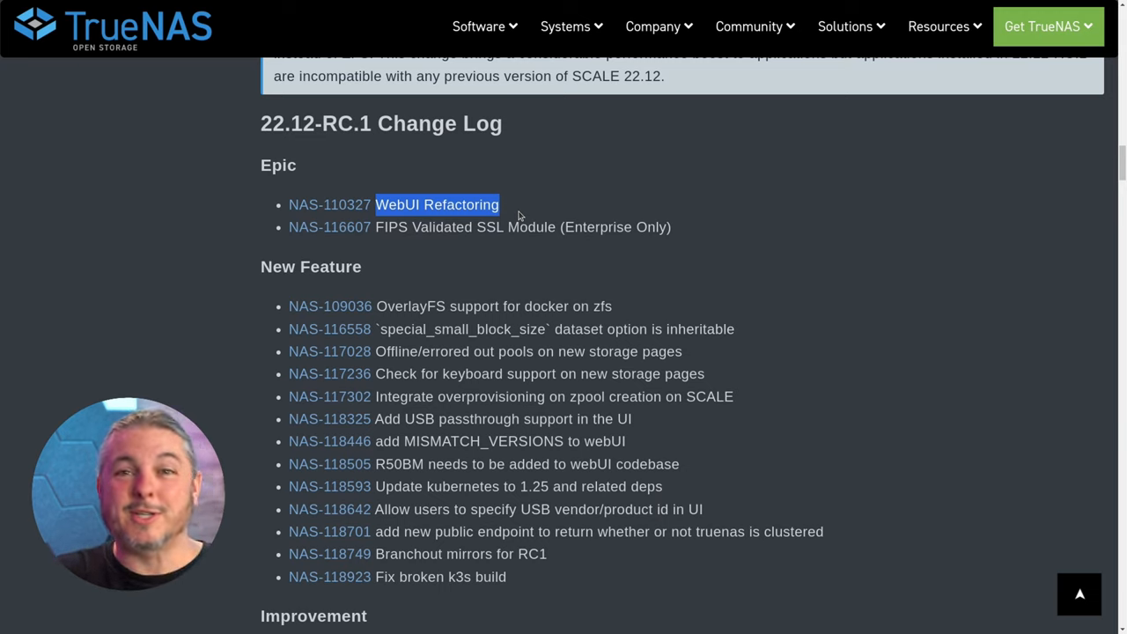
pyautogui.scroll(-3)
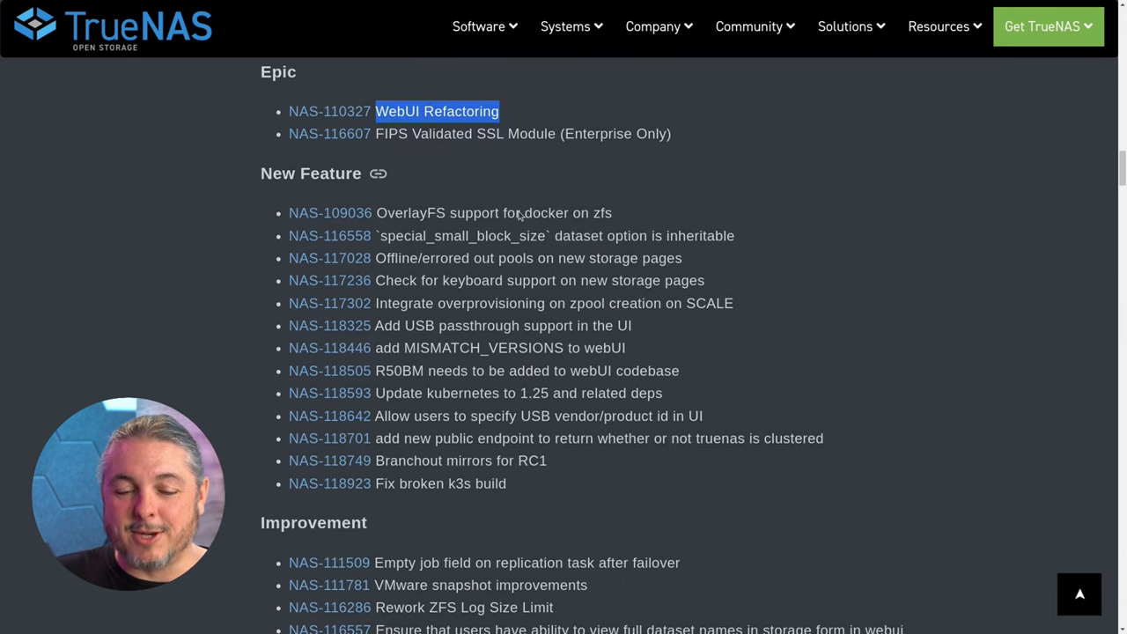
pyautogui.scroll(-3)
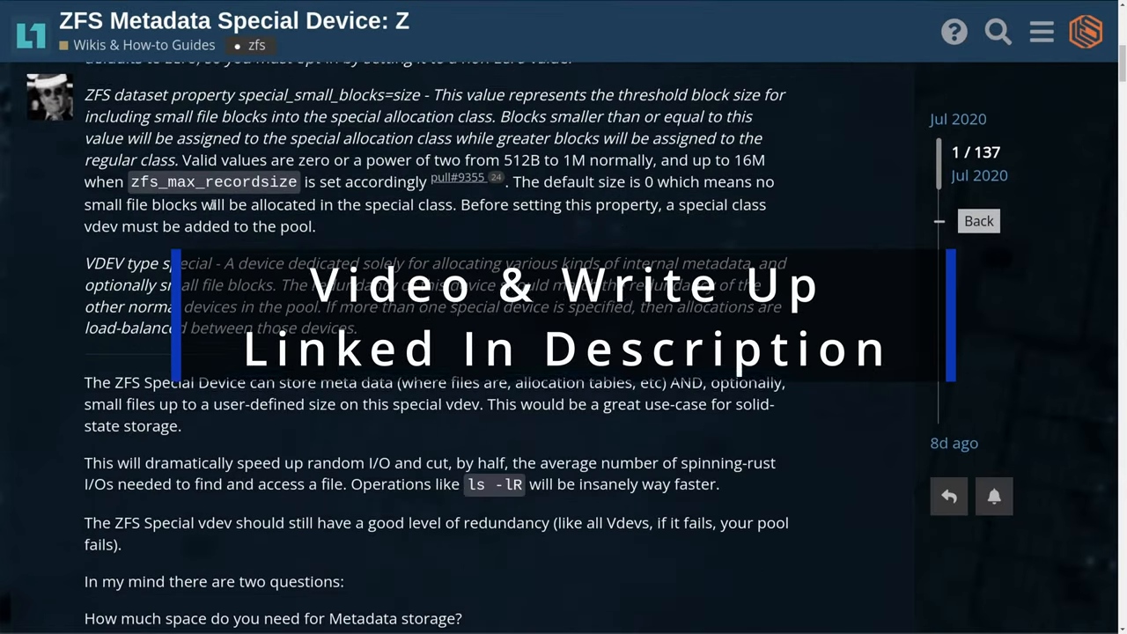
pyautogui.scroll(-3)
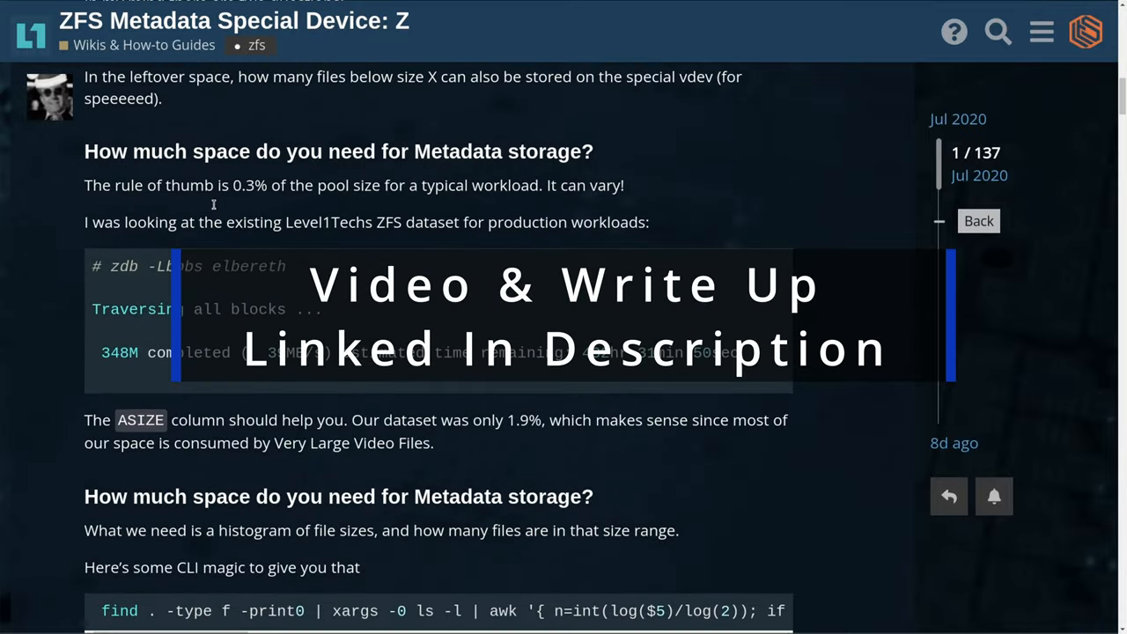
pyautogui.scroll(-3)
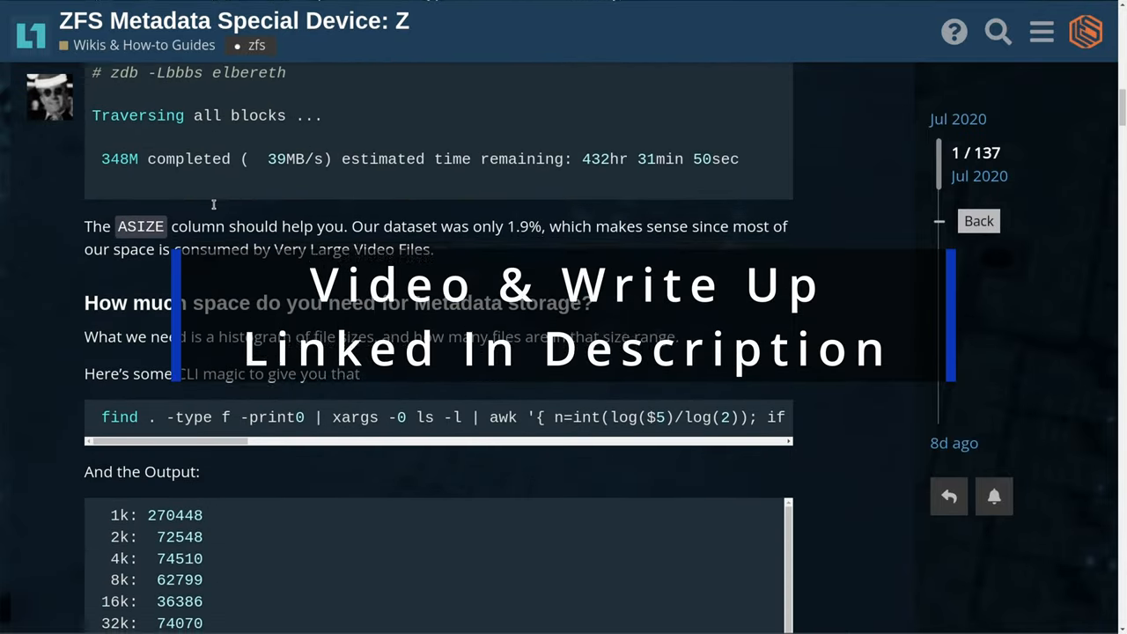
pyautogui.scroll(-3)
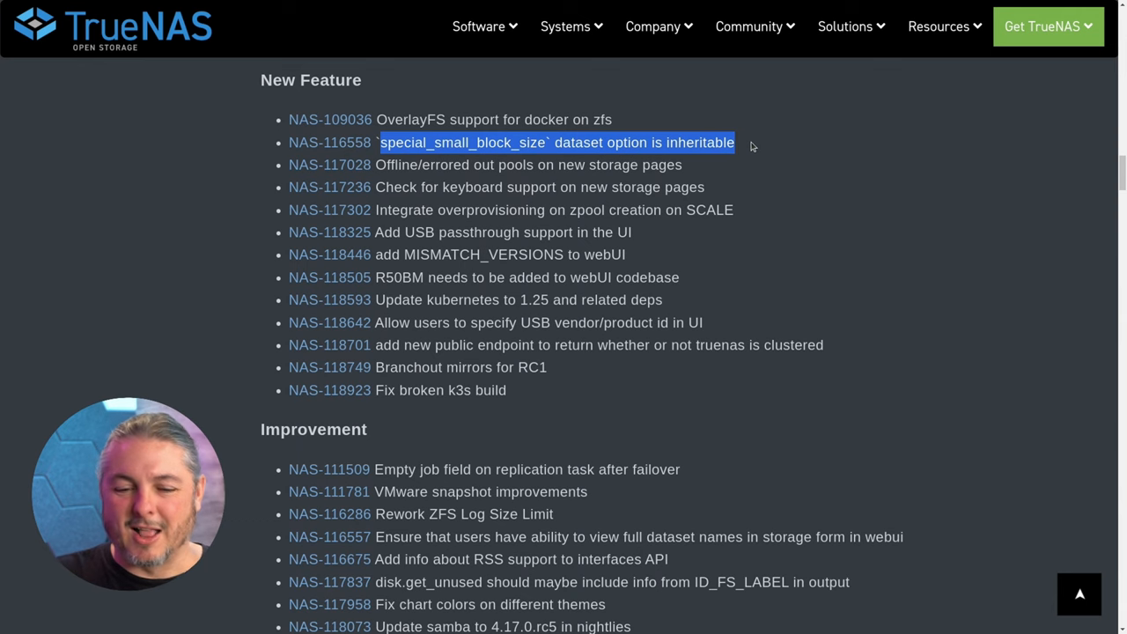
pyautogui.scroll(-3)
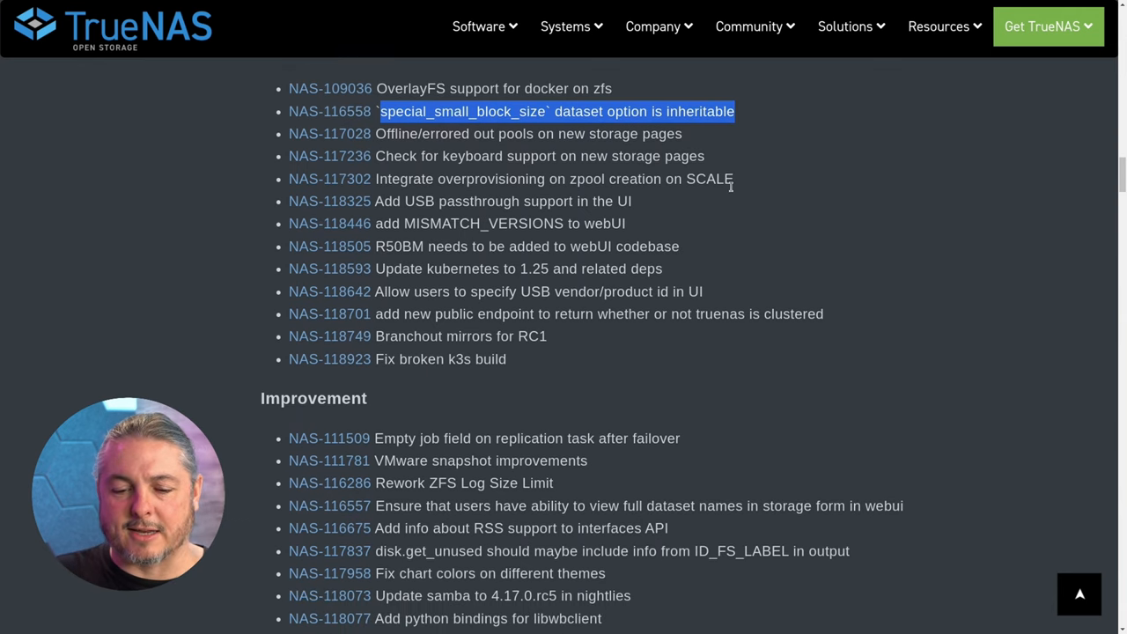
pyautogui.scroll(-3)
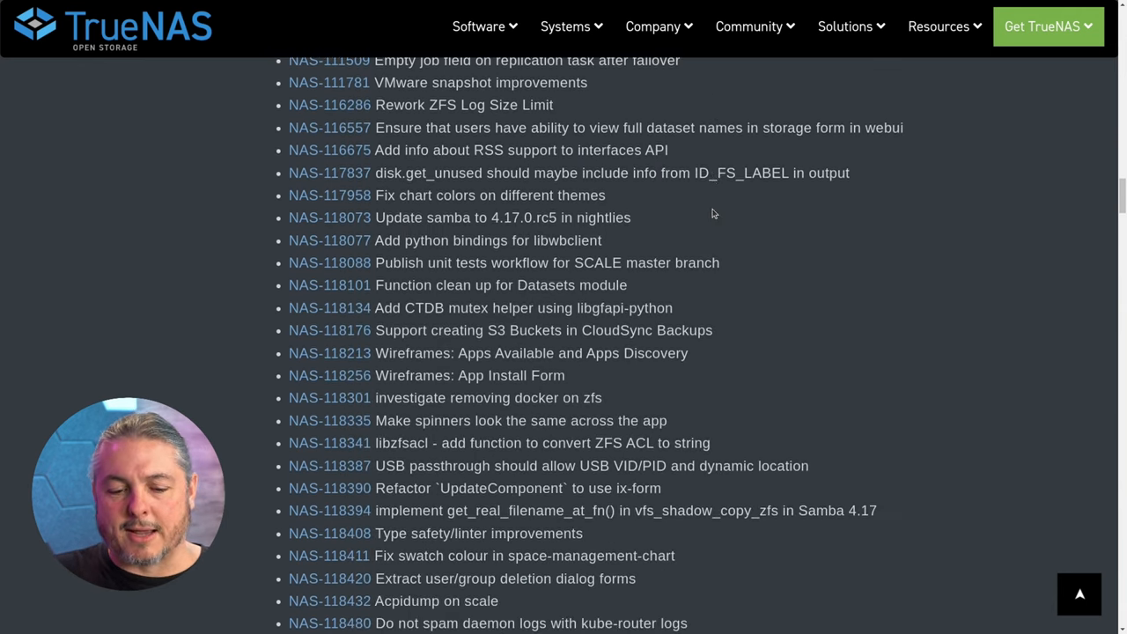
pyautogui.scroll(3)
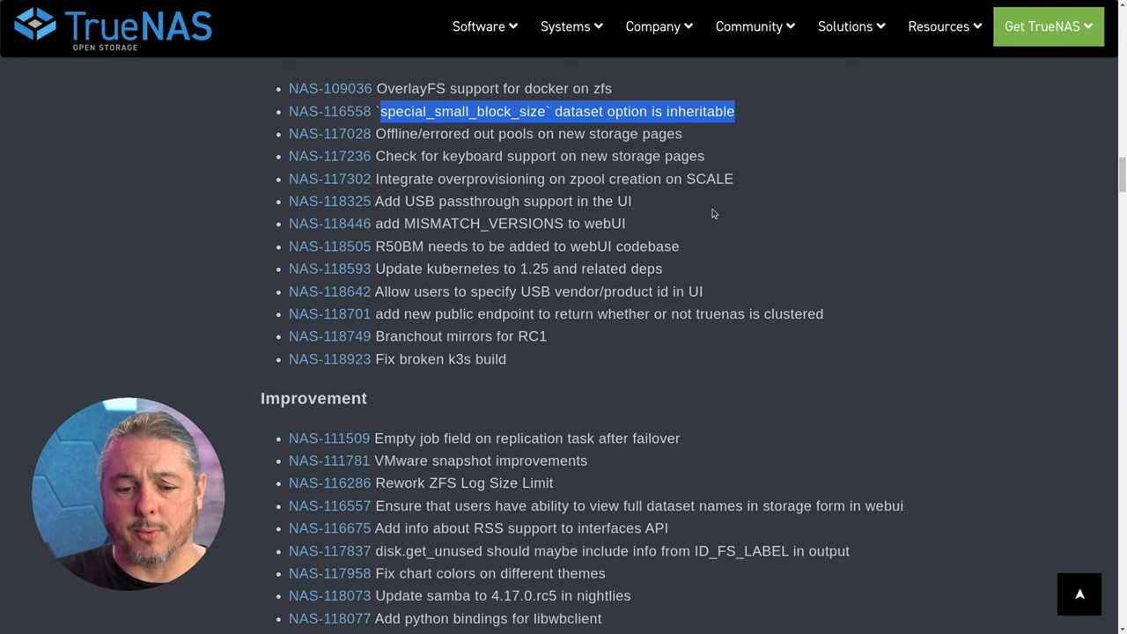
pyautogui.scroll(-3)
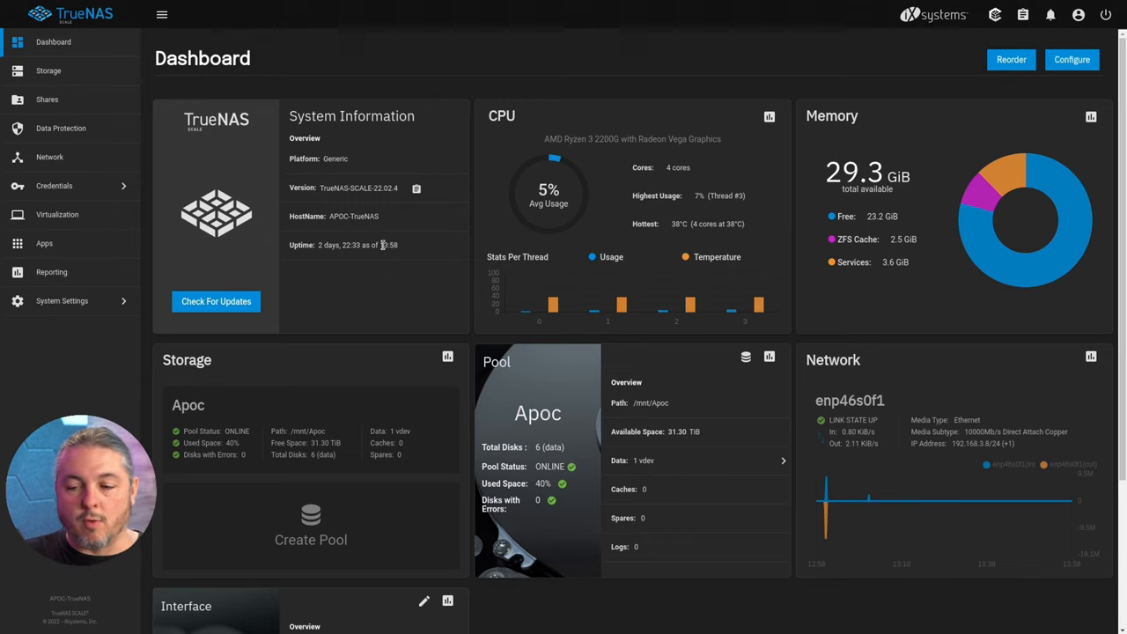
# Step: Visit the Storage datasets and Reporting pages, then land on Applications listing the active apoc-syncthing app
pyautogui.scroll(-3)
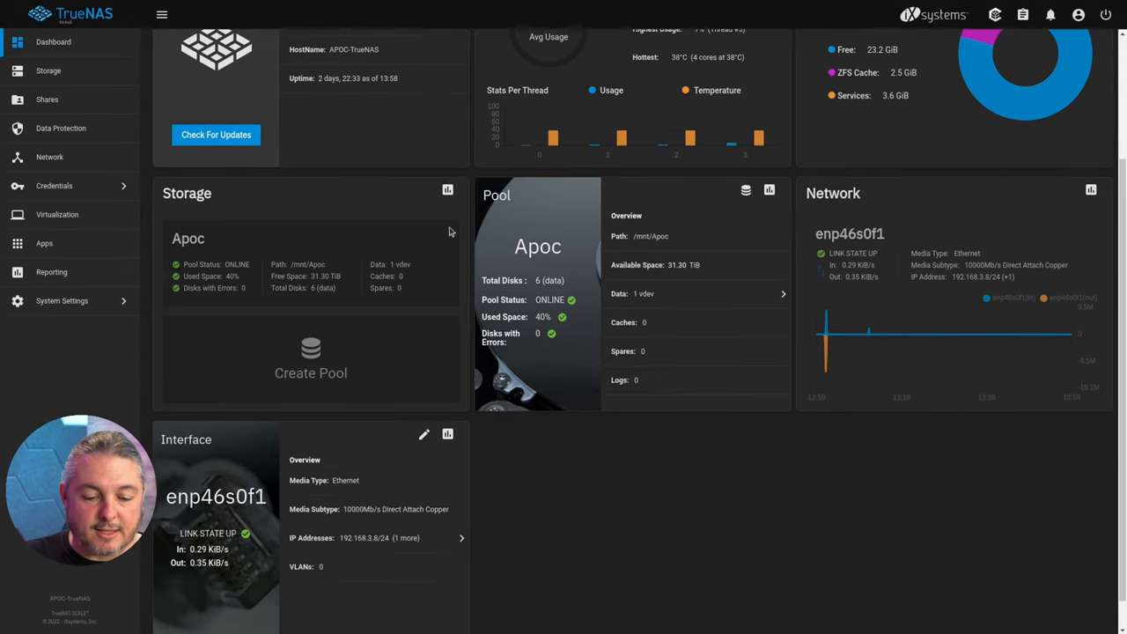
pyautogui.scroll(3)
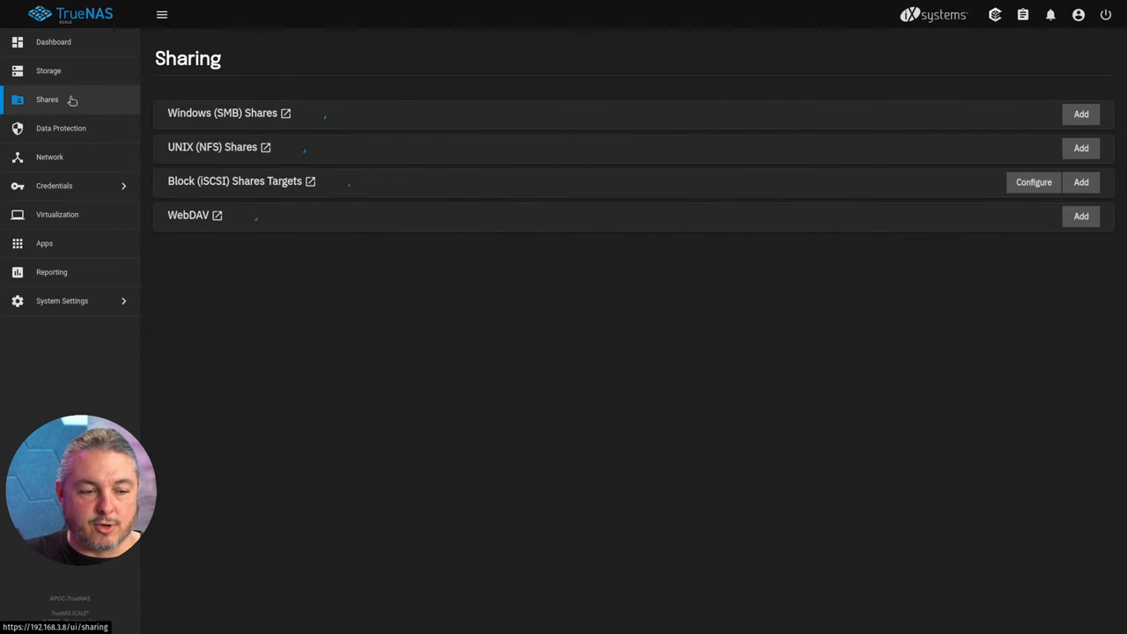
pyautogui.click(49, 70)
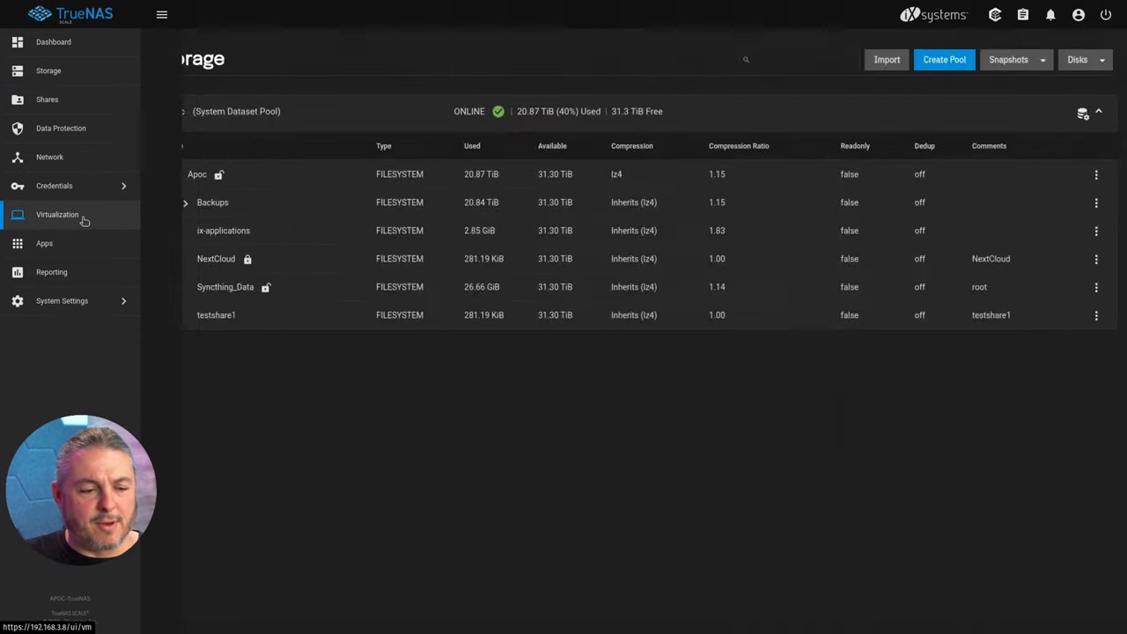
pyautogui.click(52, 271)
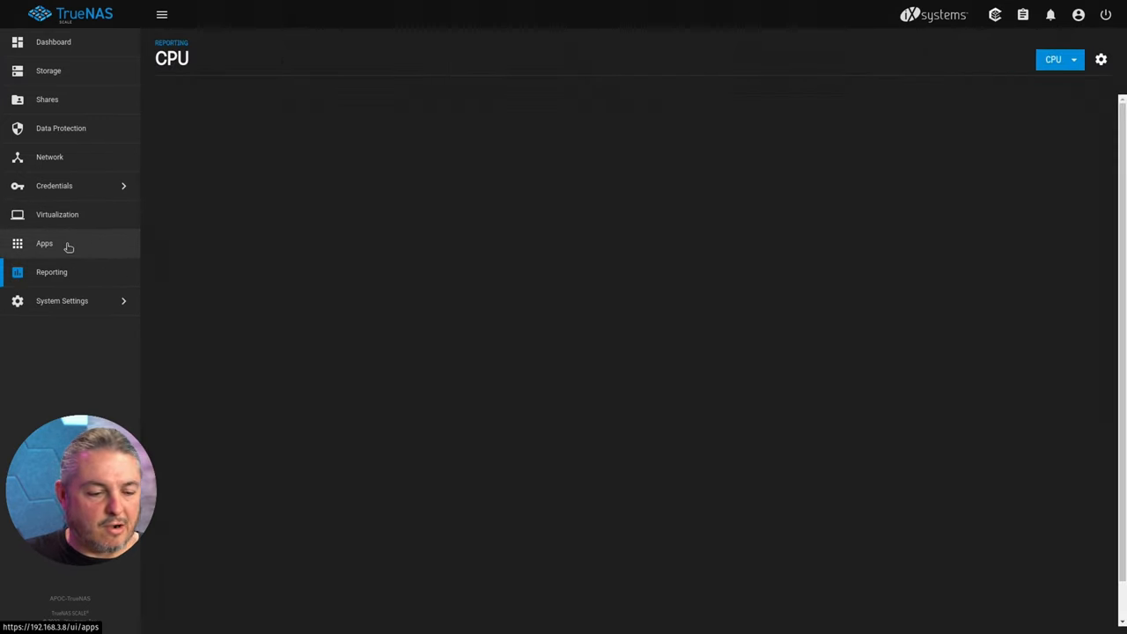
pyautogui.click(44, 243)
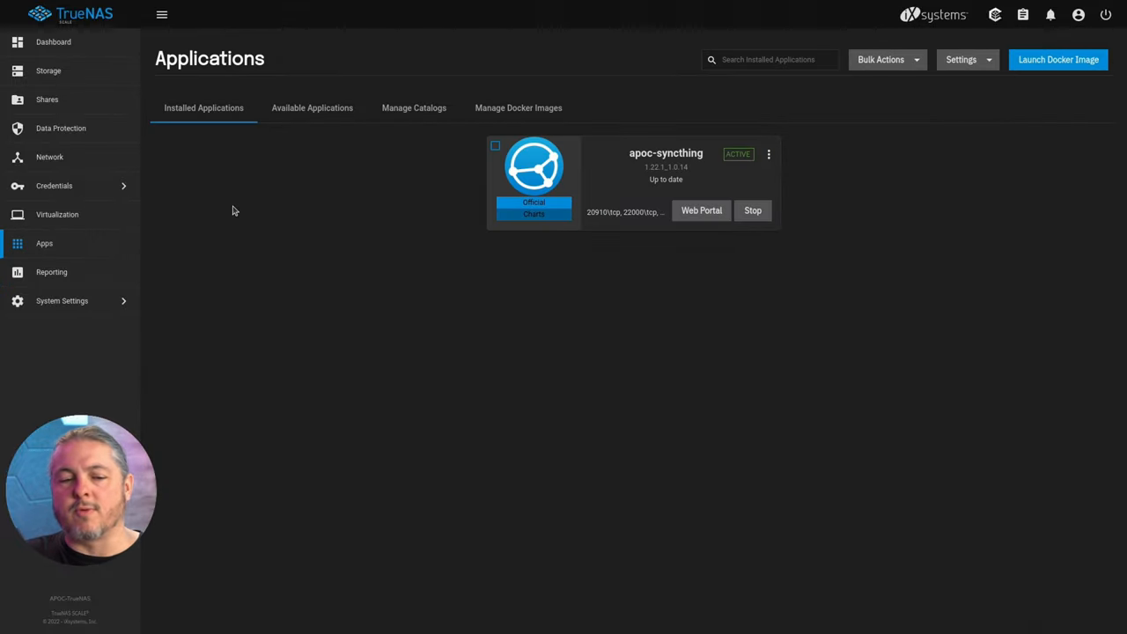
# Step: Switch to the 22.12 system's dashboard and review the Dozer pool's storage overview
pyautogui.click(53, 42)
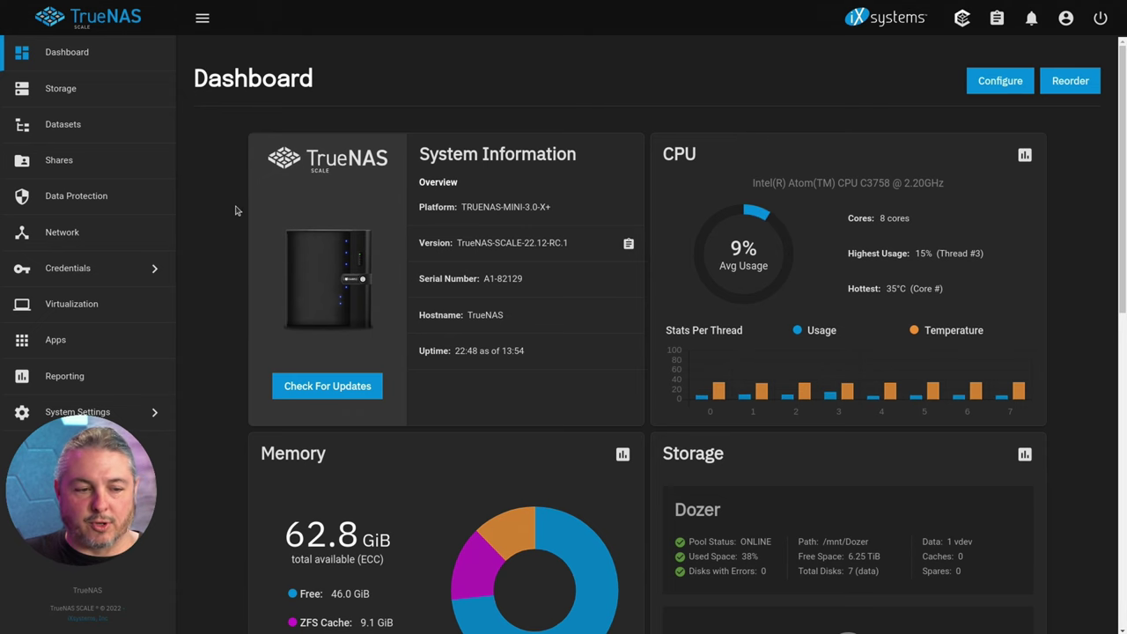
pyautogui.click(60, 88)
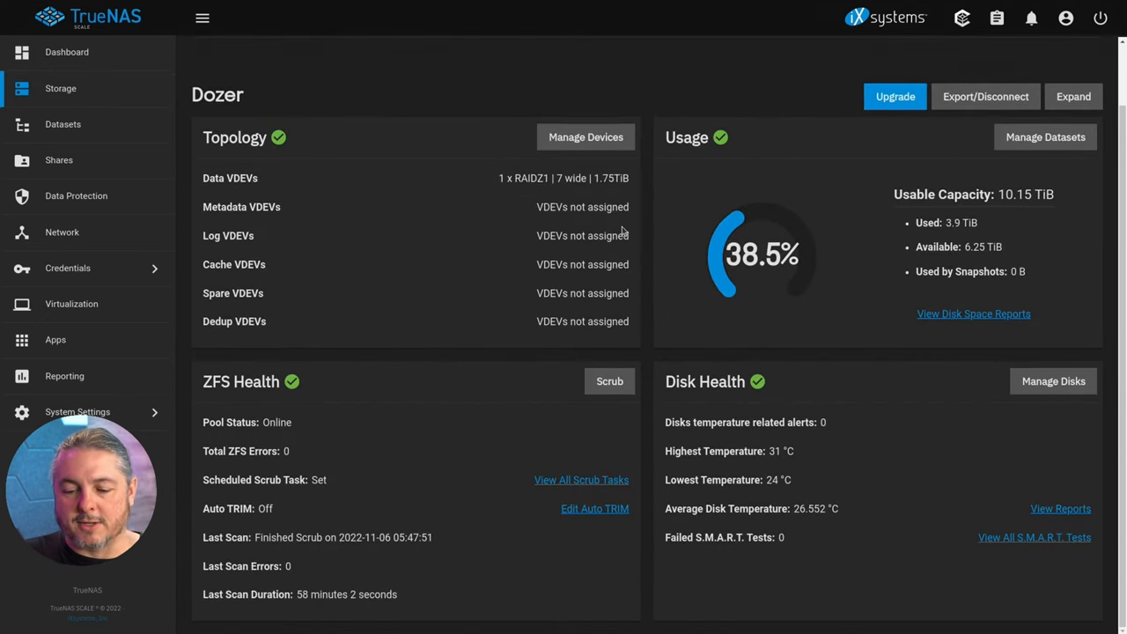
pyautogui.scroll(-3)
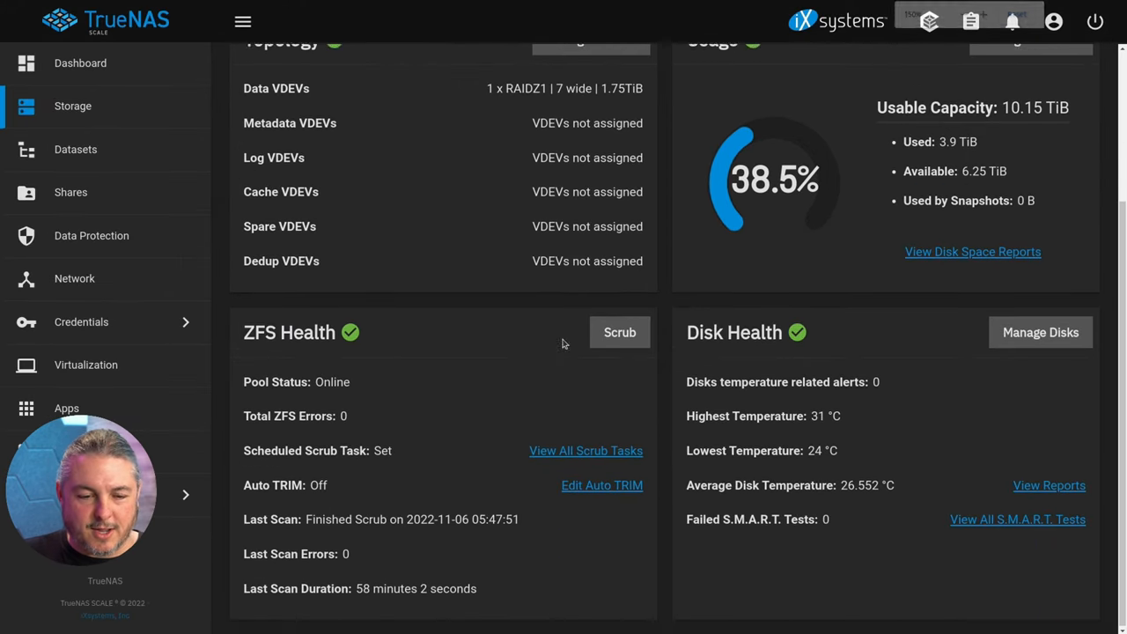
pyautogui.scroll(3)
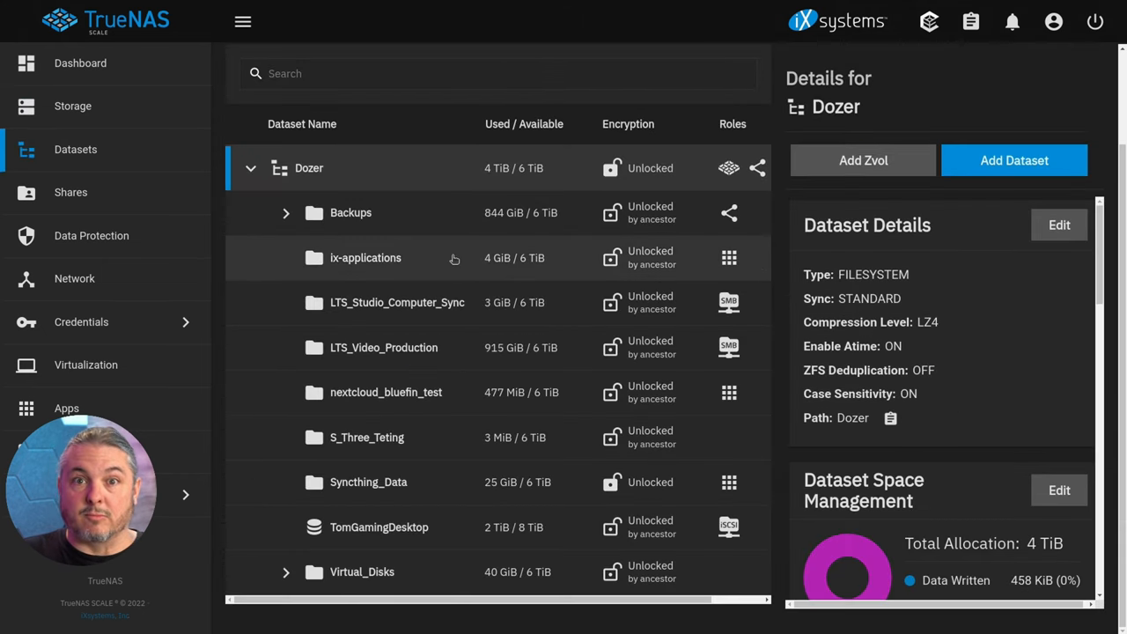
# Step: Expand Backups in Datasets and show details for the locked XEN_Off_site dataset
pyautogui.click(286, 212)
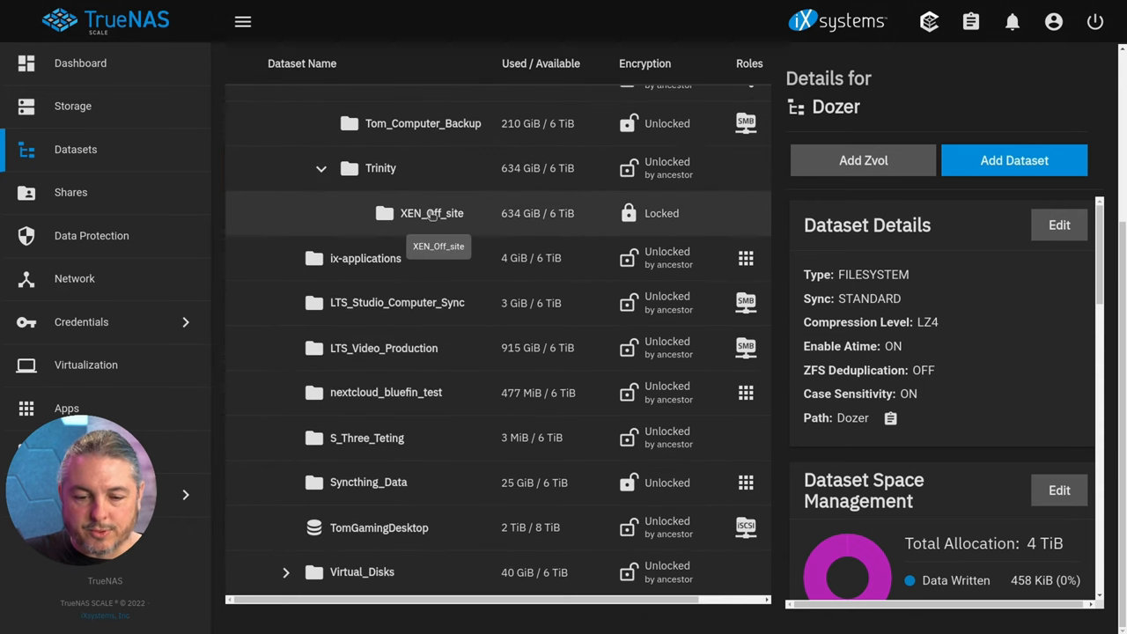
pyautogui.click(431, 213)
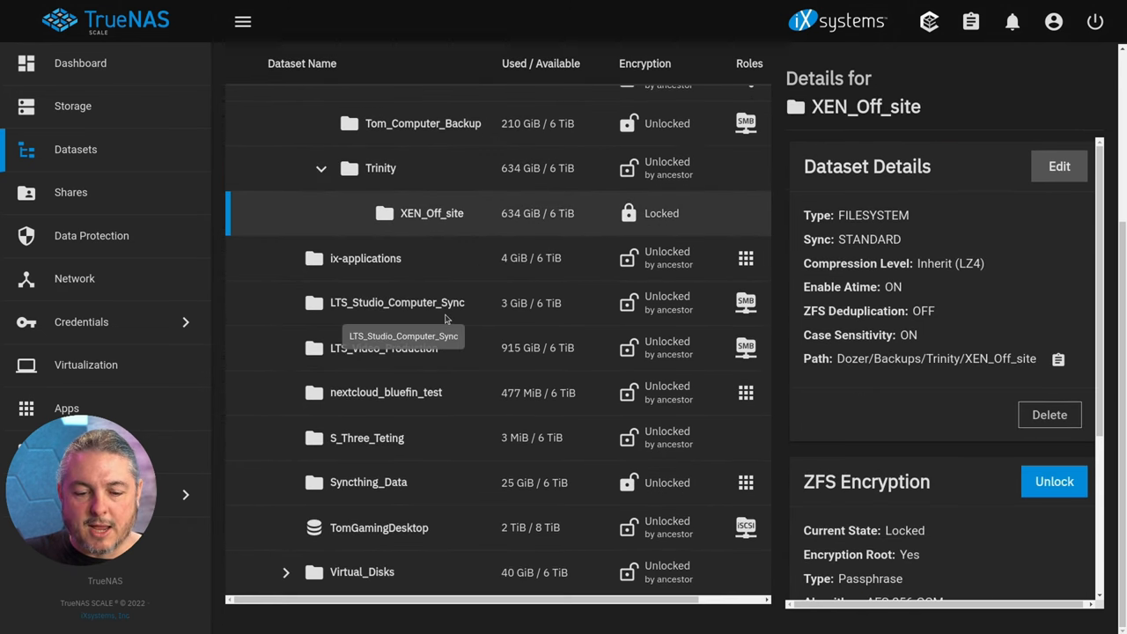
pyautogui.moveTo(423, 454)
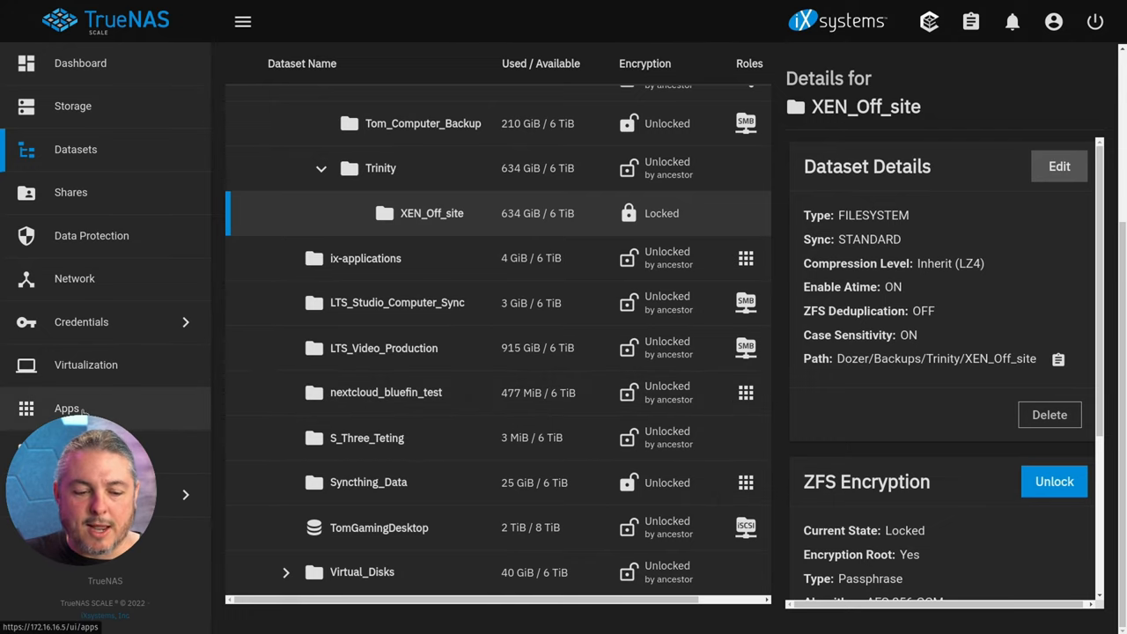
# Step: Review the installed apps list with netdata, syncthing, collabora and nextcloud-bluefin
pyautogui.click(67, 409)
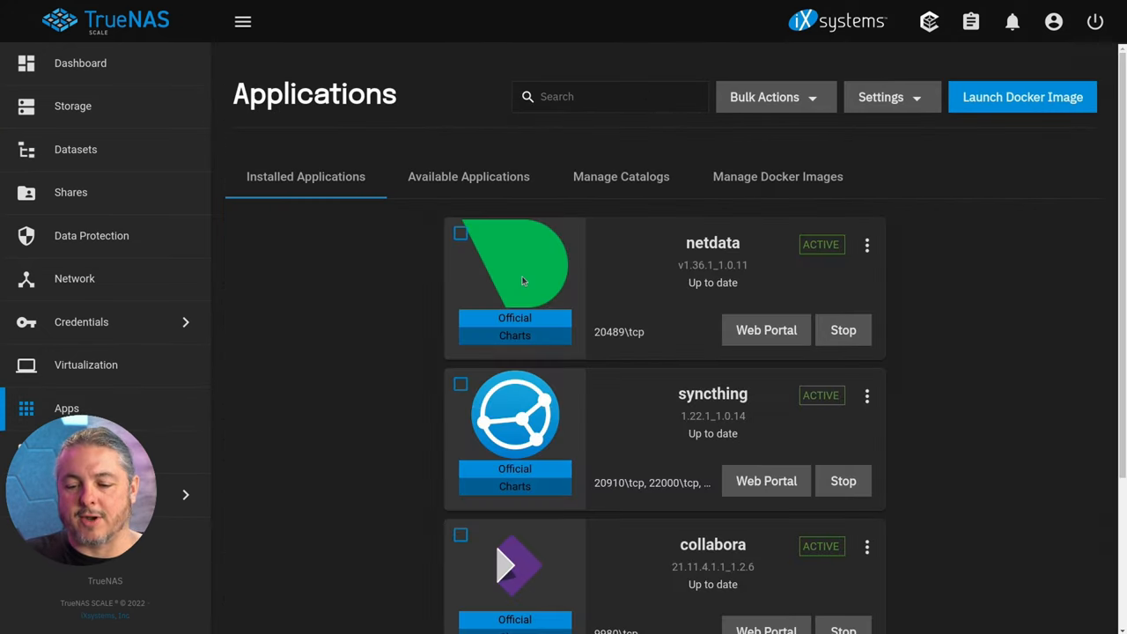
pyautogui.scroll(-3)
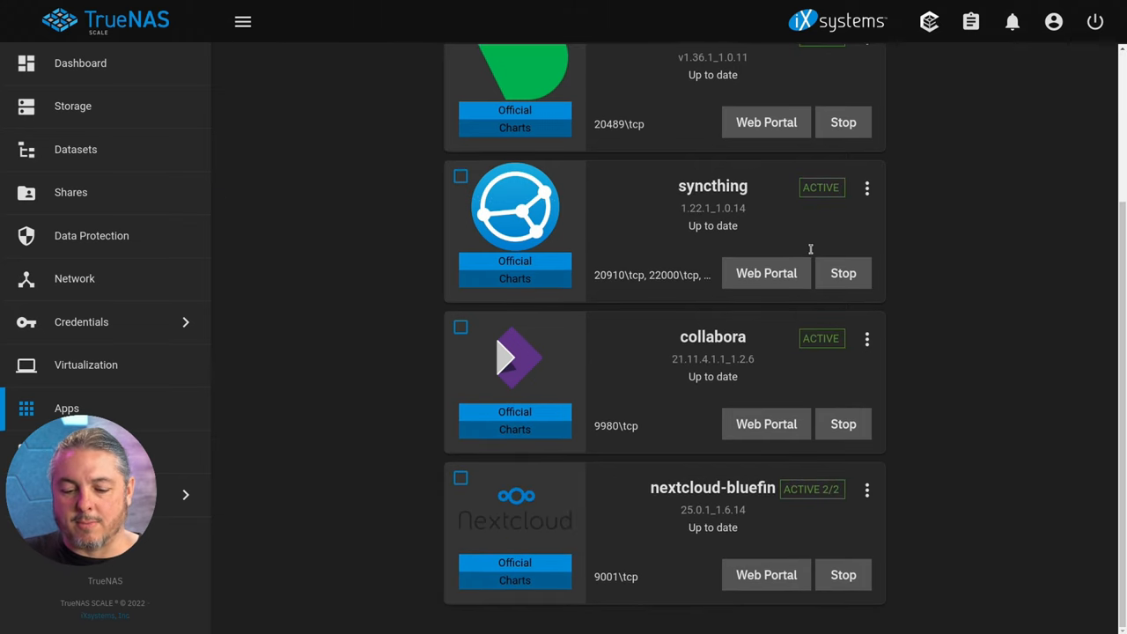
pyautogui.moveTo(852, 303)
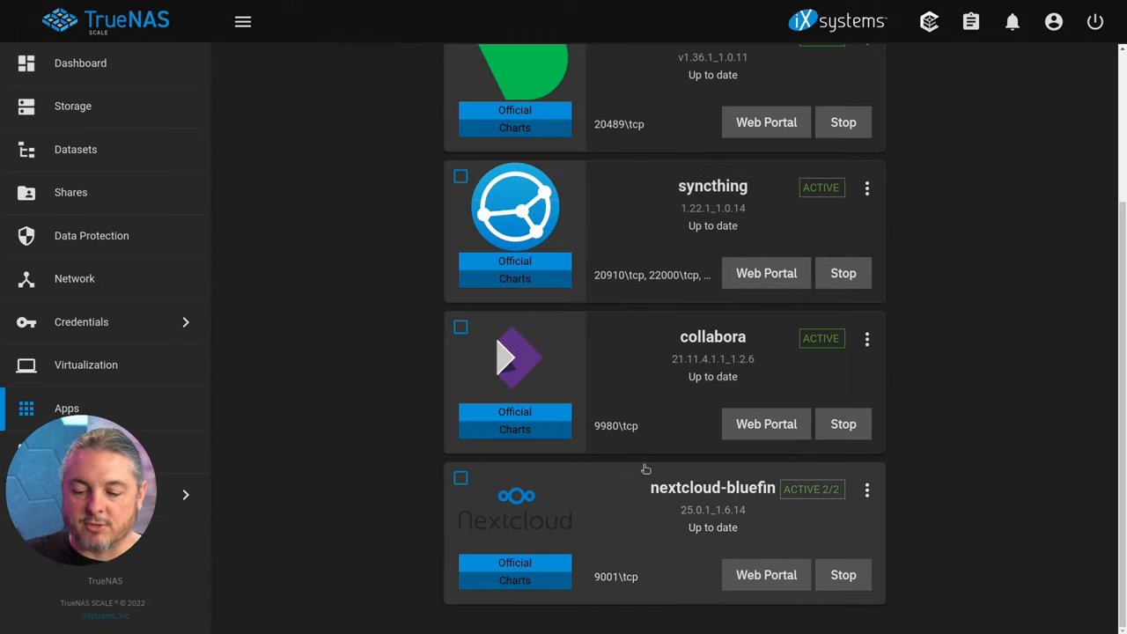
pyautogui.scroll(3)
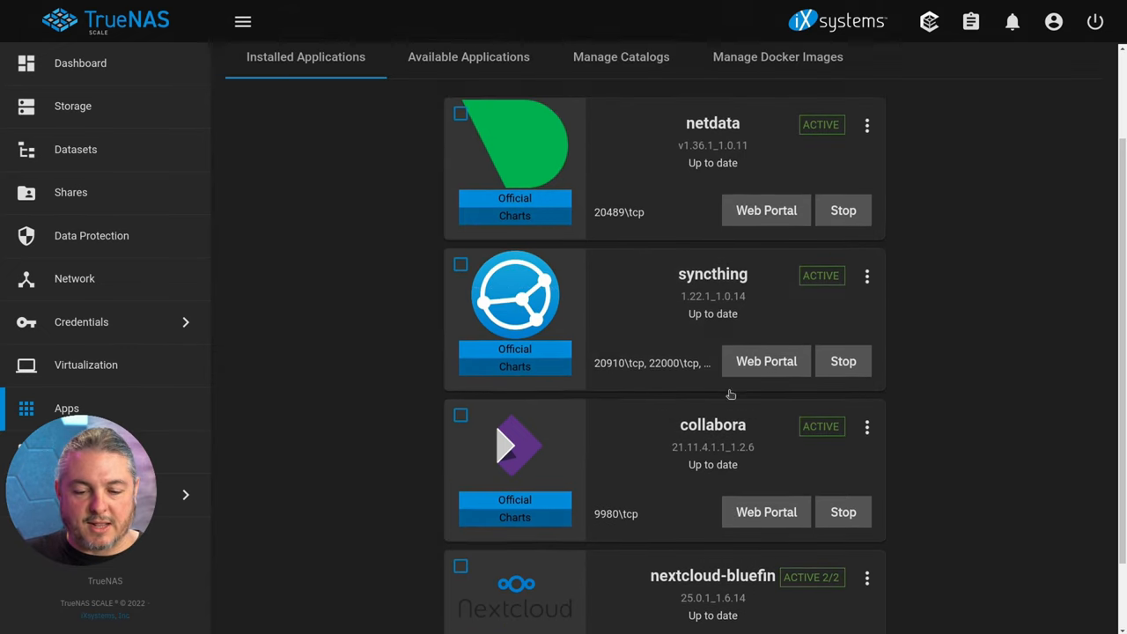
pyautogui.scroll(3)
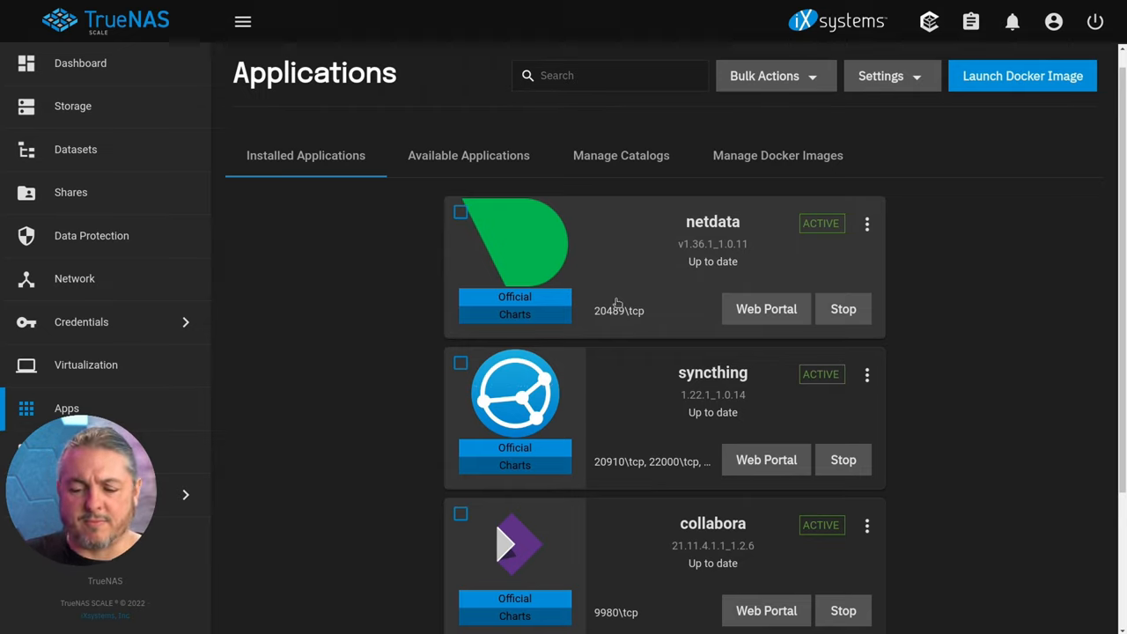
pyautogui.moveTo(718, 458)
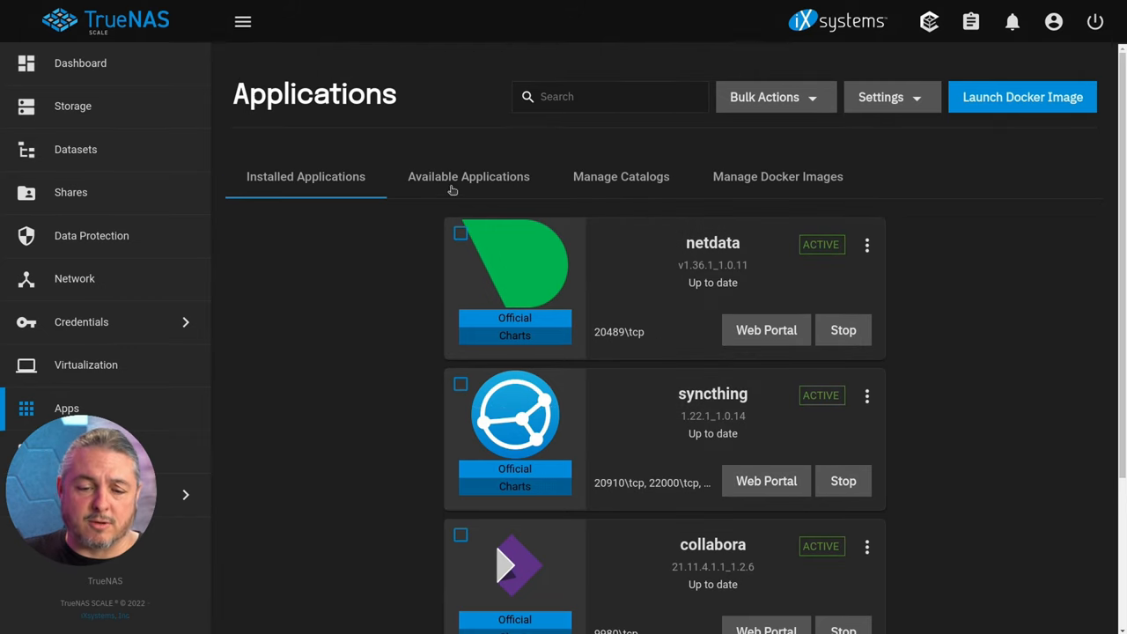
pyautogui.moveTo(454, 192)
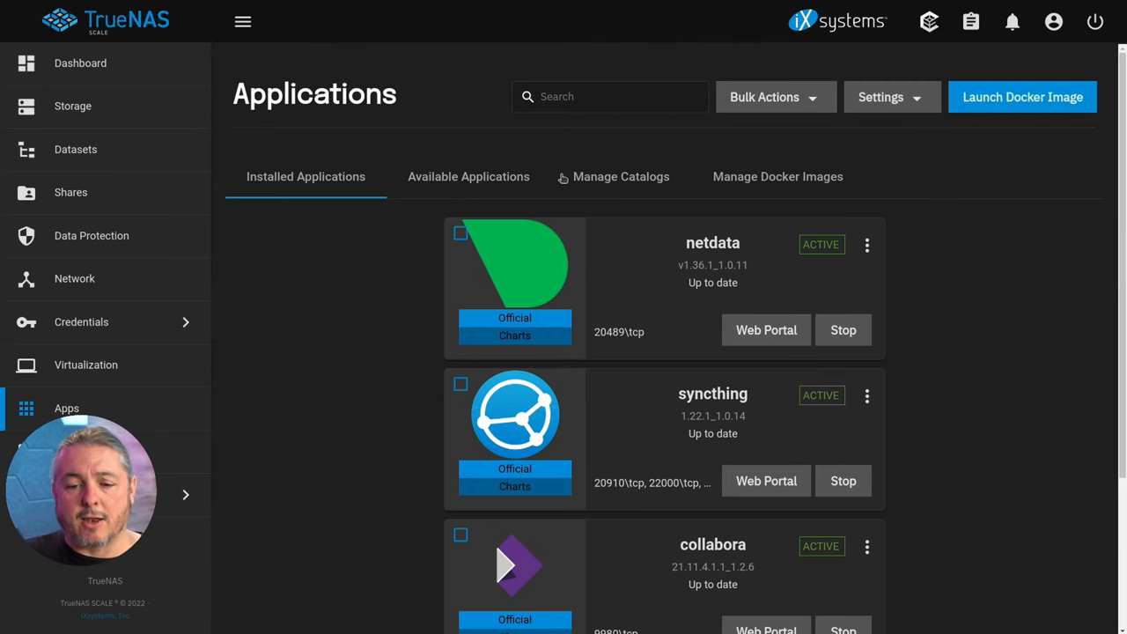
# Step: Browse the Available Applications catalog of installable apps like home-assistant, nextcloud and plex
pyautogui.click(469, 176)
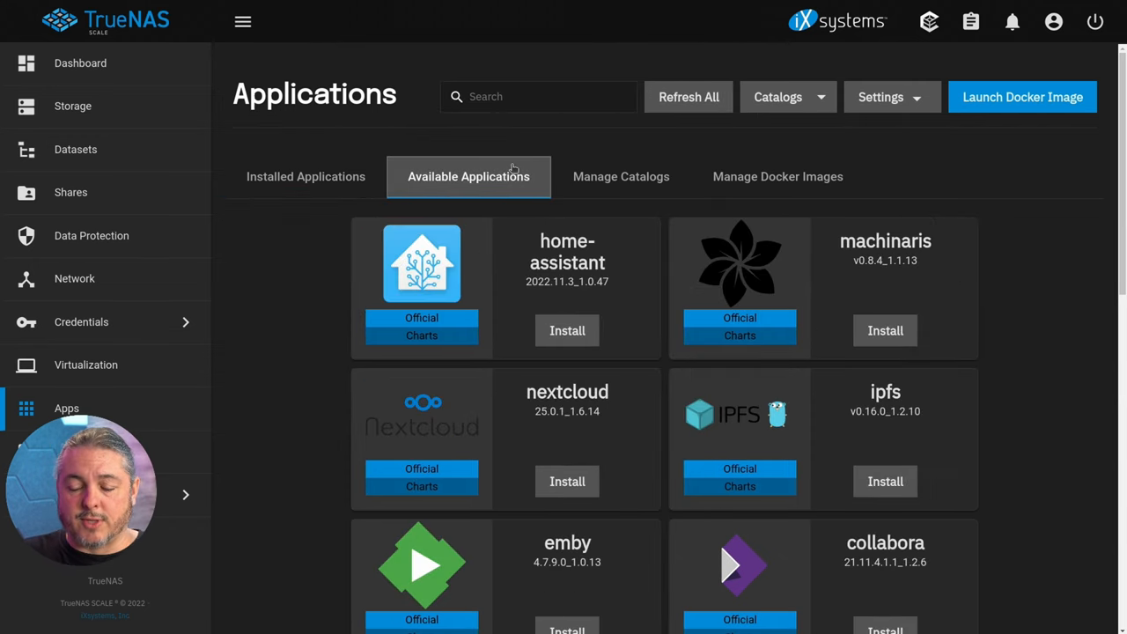
pyautogui.scroll(-3)
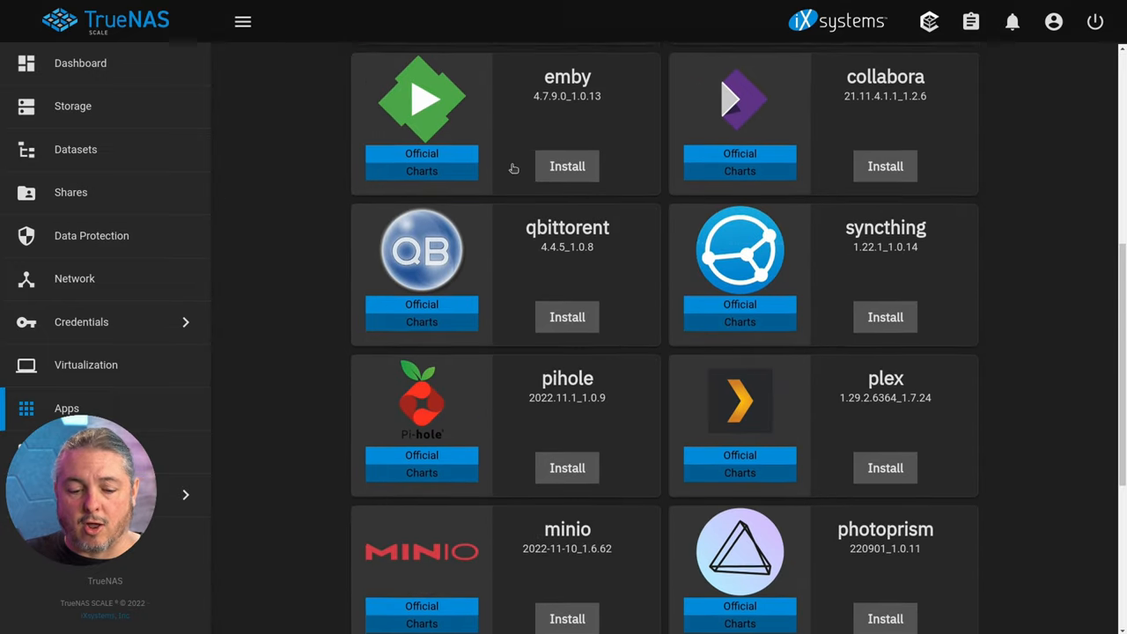
pyautogui.scroll(3)
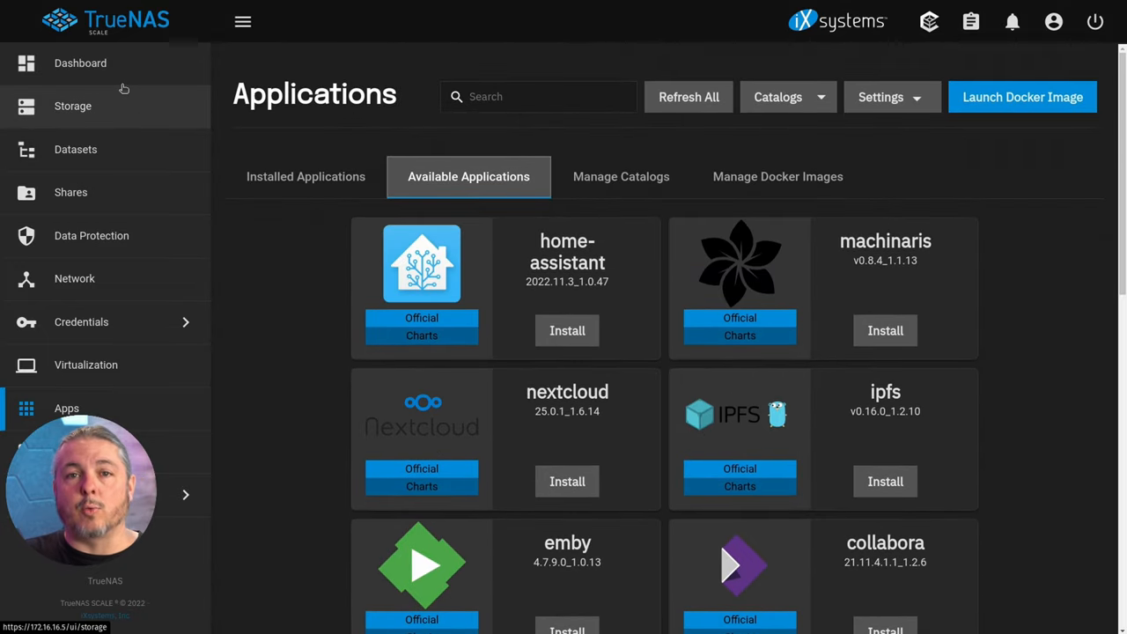
pyautogui.moveTo(91, 236)
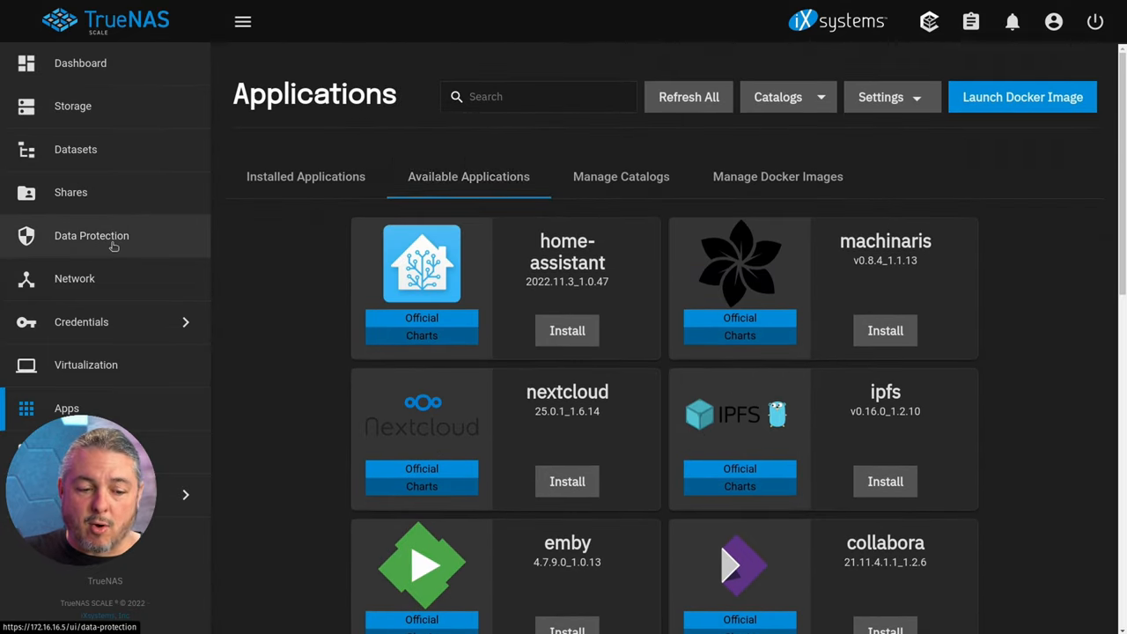
# Step: View the Data Protection tasks, then the Virtual Machines page with tomz_ubuntu's details expanded
pyautogui.click(92, 236)
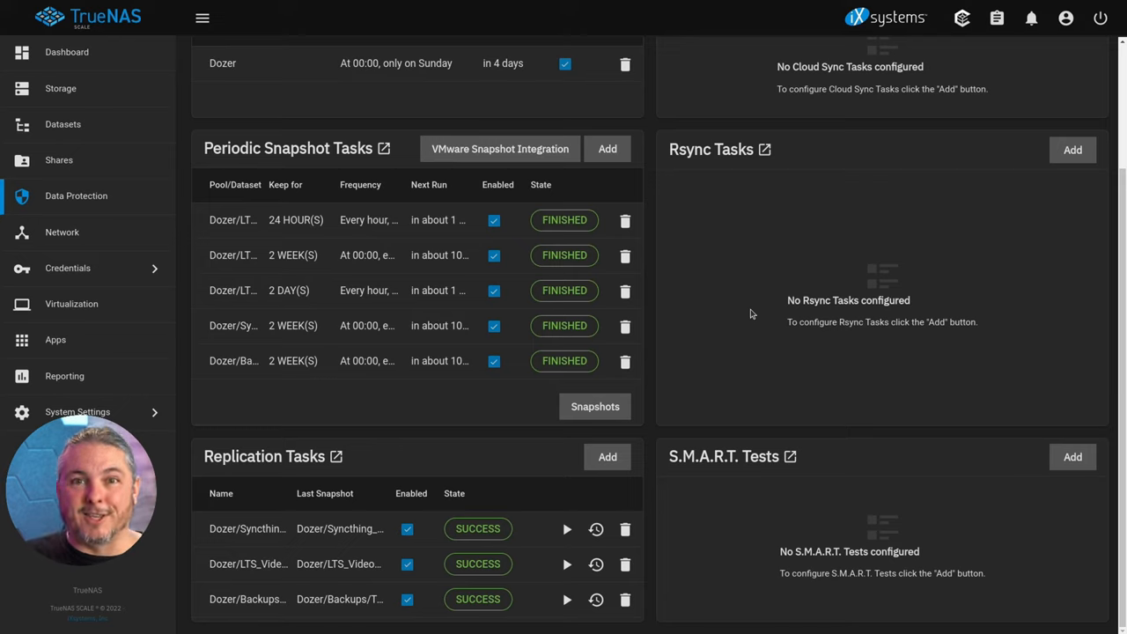
pyautogui.moveTo(60, 158)
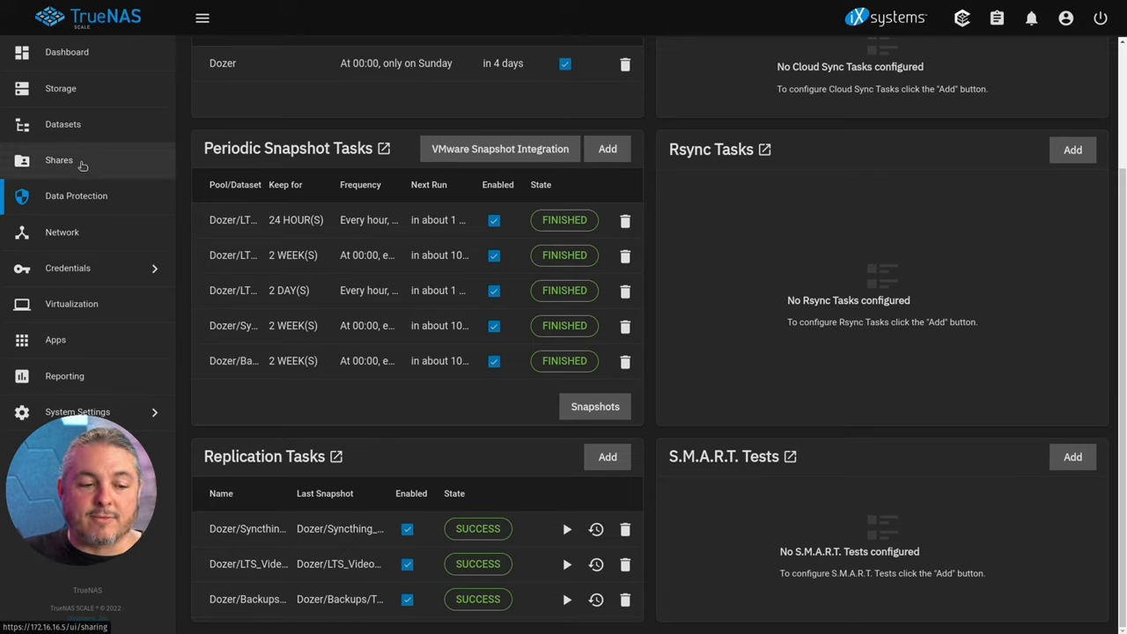
pyautogui.click(70, 303)
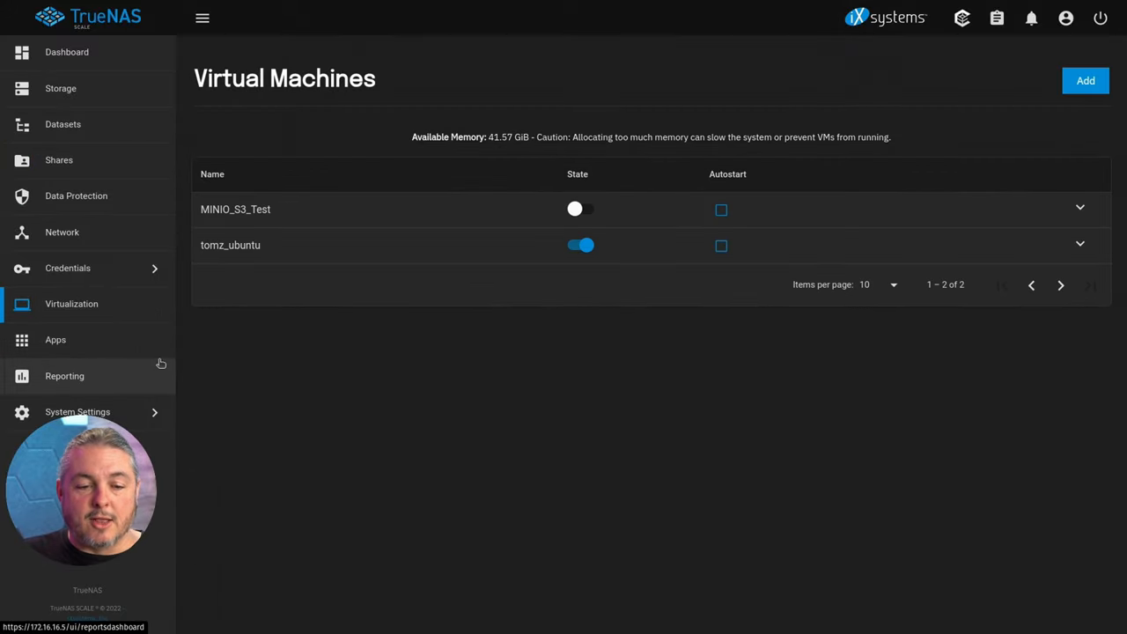
pyautogui.moveTo(127, 368)
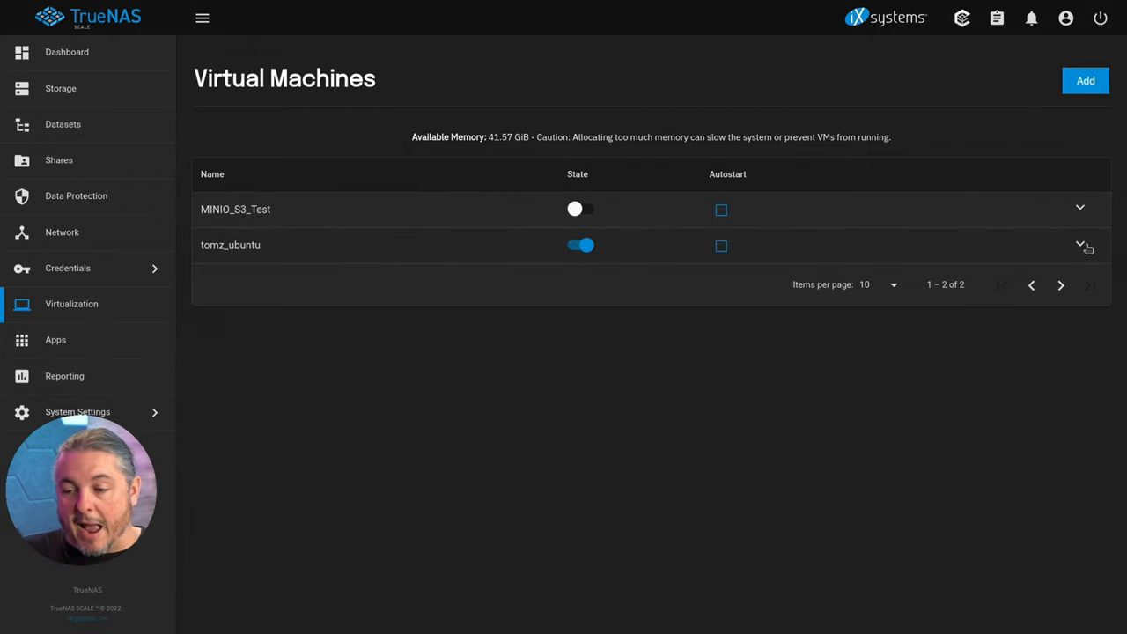
pyautogui.click(1079, 245)
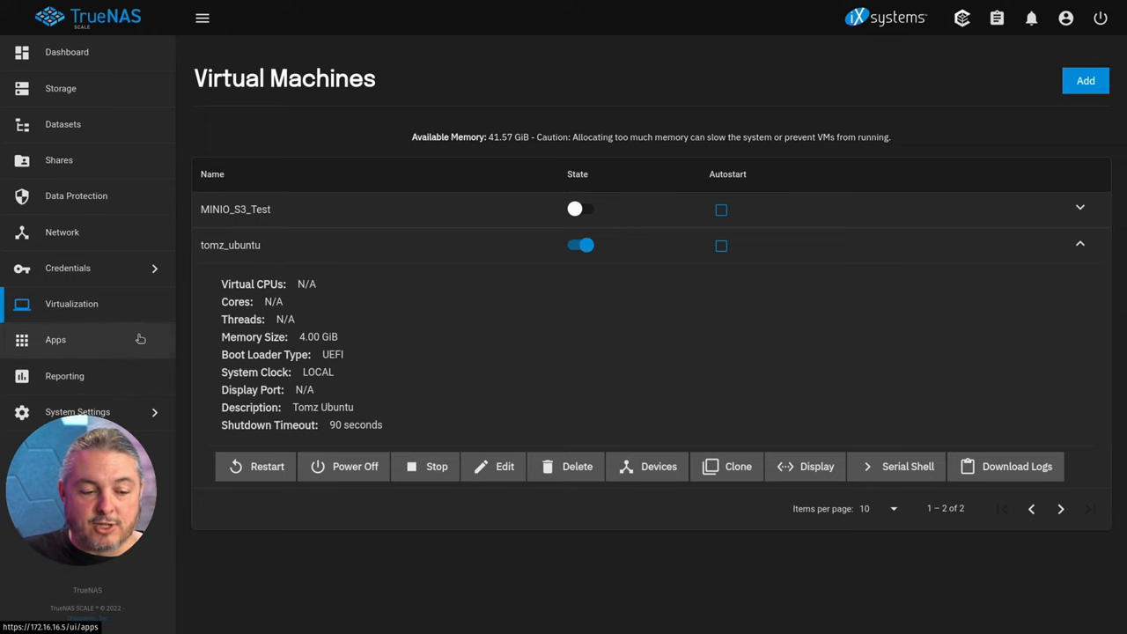
# Step: Return to the Installed Applications list showing netdata, syncthing, collabora and nextcloud-bluefin active
pyautogui.click(54, 338)
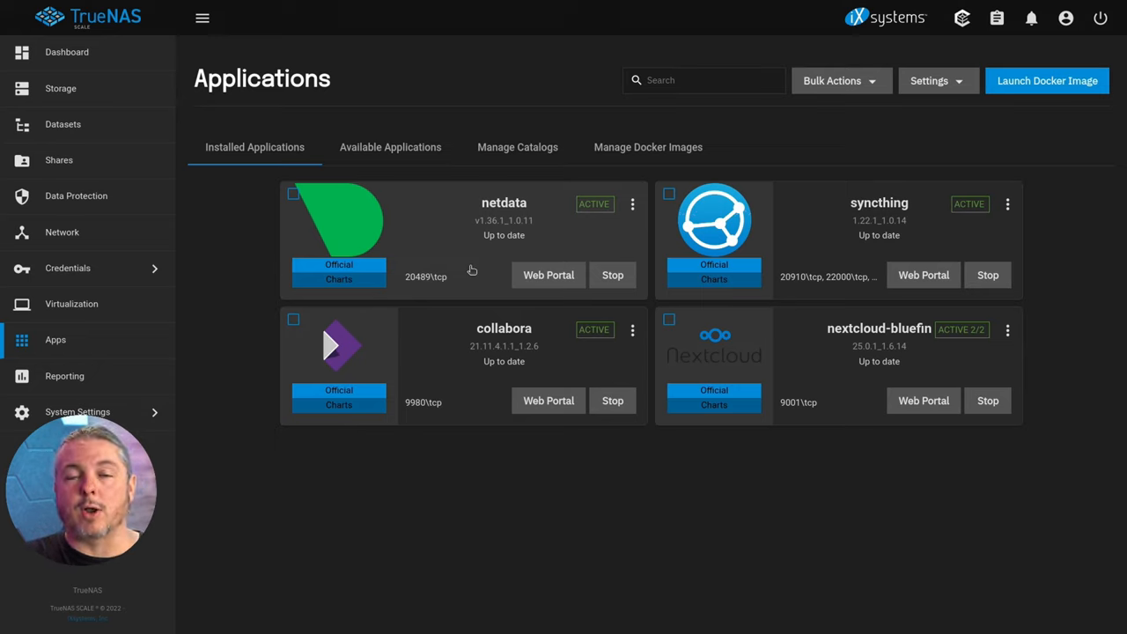
pyautogui.moveTo(793, 145)
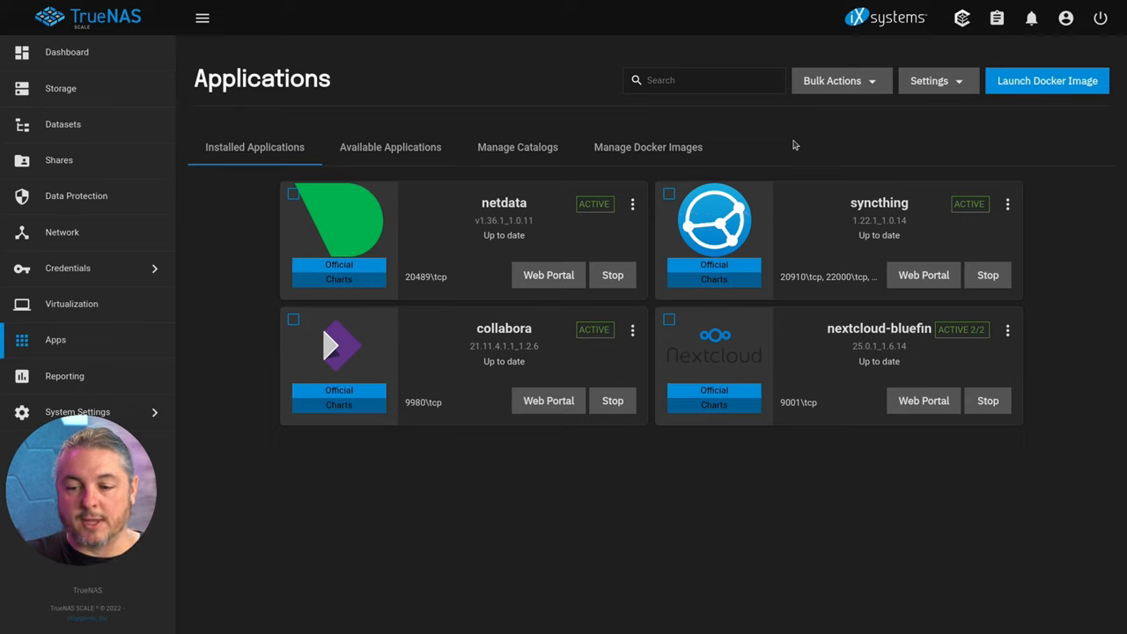
pyautogui.moveTo(778, 168)
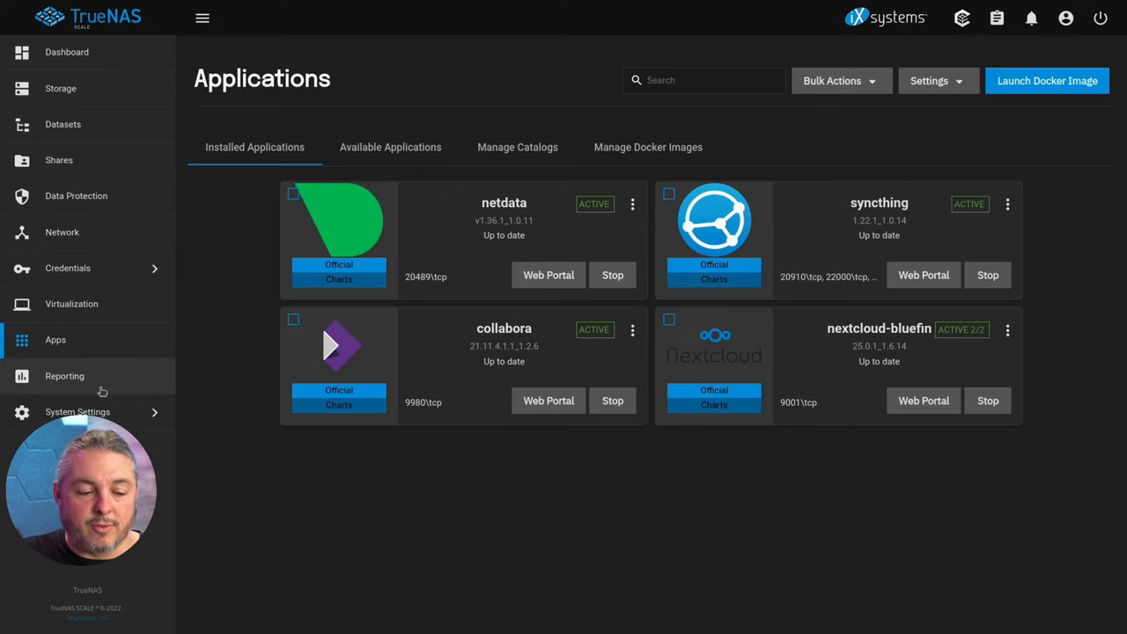
# Step: Return to Virtual Machines and expand tomz_ubuntu's details showing 4.00 GiB memory and UEFI boot
pyautogui.click(71, 303)
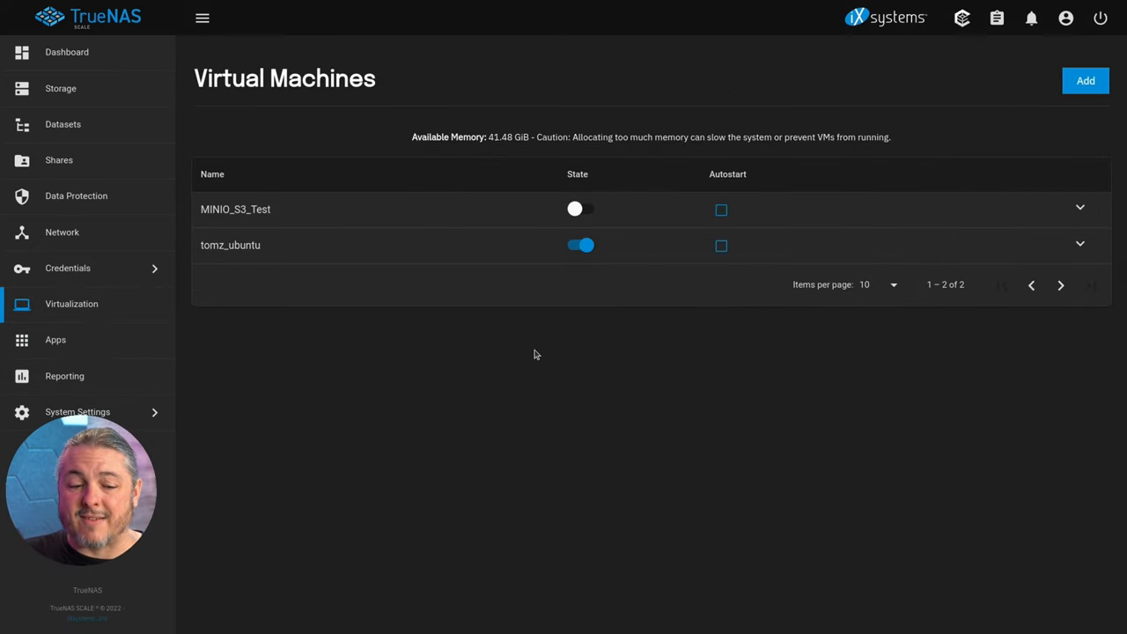
pyautogui.moveTo(419, 285)
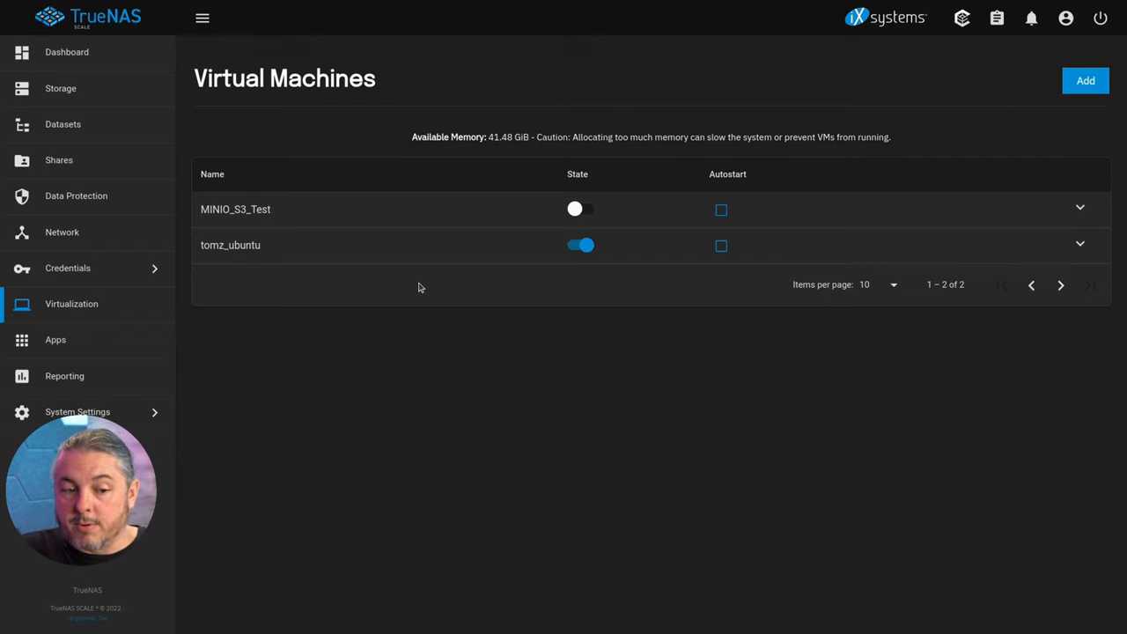
pyautogui.doubleClick(215, 208)
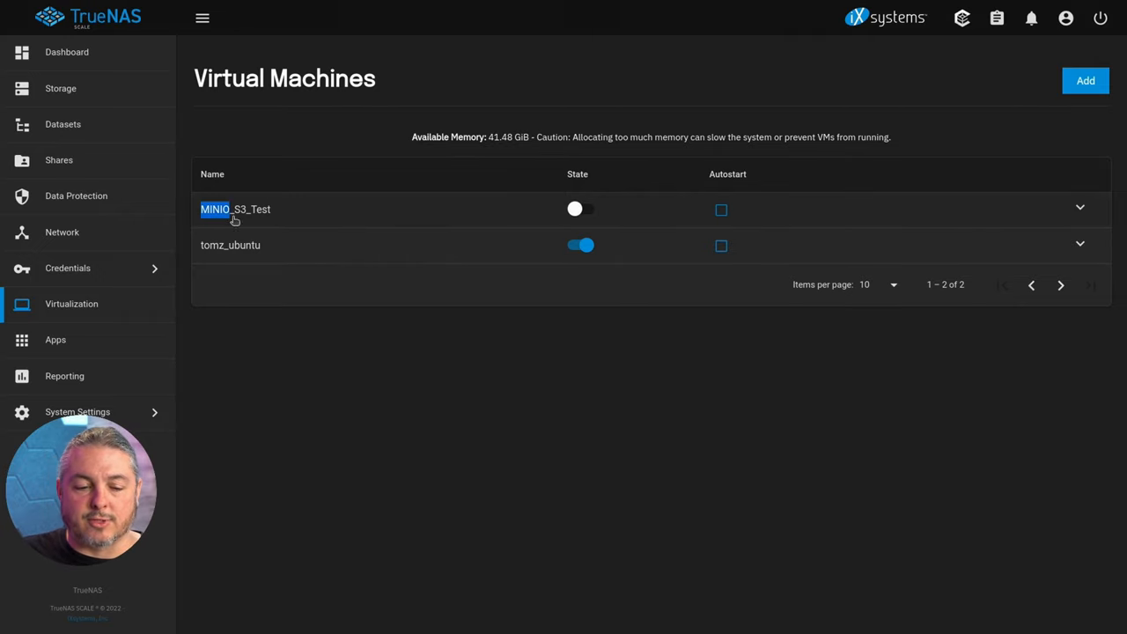
pyautogui.click(1080, 208)
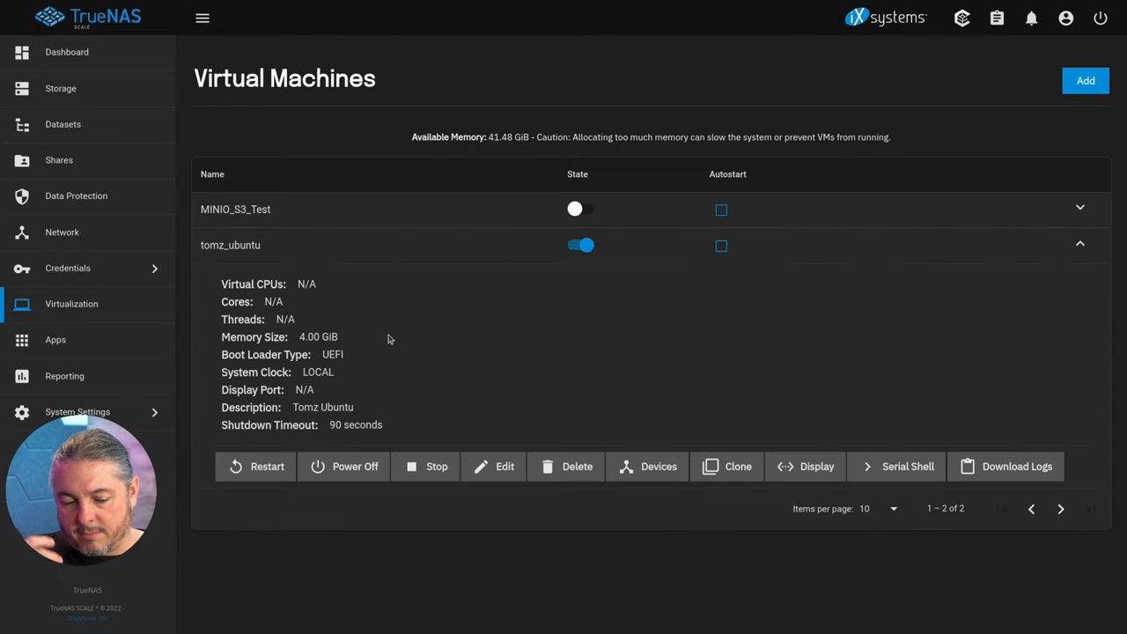
pyautogui.moveTo(380, 297)
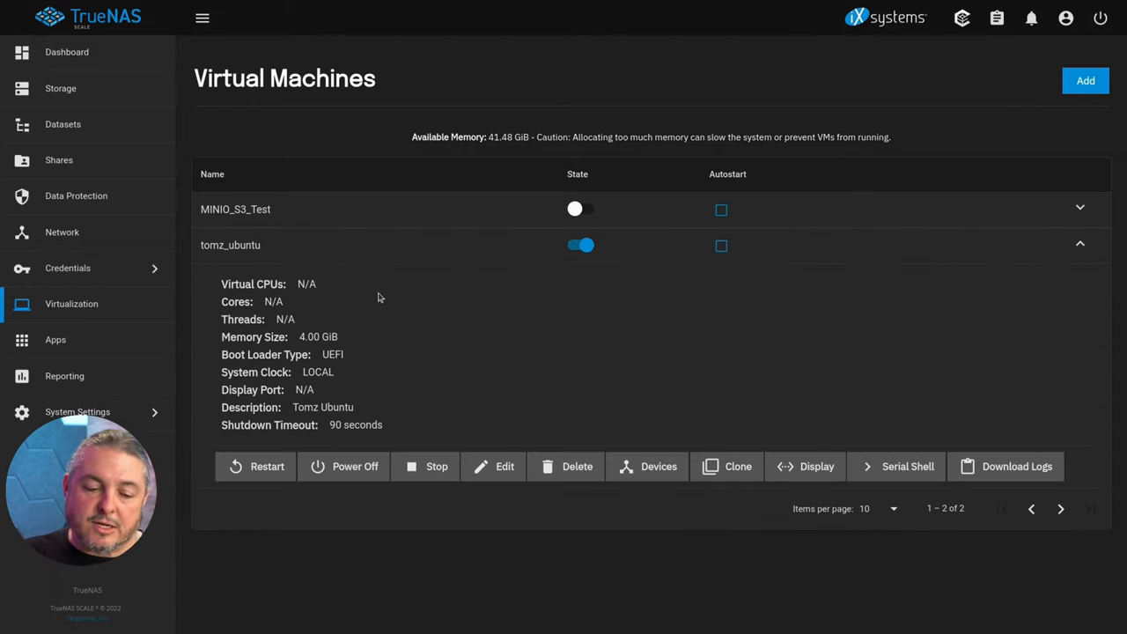
pyautogui.moveTo(643, 391)
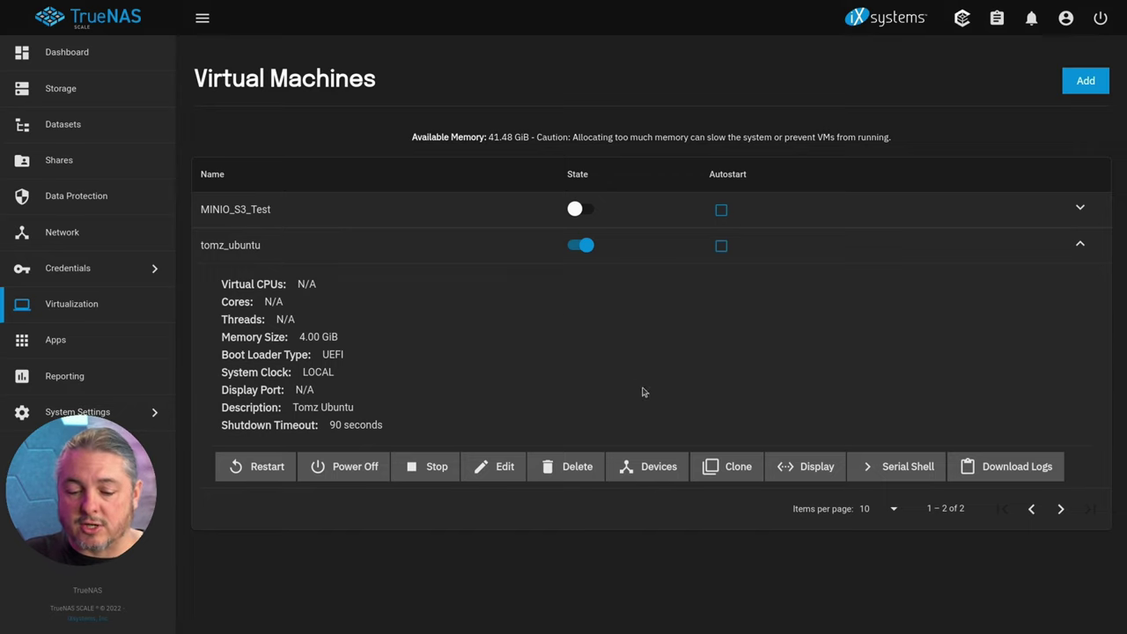
pyautogui.moveTo(796, 475)
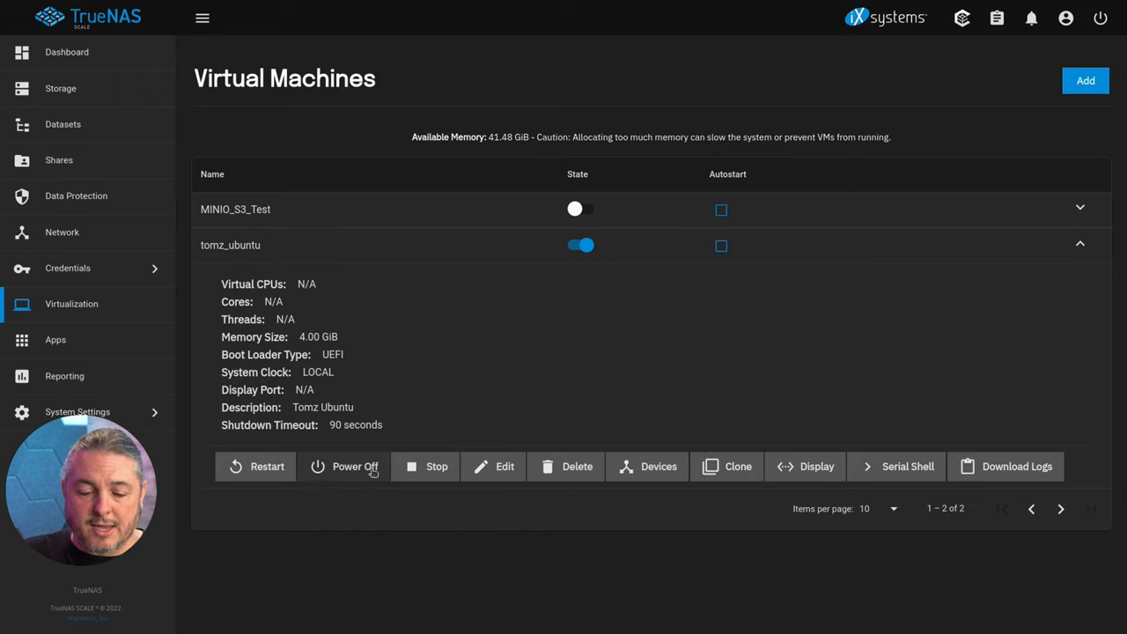
pyautogui.moveTo(525, 440)
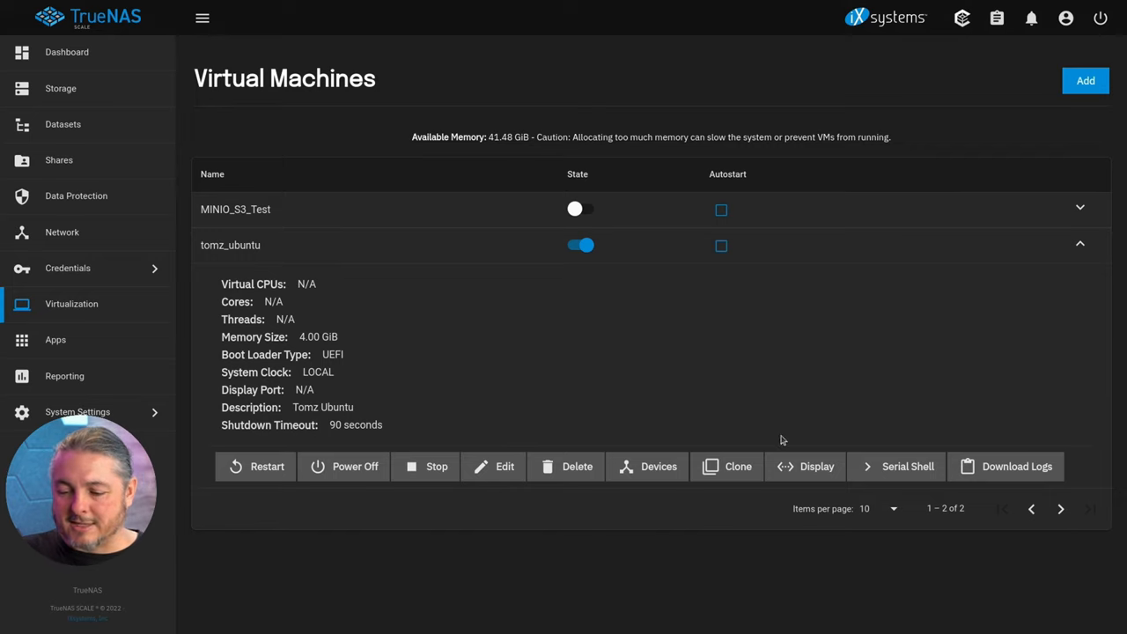
pyautogui.moveTo(617, 451)
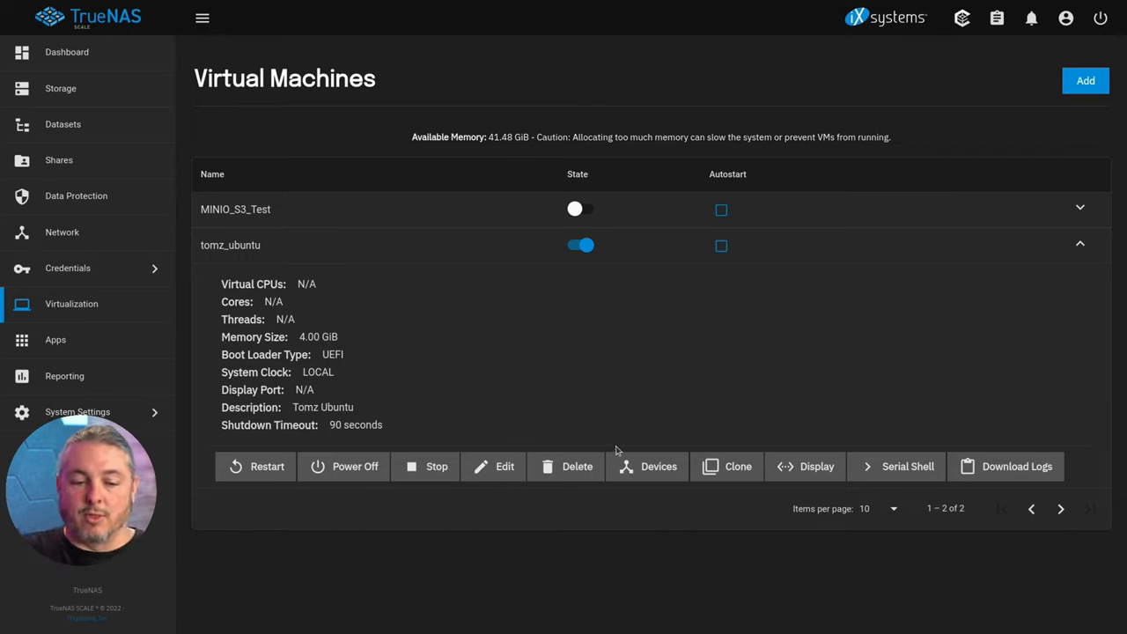